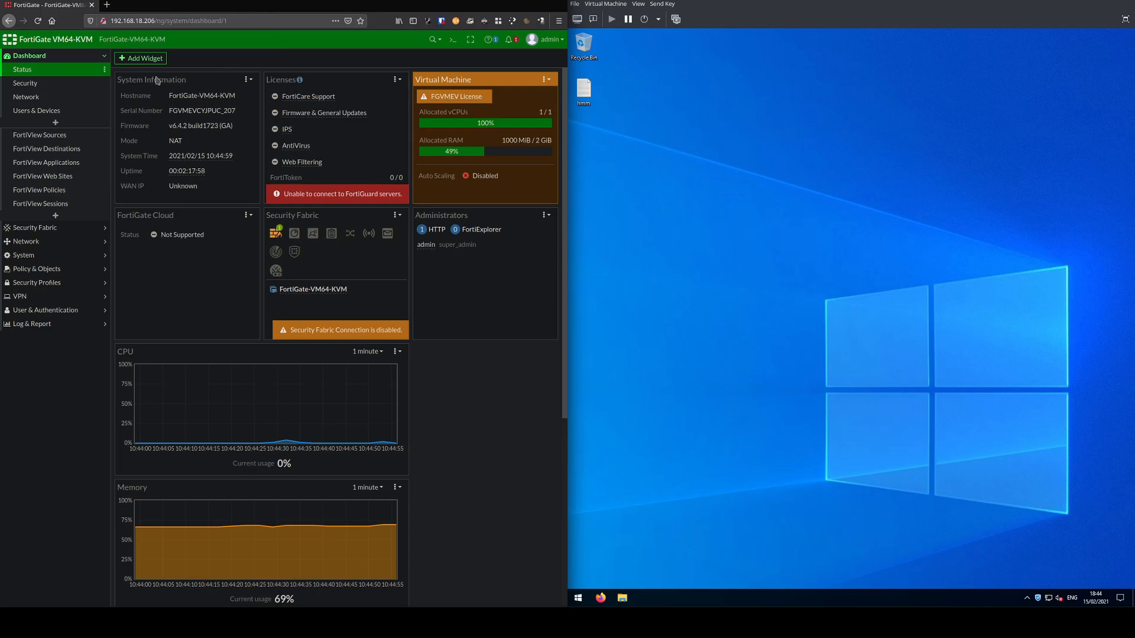
mouse_move(29, 375)
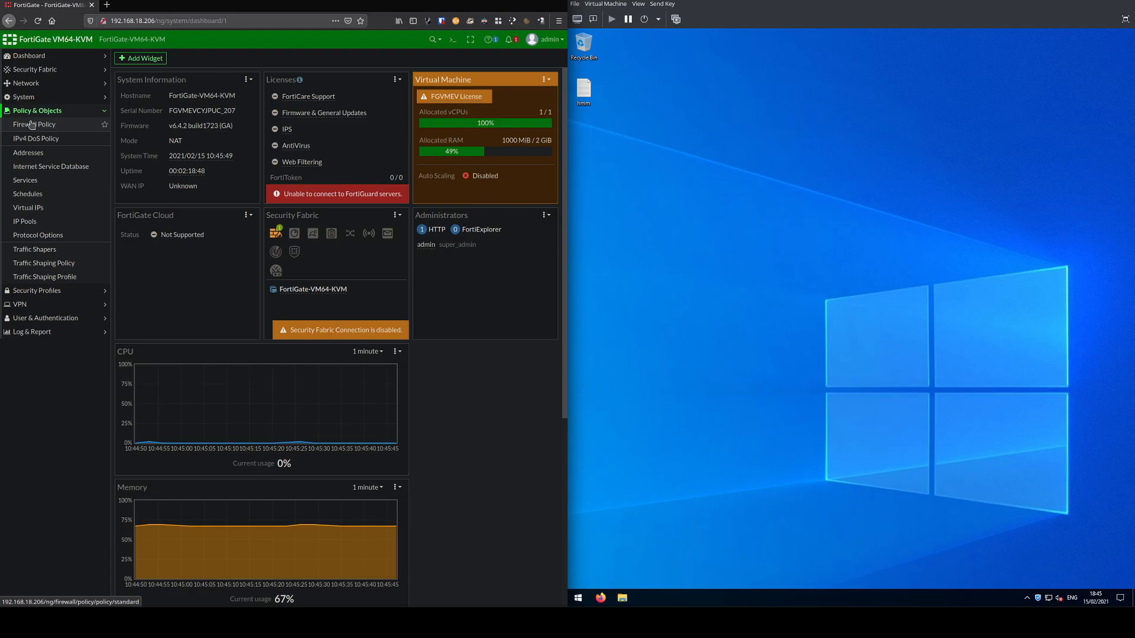
Show the firewall policies: Outbound, the VPN1 and VPN2 remote rules, and implicit deny
left_click(35, 123)
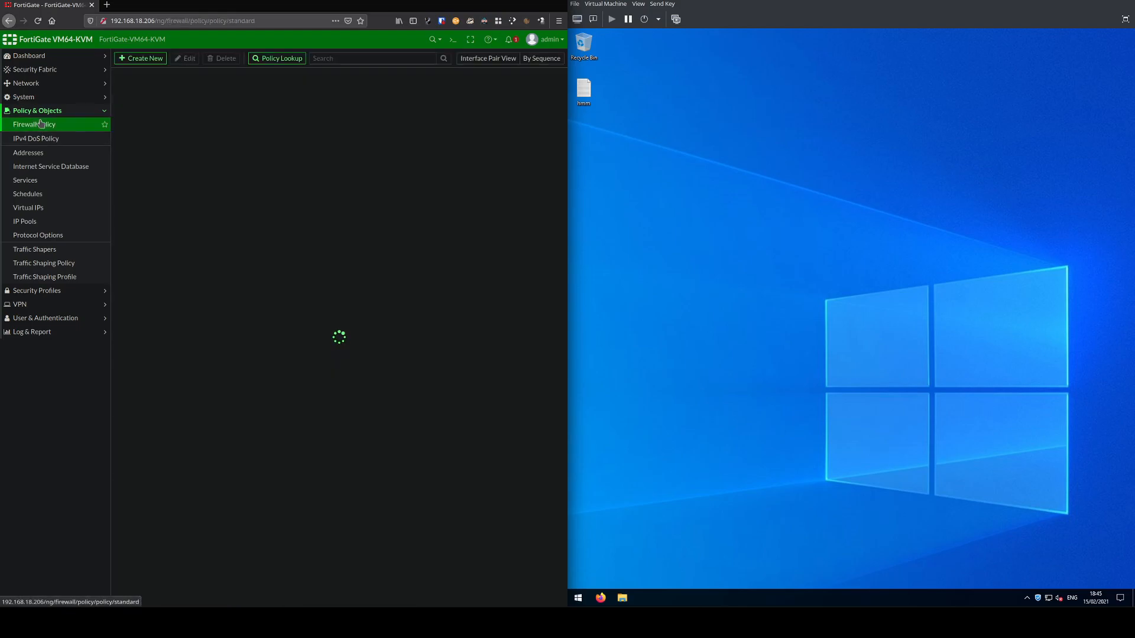
left_click(35, 123)
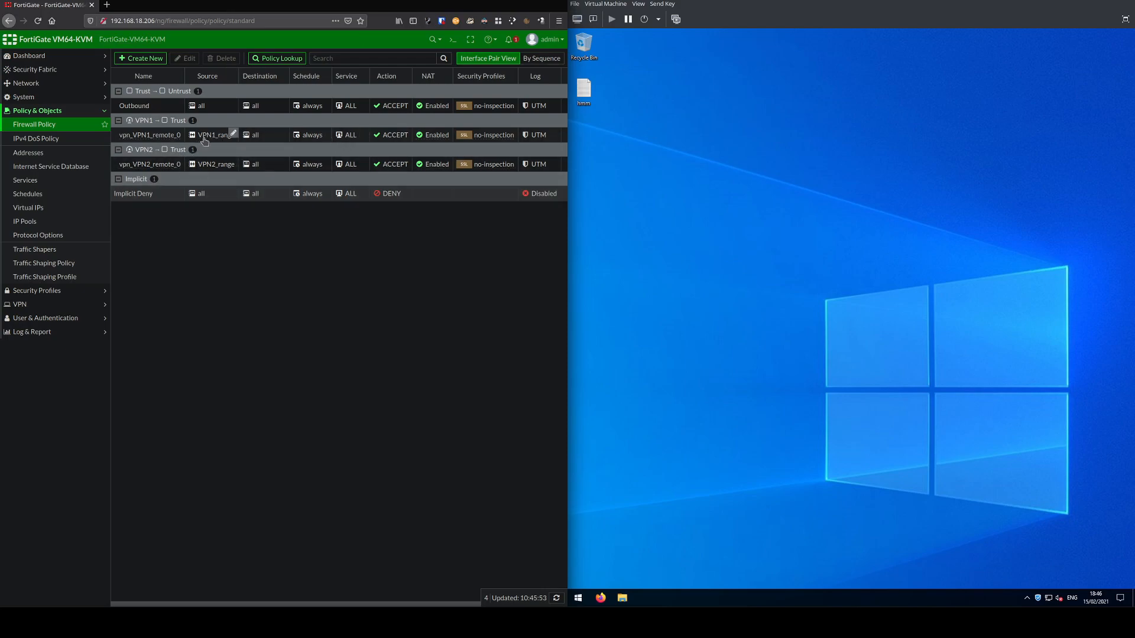
mouse_move(349, 164)
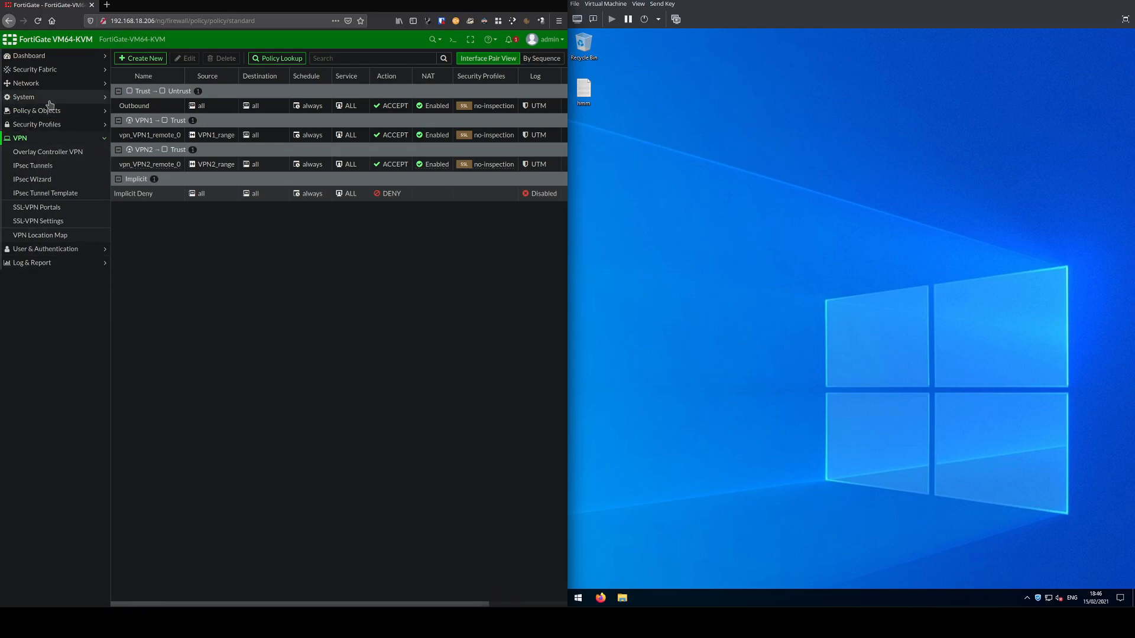
Load the IPsec tunnel list showing VPN1 on WAN1 and VPN2 on WAN2, both inactive
left_click(32, 165)
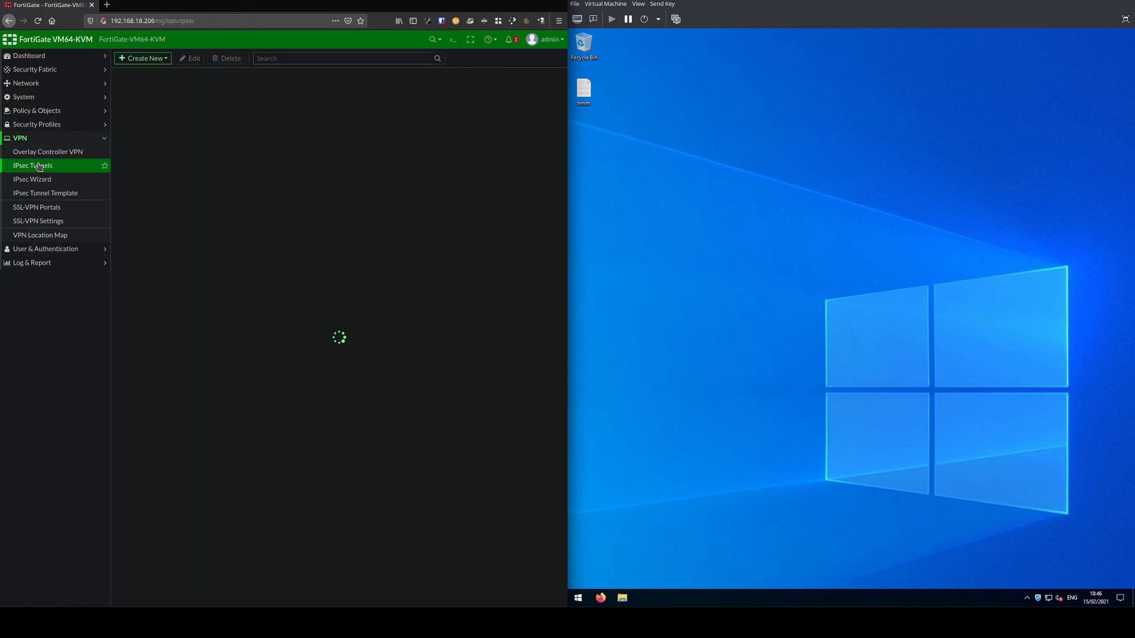
left_click(32, 165)
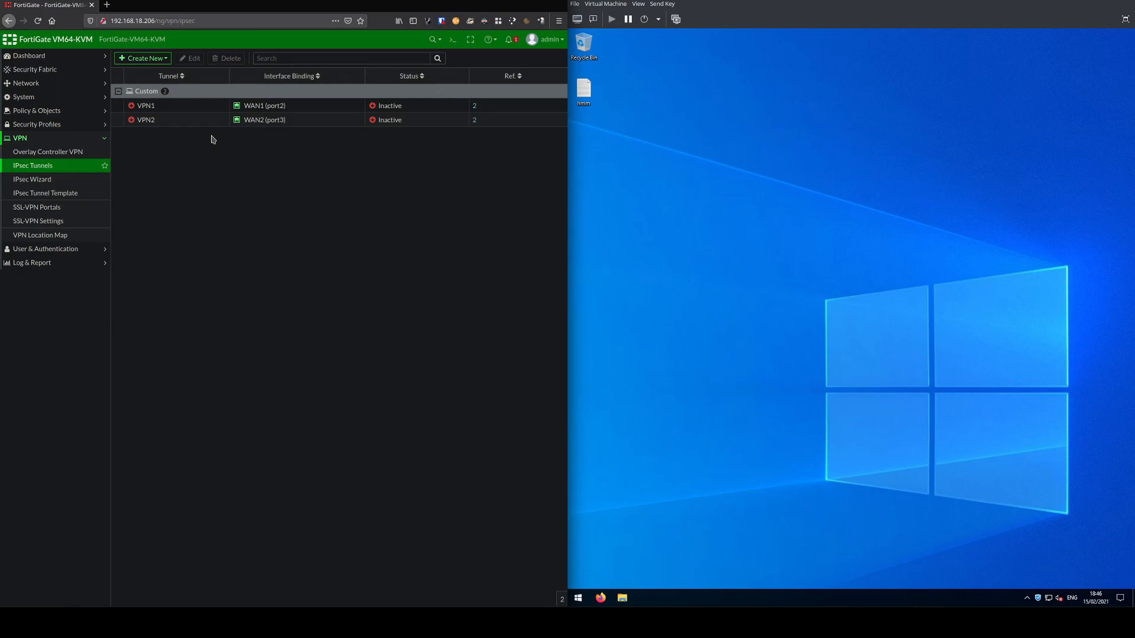
mouse_move(171, 120)
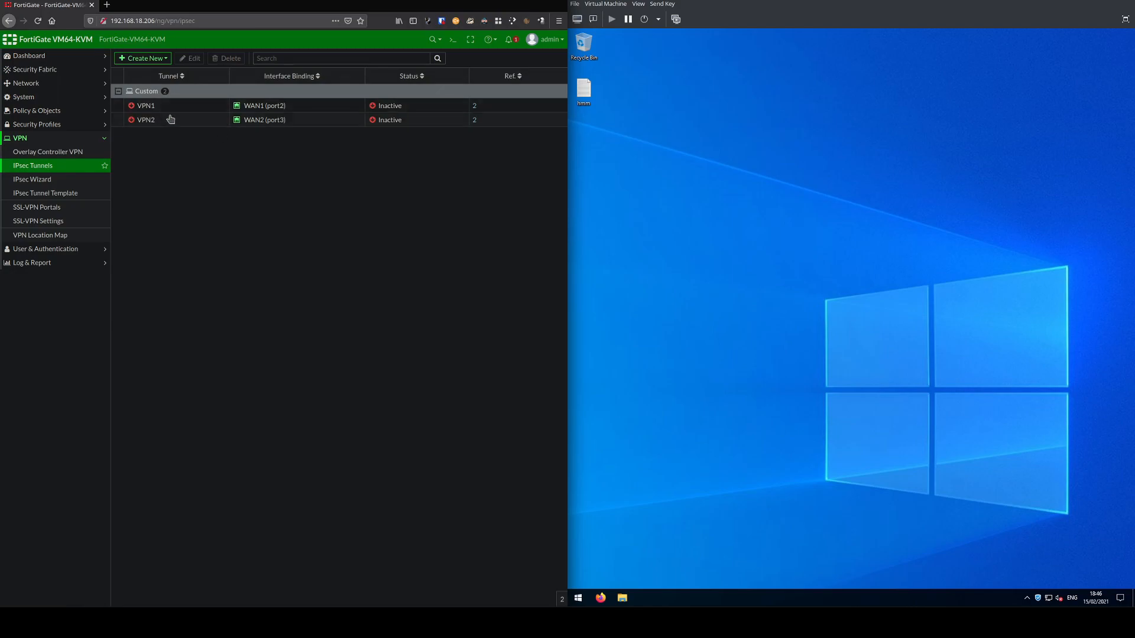
mouse_move(200, 109)
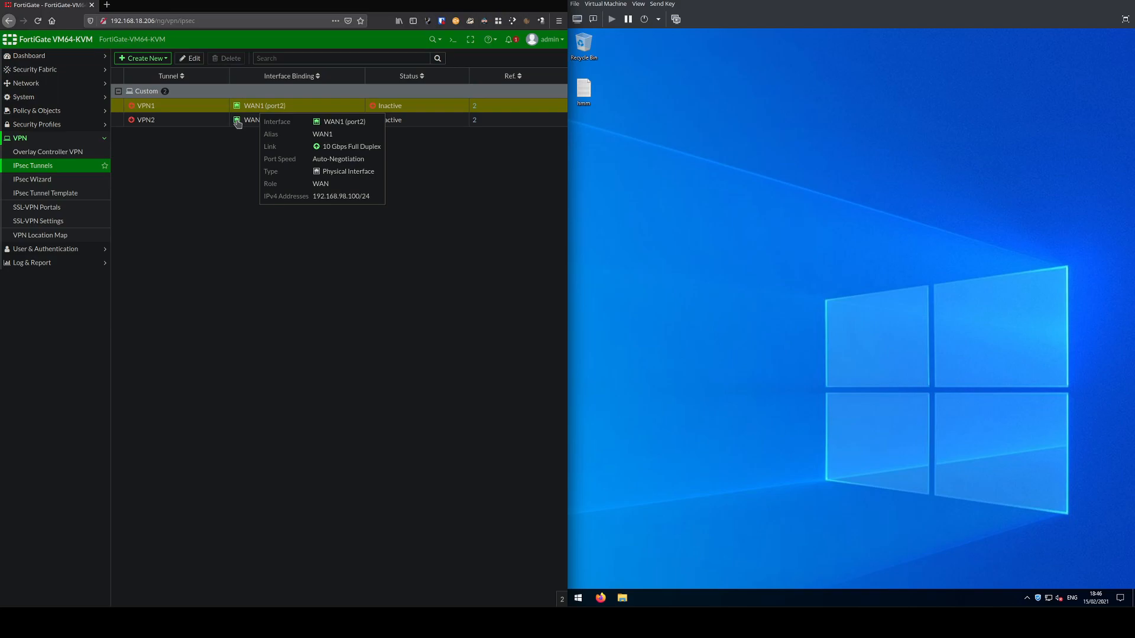
mouse_move(264, 106)
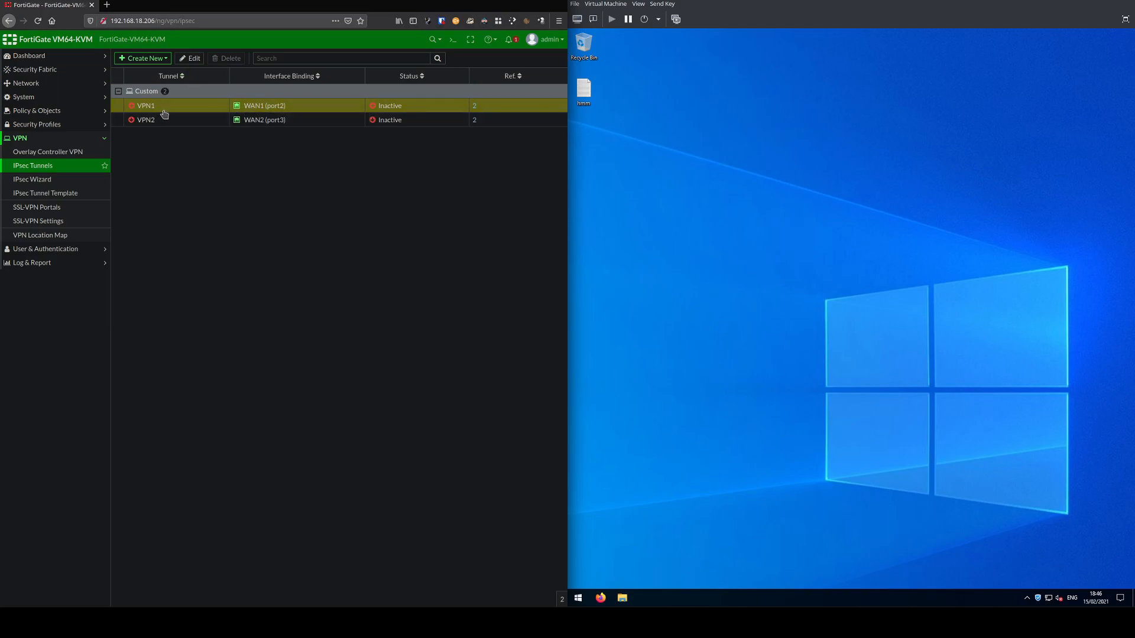
mouse_move(264, 119)
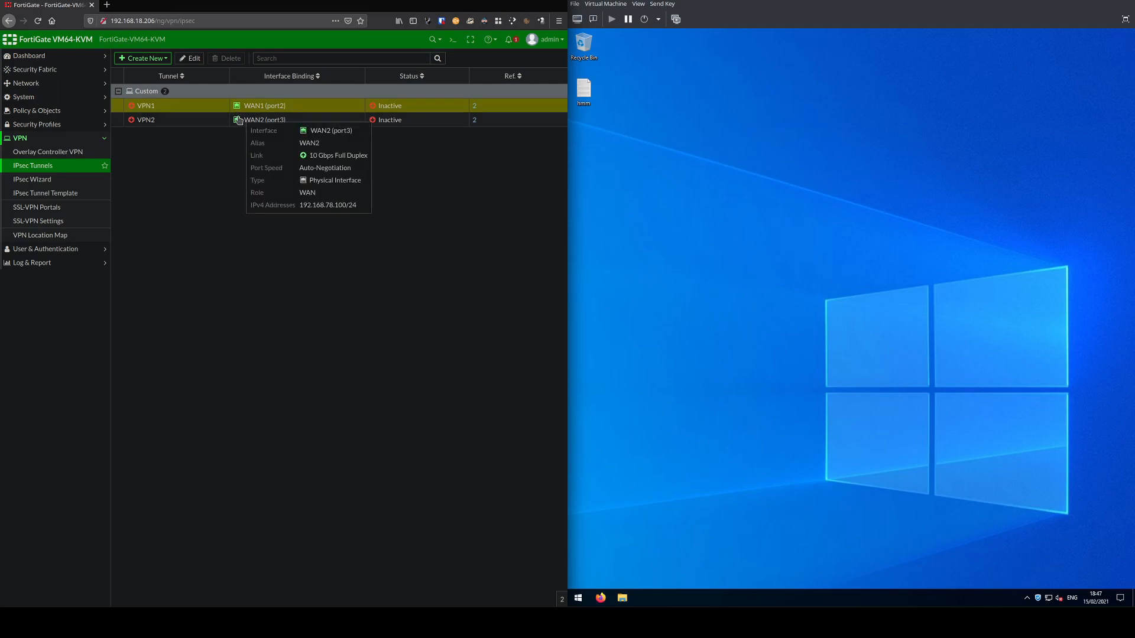
mouse_move(225, 136)
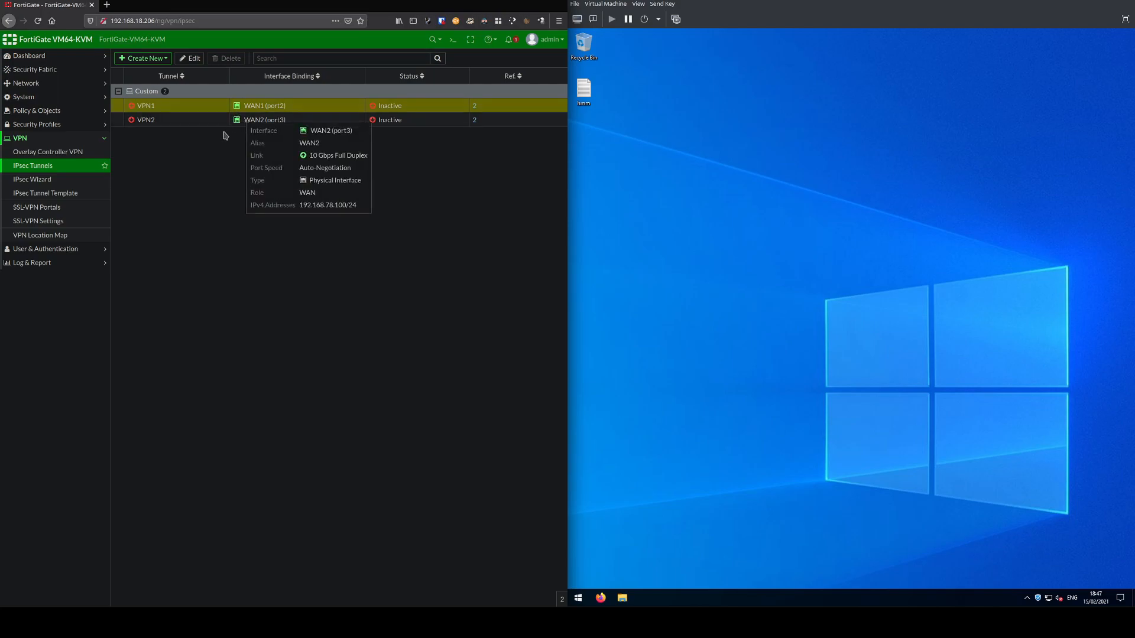
mouse_move(250, 123)
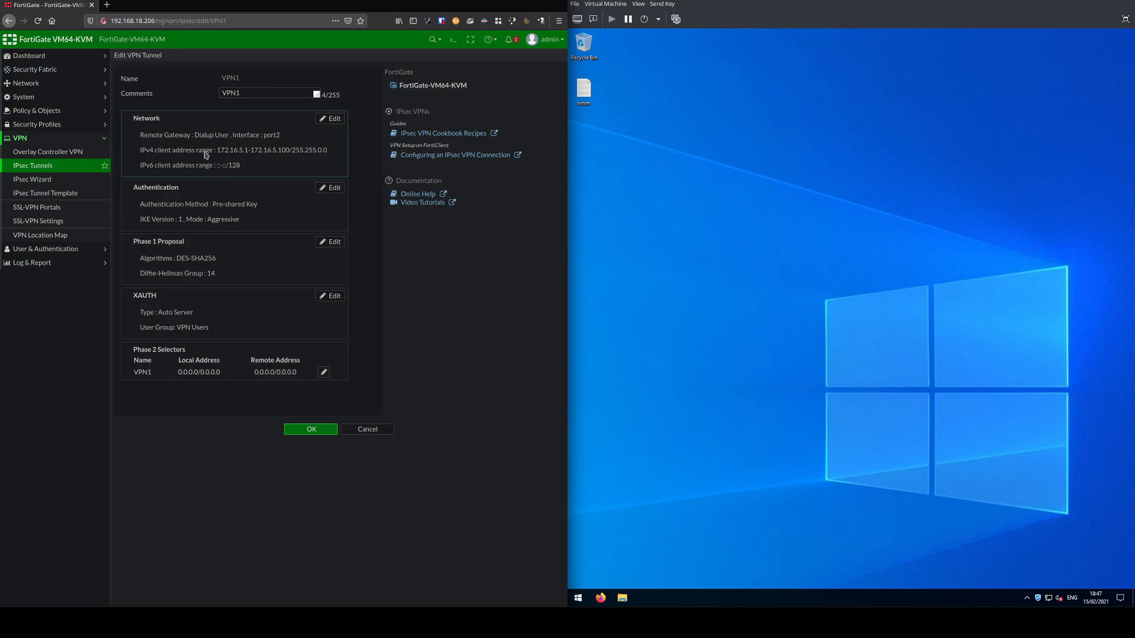
Review VPN1's network and mode config settings, including client range 172.16.5.1–172.16.5.100 and mask 255.255.0.0
left_click(330, 118)
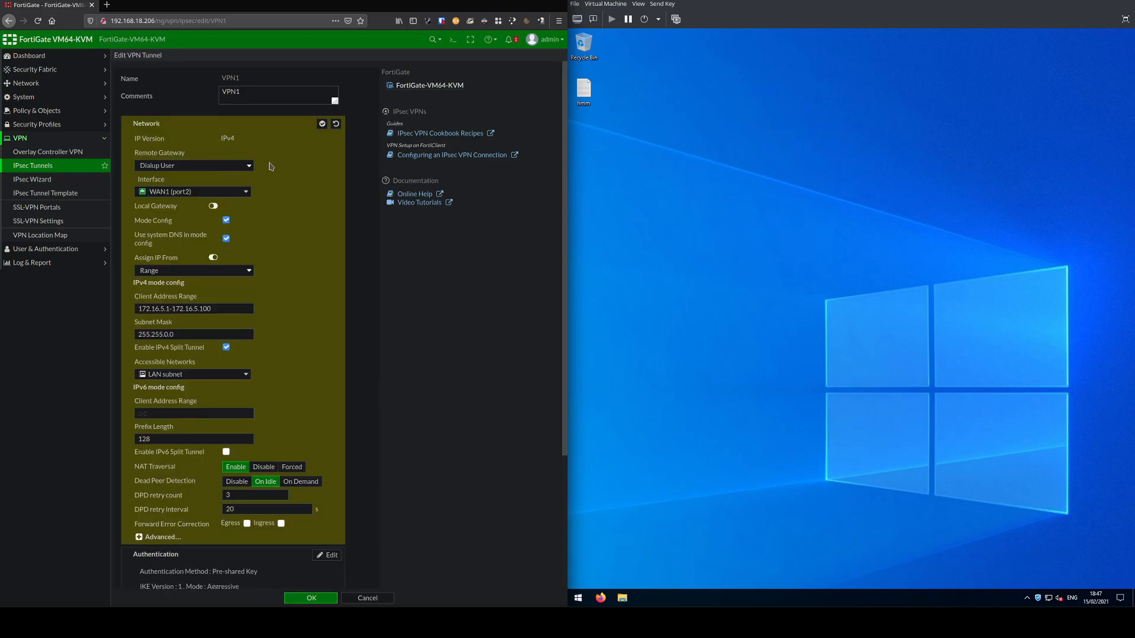
mouse_move(189, 200)
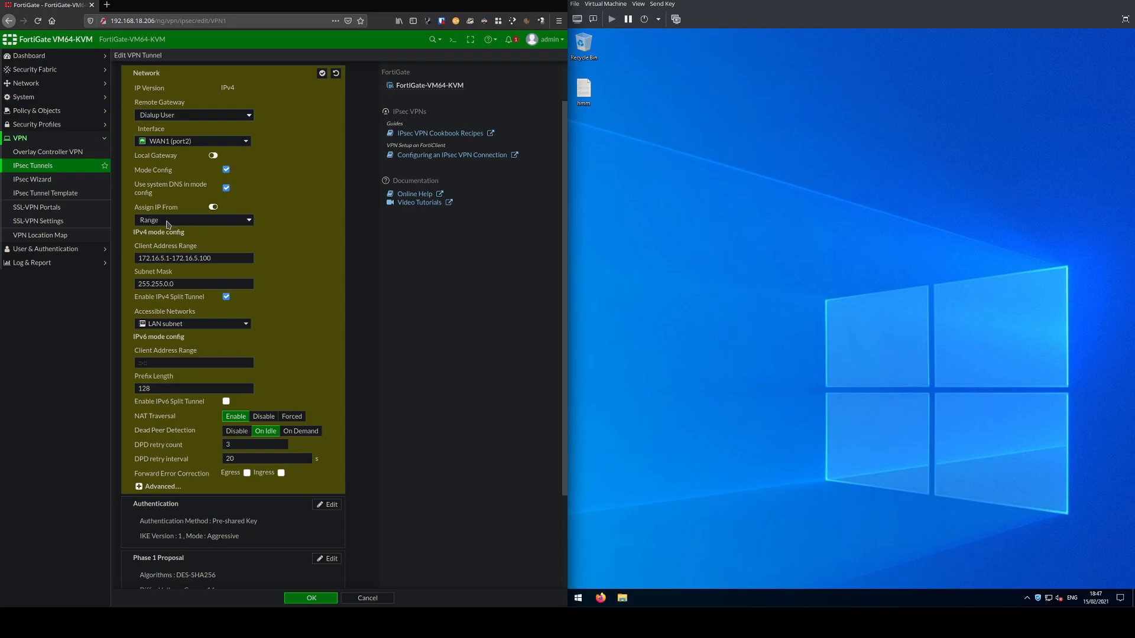
scroll("down", 3)
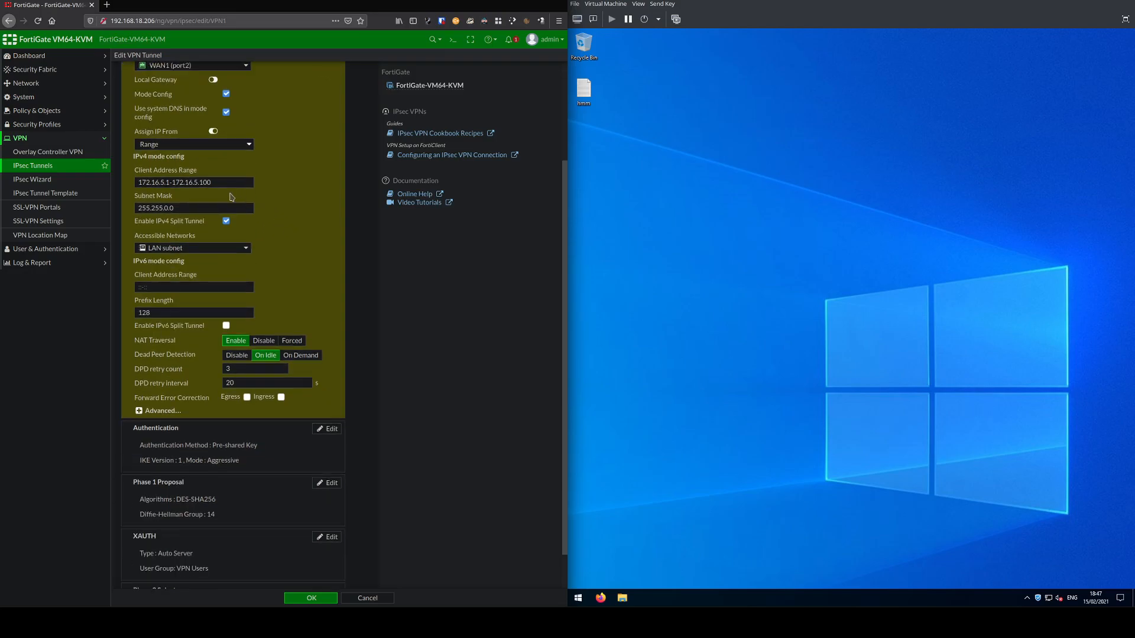
left_click(141, 182)
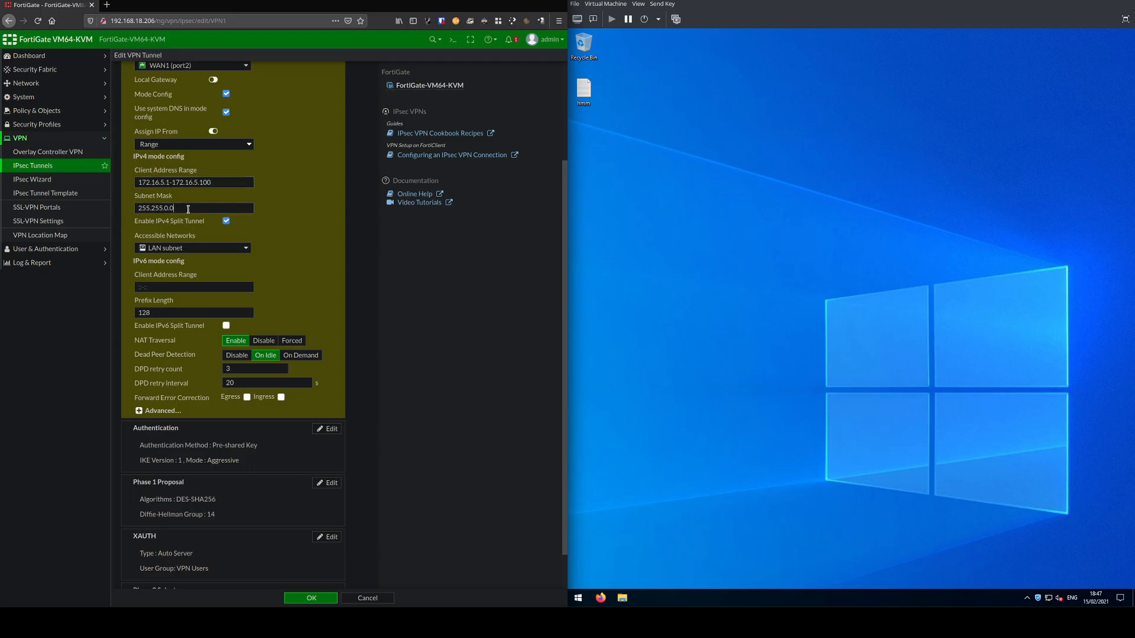
double_click(155, 208)
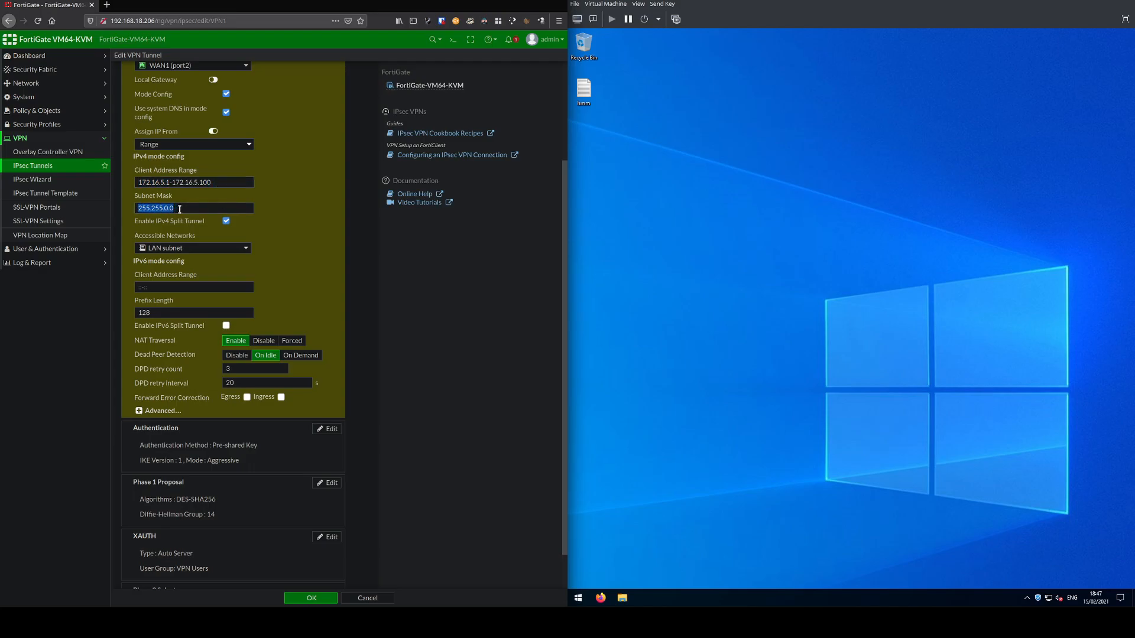
mouse_move(284, 211)
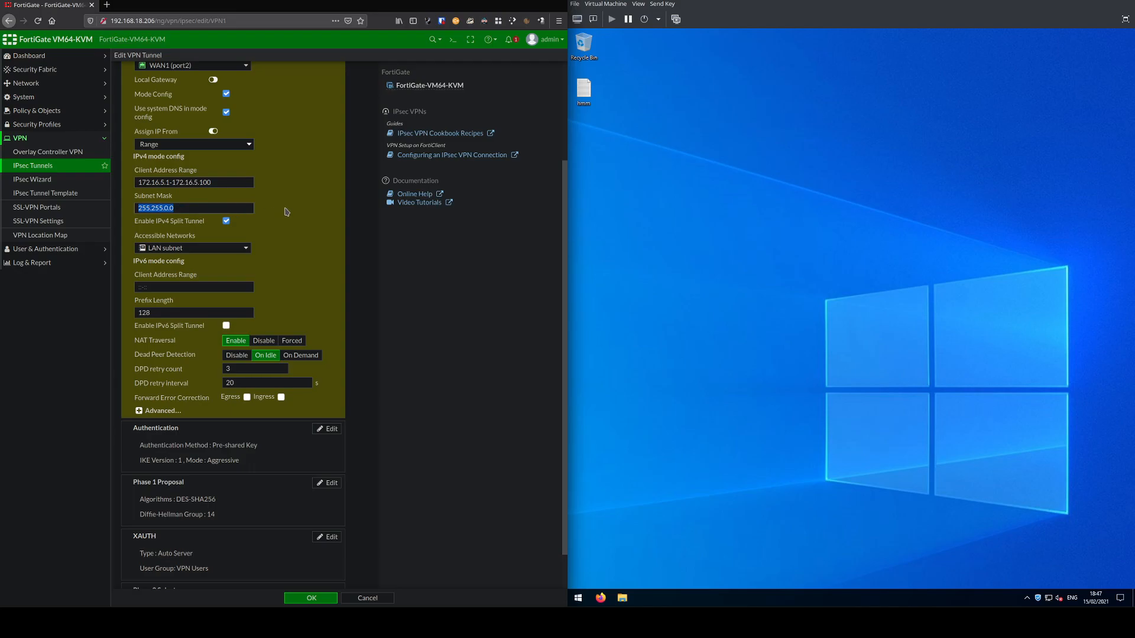
scroll("down", 3)
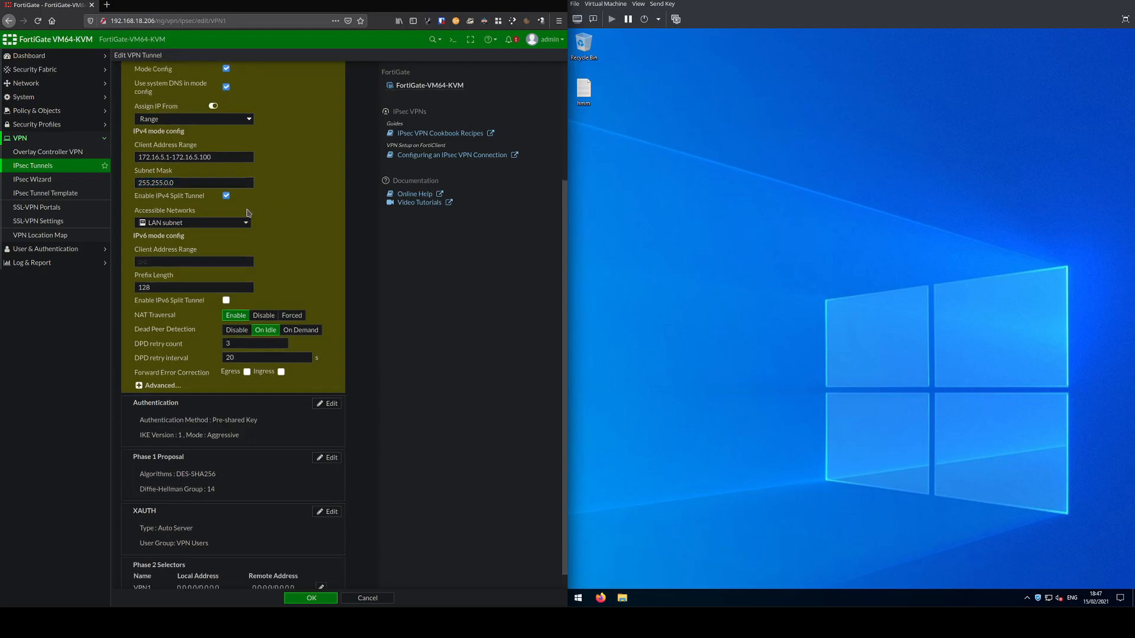
scroll("down", 3)
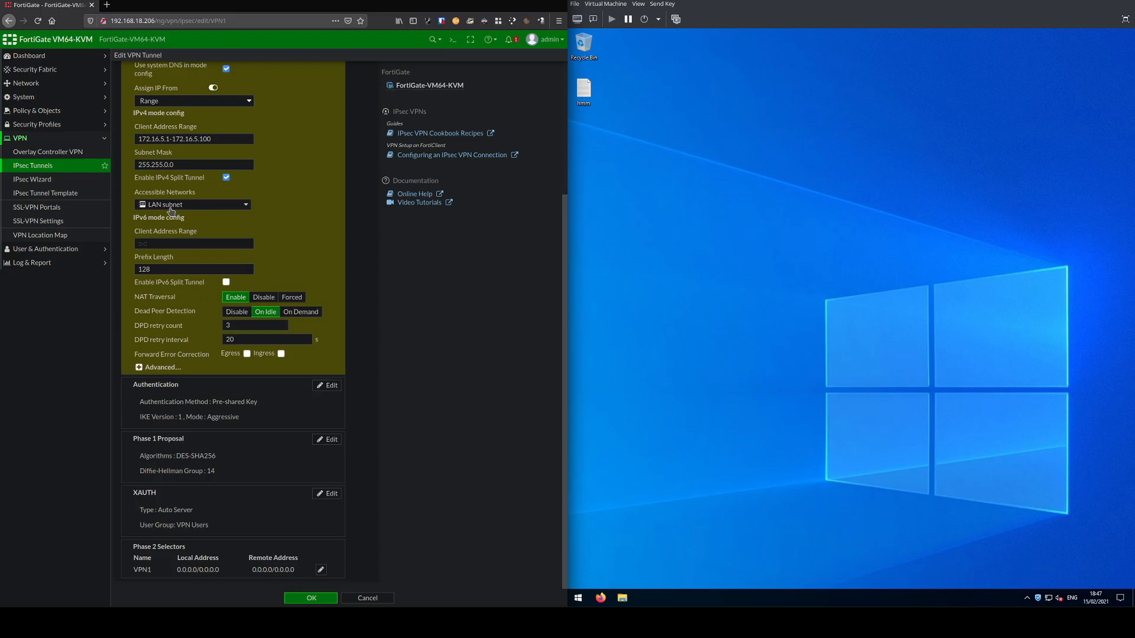
mouse_move(166, 204)
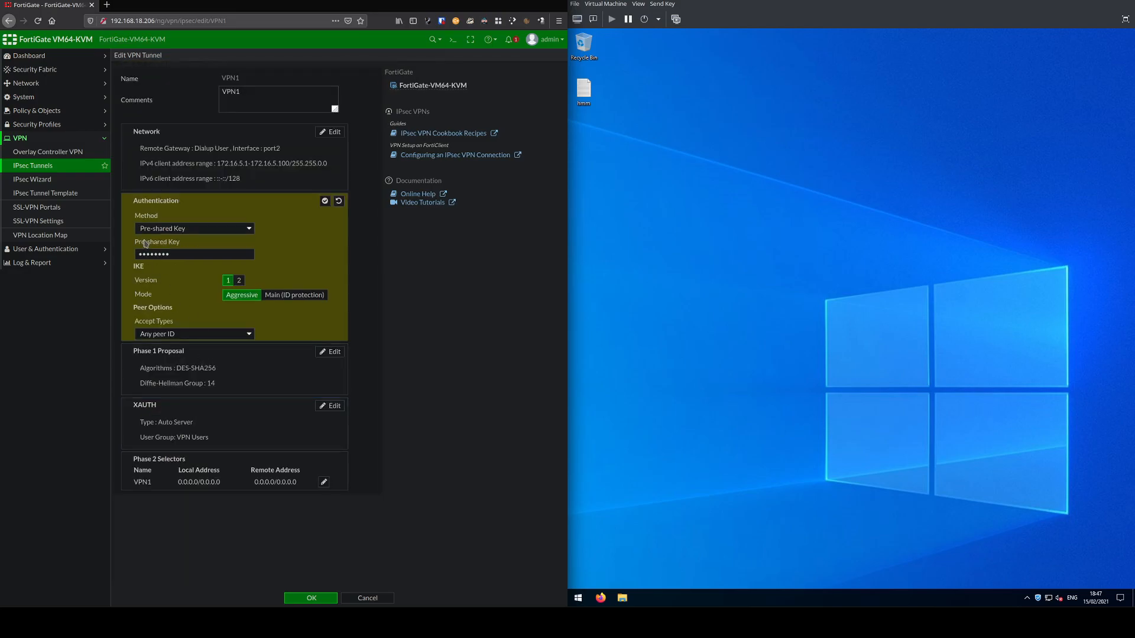
mouse_move(220, 297)
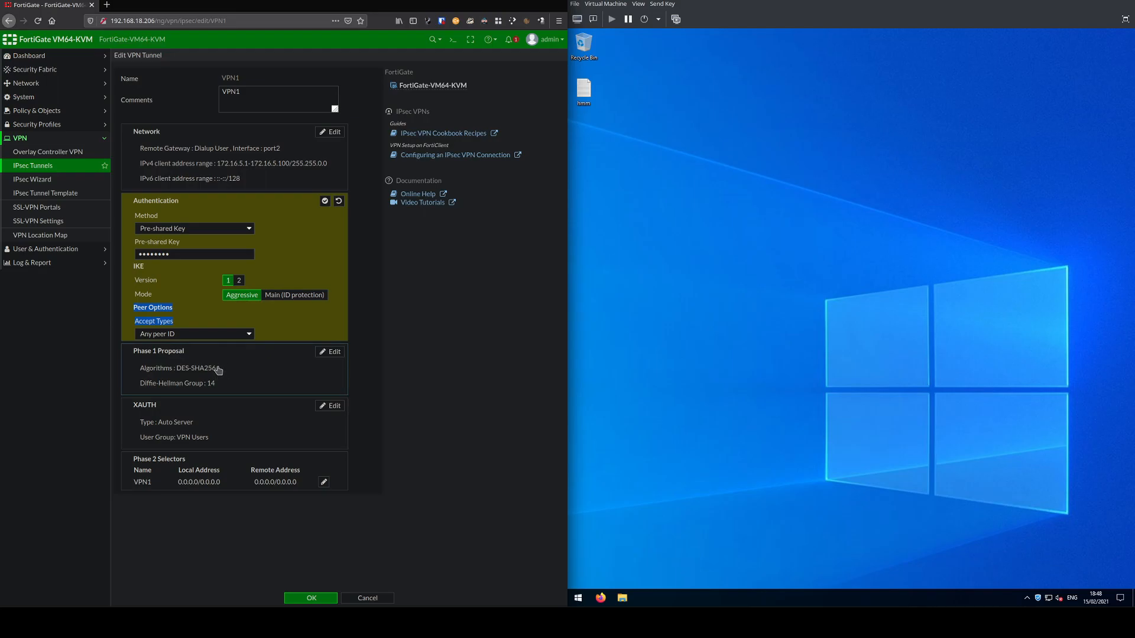
Inspect VPN1's phase 1 proposal: DES encryption, SHA256 authentication, Diffie-Hellman group 14
left_click(334, 351)
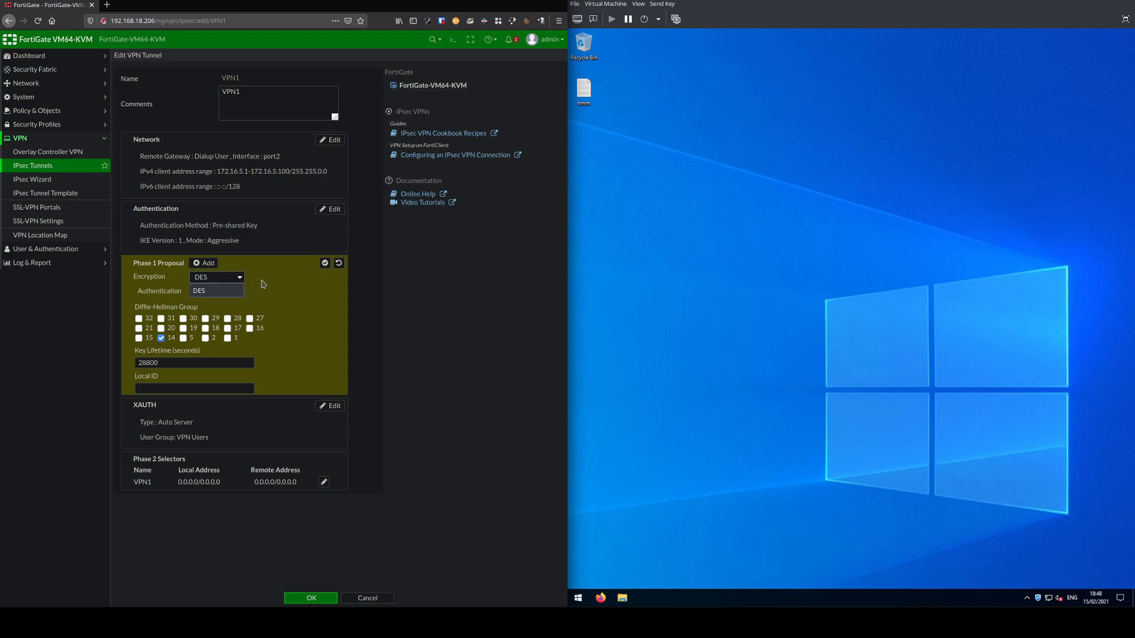
left_click(213, 290)
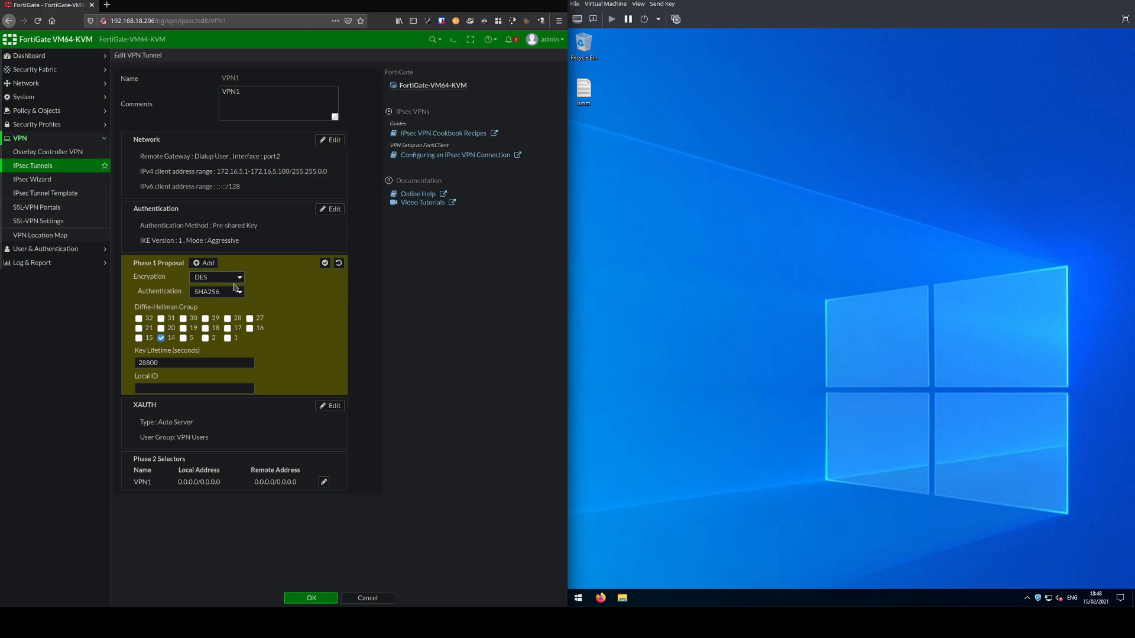
mouse_move(245, 297)
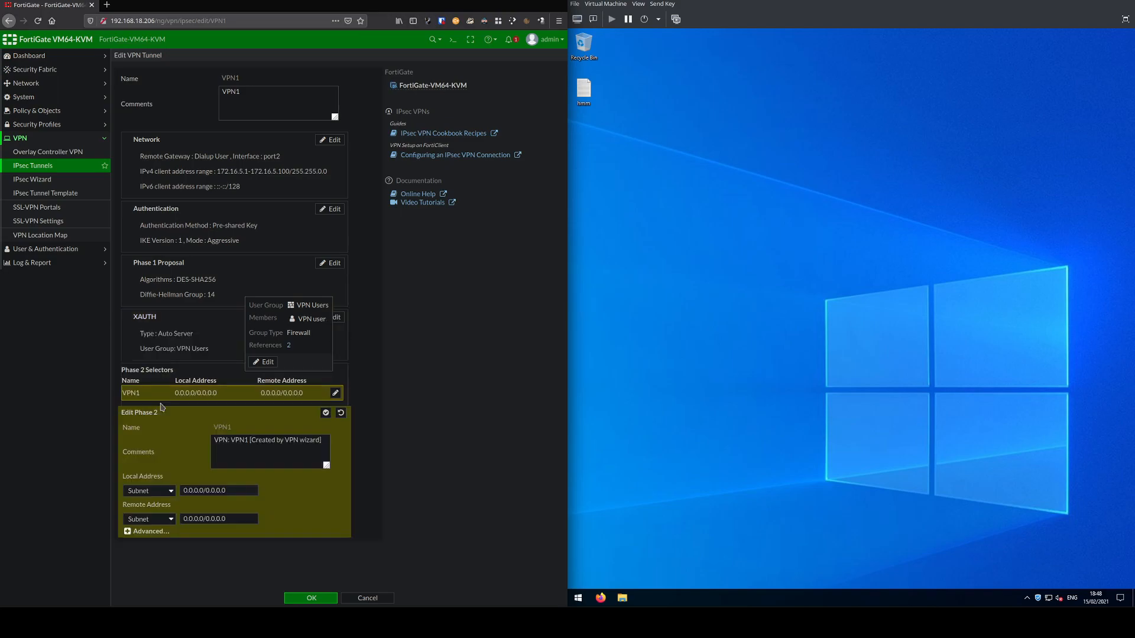
mouse_move(163, 491)
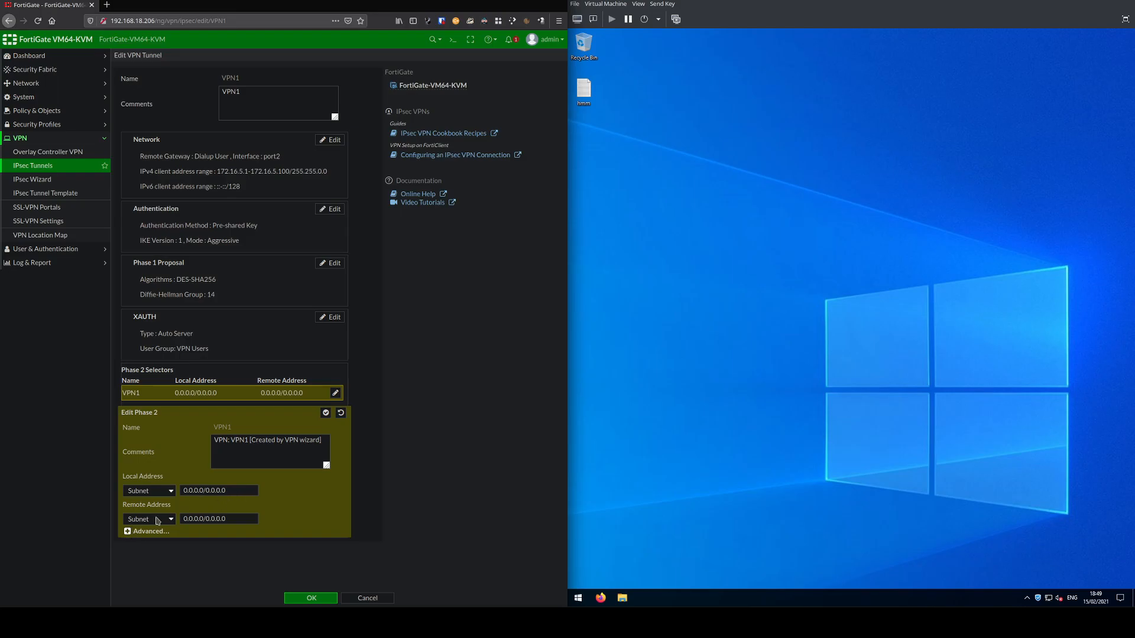
Check VPN1's phase 2 remote address type options, then cancel back to the tunnel list
left_click(149, 531)
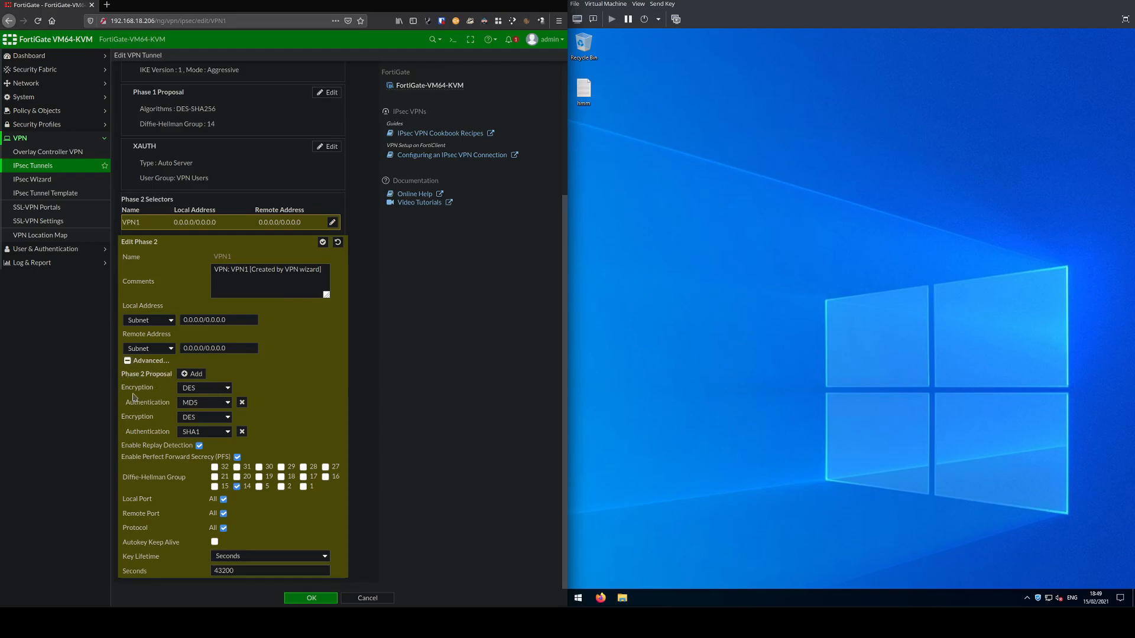
mouse_move(193, 423)
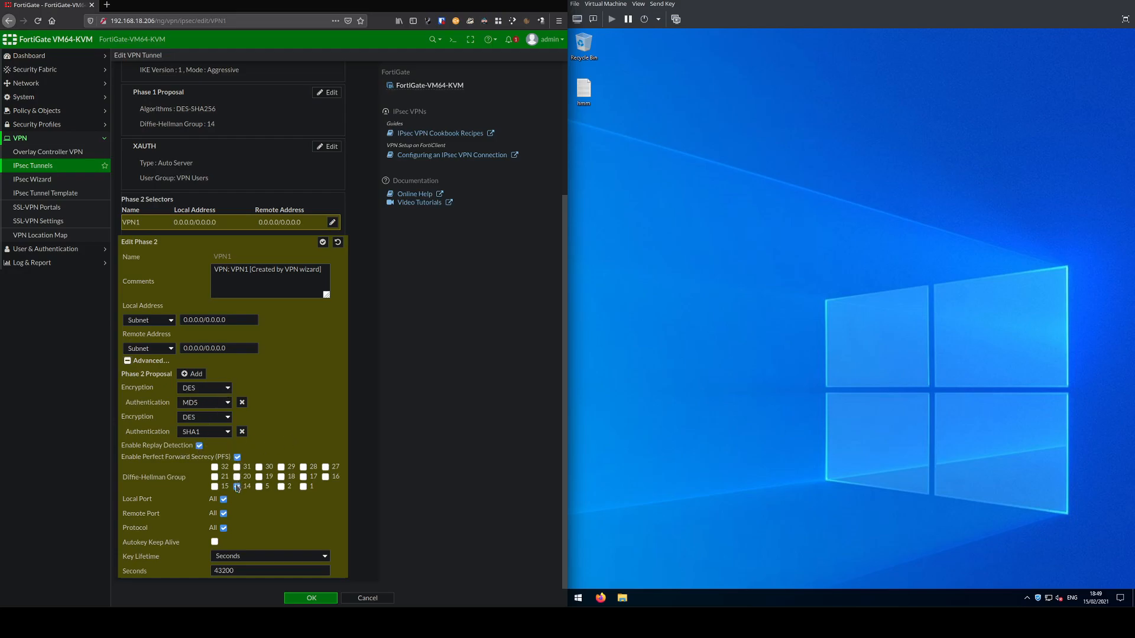
left_click(236, 486)
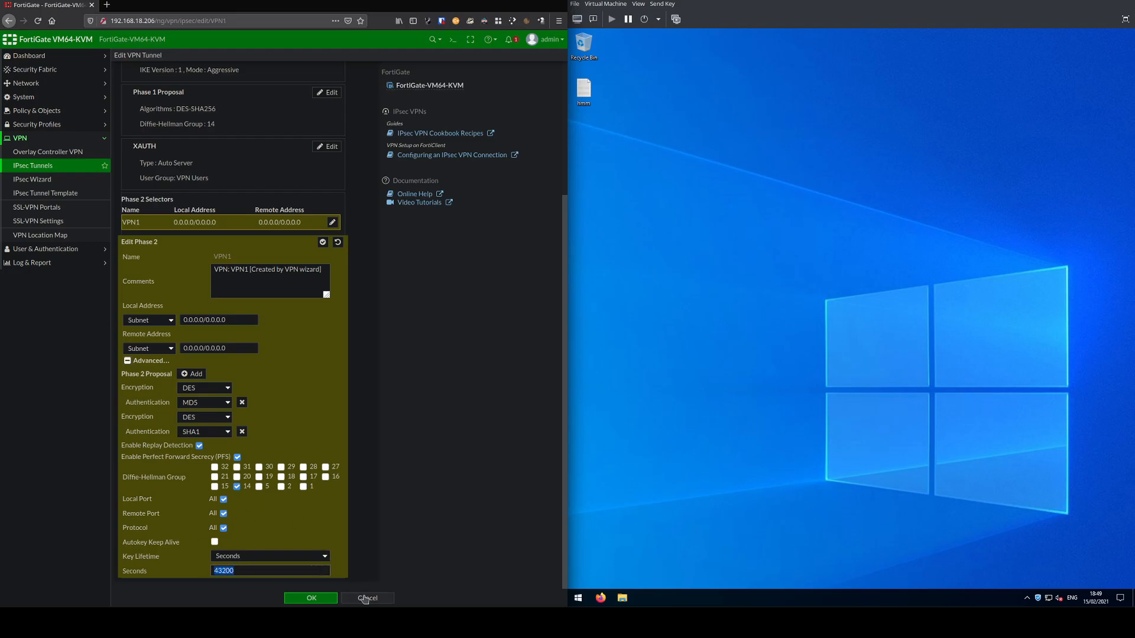
left_click(367, 597)
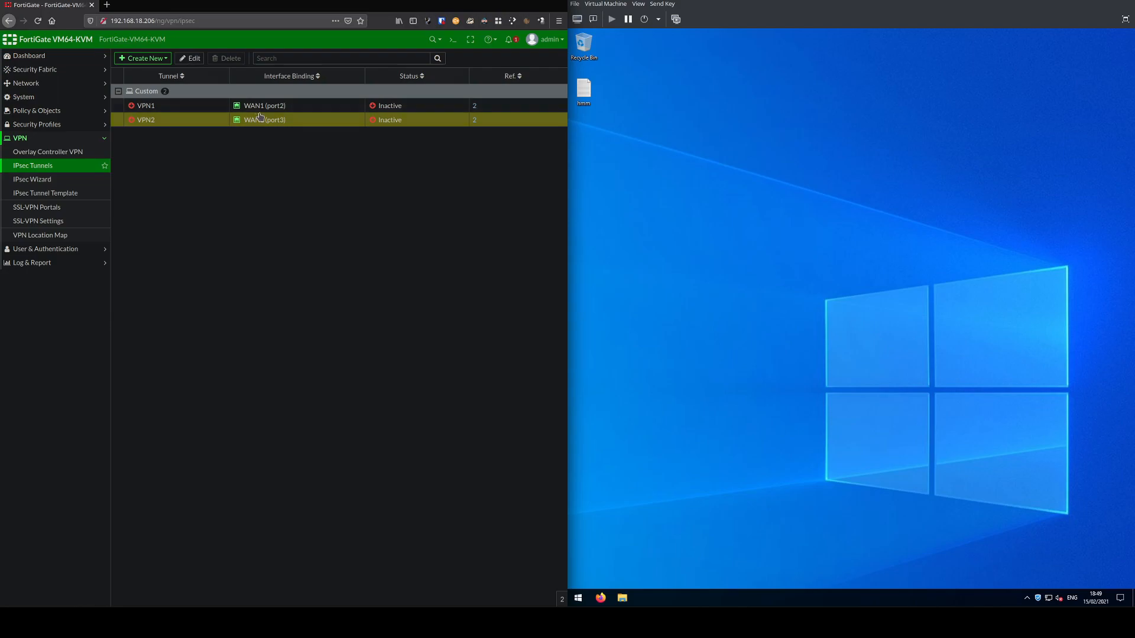
Open VPN2's network settings and inspect its 172.16.5.101–172.16.5.200 client address range
double_click(145, 119)
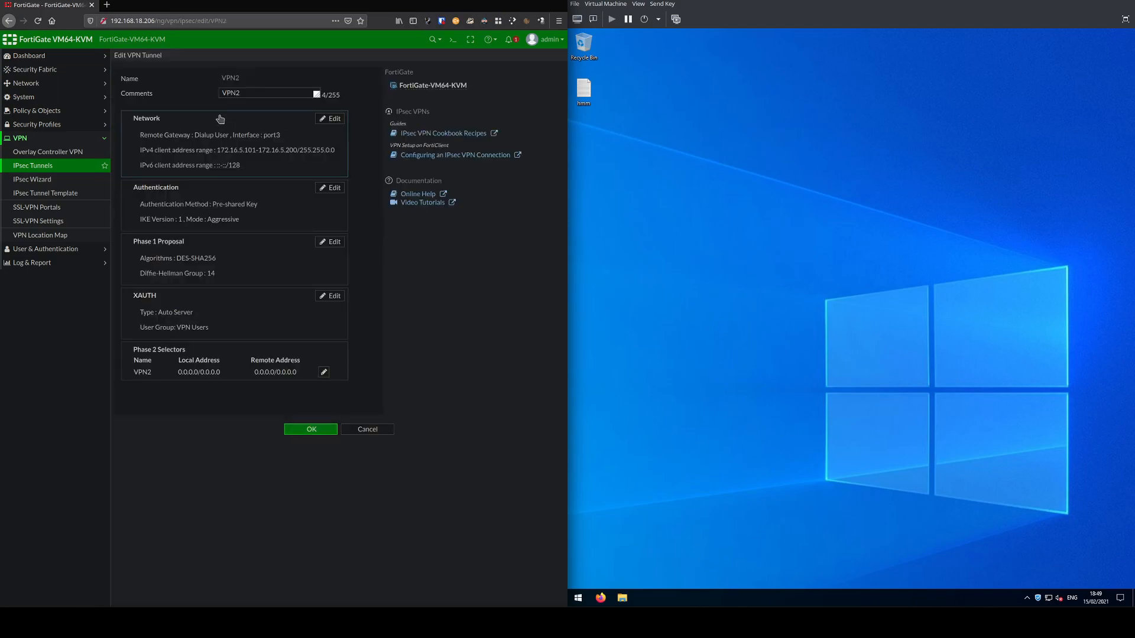
left_click(329, 118)
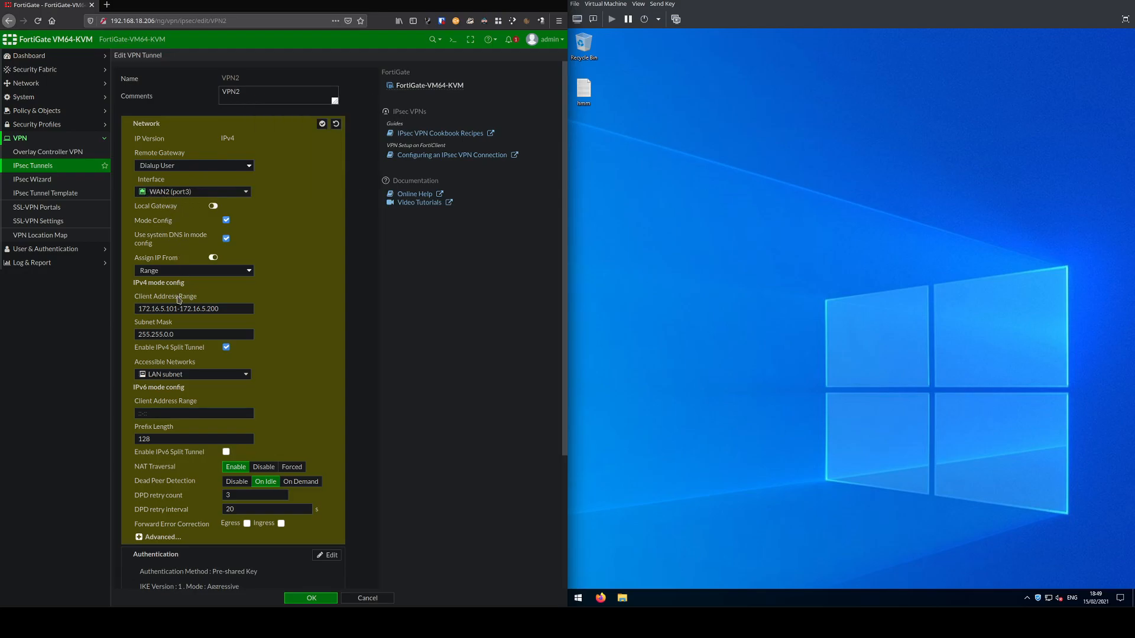
triple_click(193, 309)
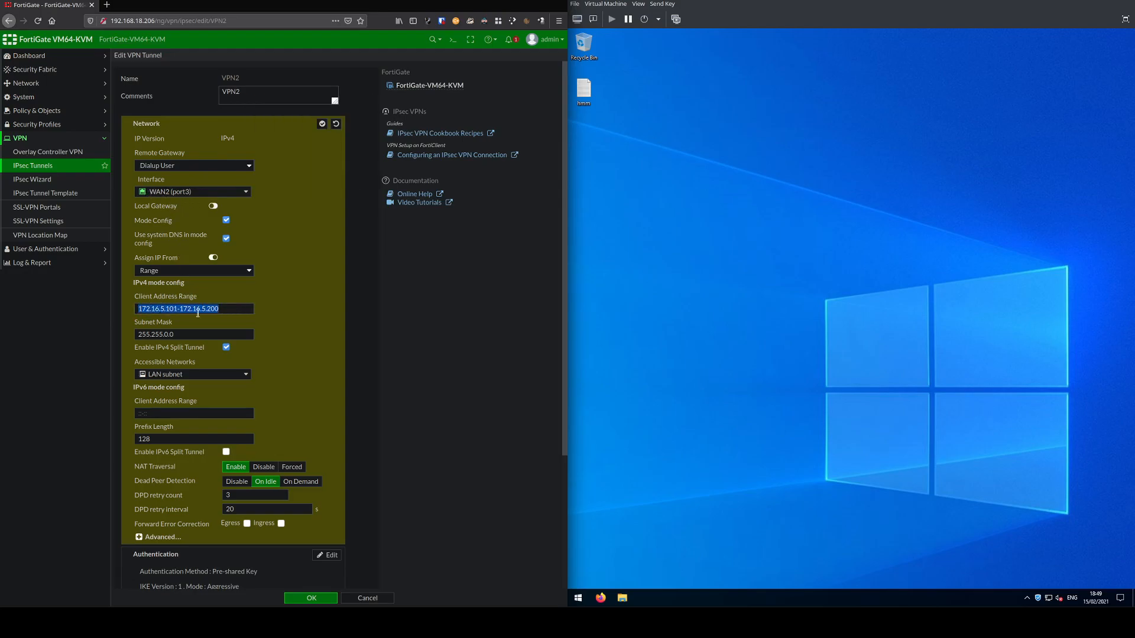
left_click(166, 309)
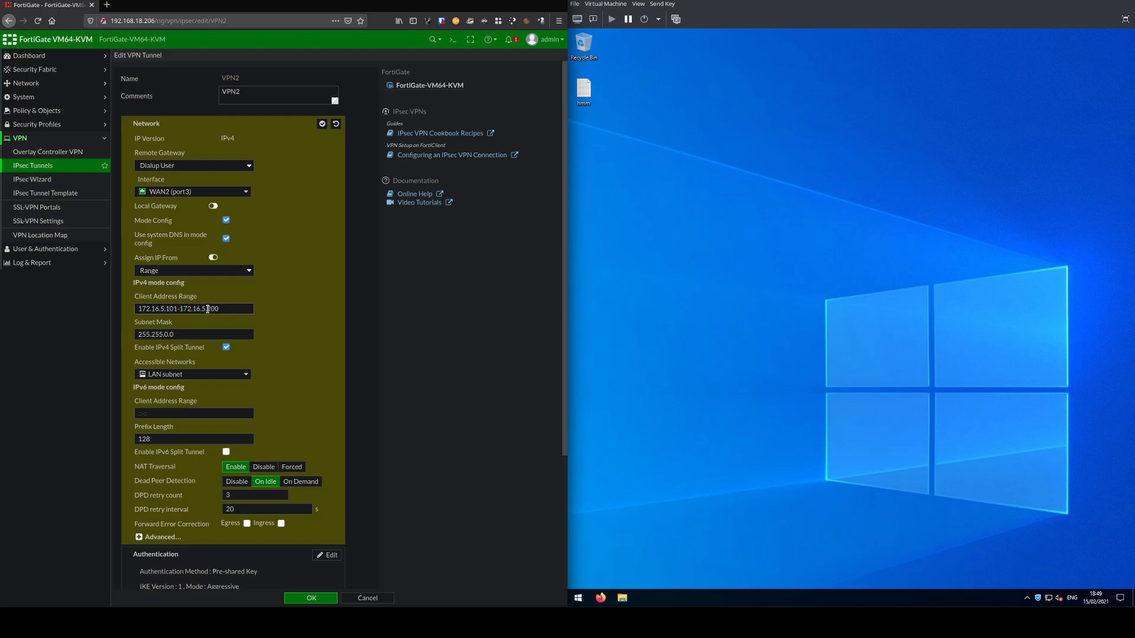
double_click(212, 308)
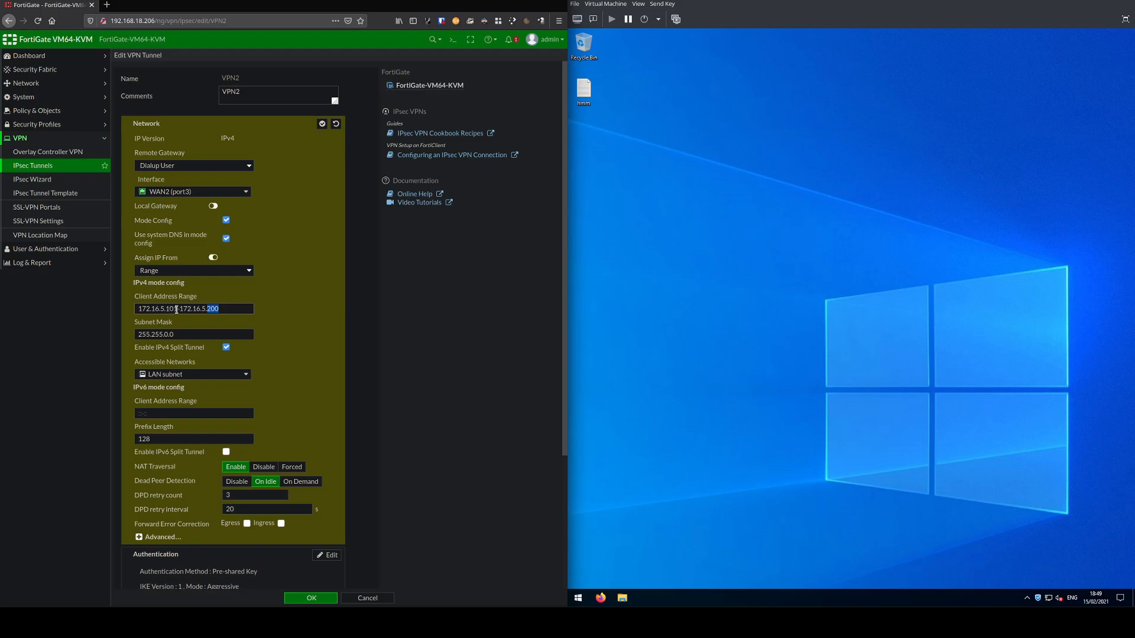
left_click(163, 309)
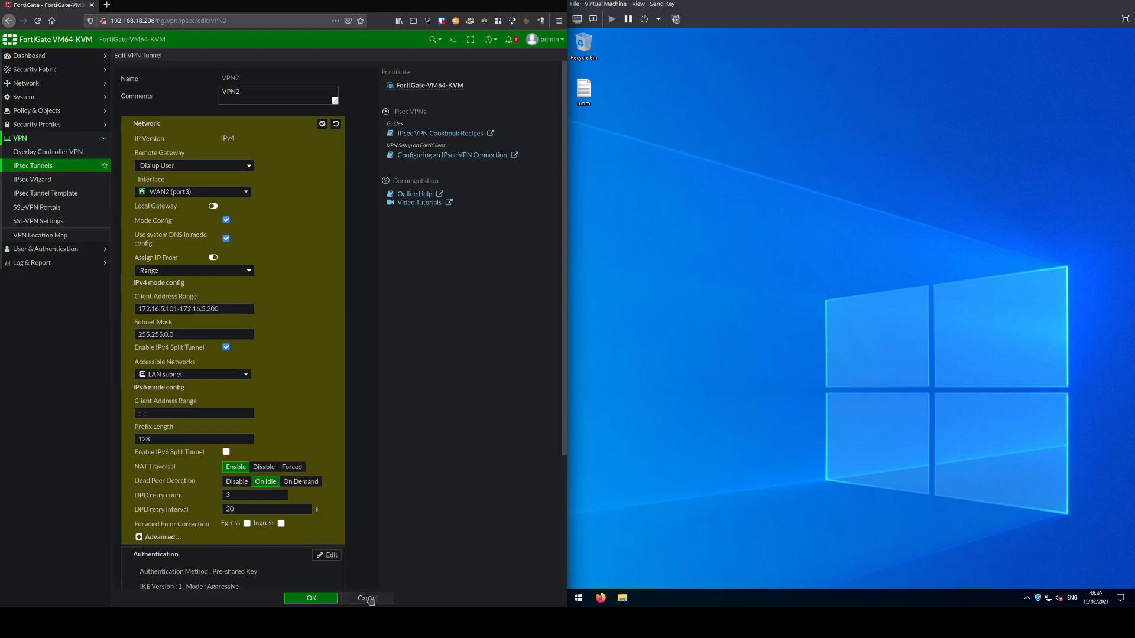
Cancel VPN2's edit without saving and go to Network > Interfaces
left_click(367, 598)
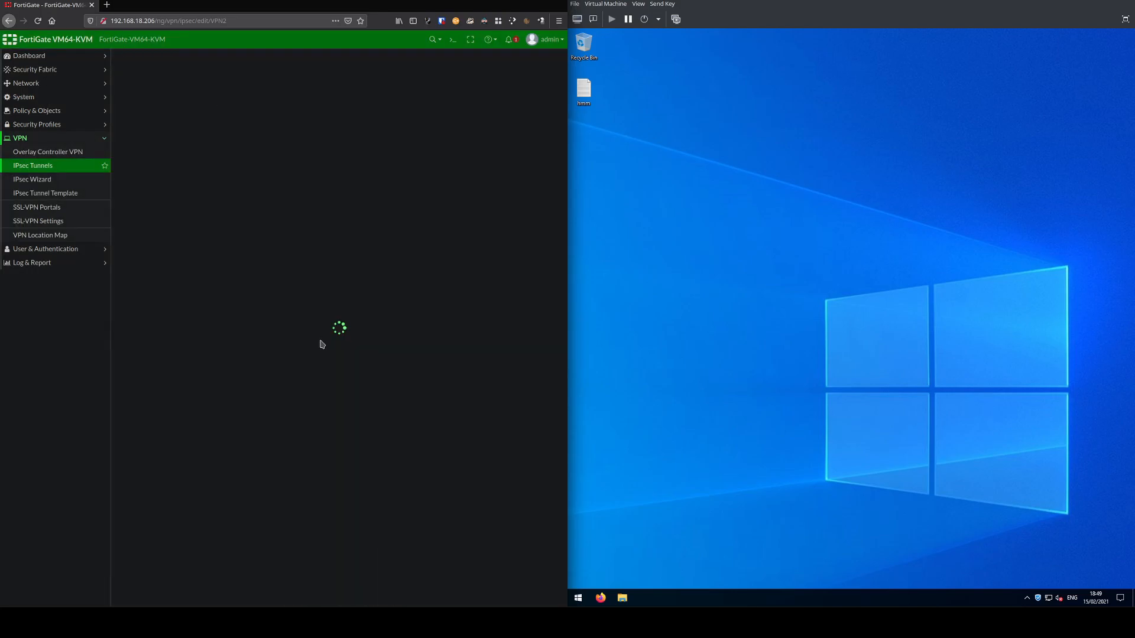
mouse_move(227, 227)
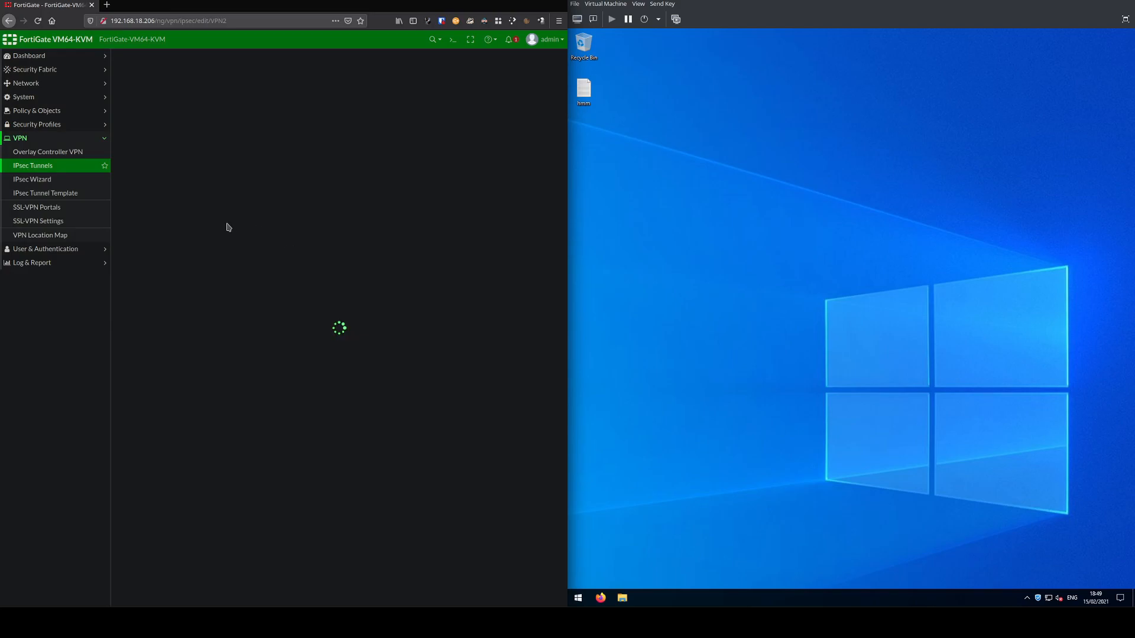
mouse_move(185, 232)
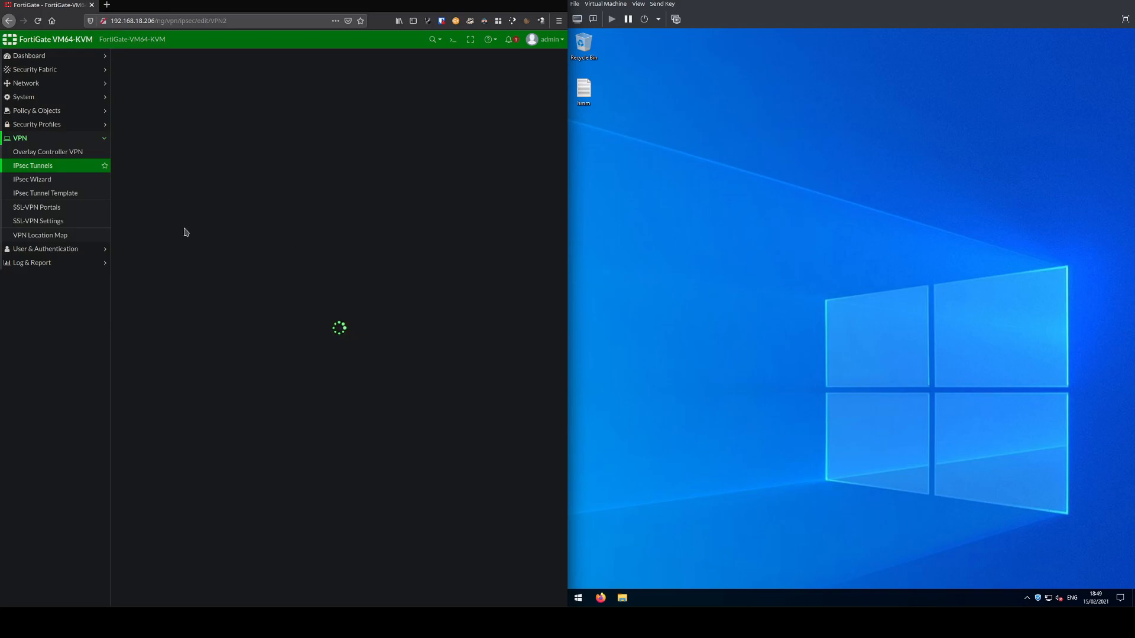
left_click(26, 82)
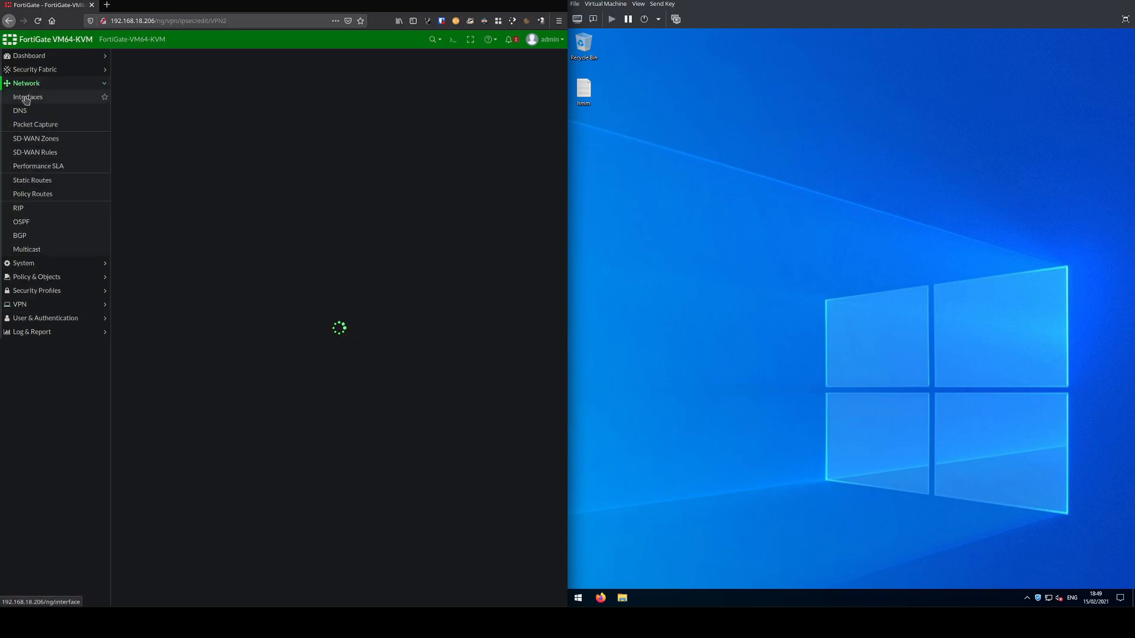
left_click(28, 97)
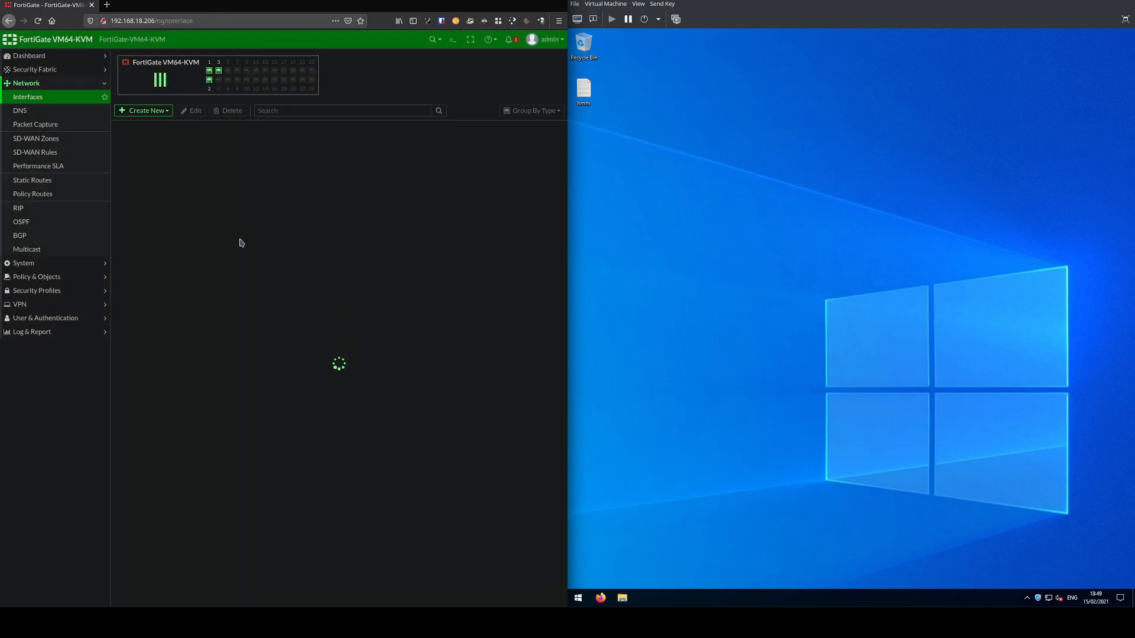
mouse_move(32, 180)
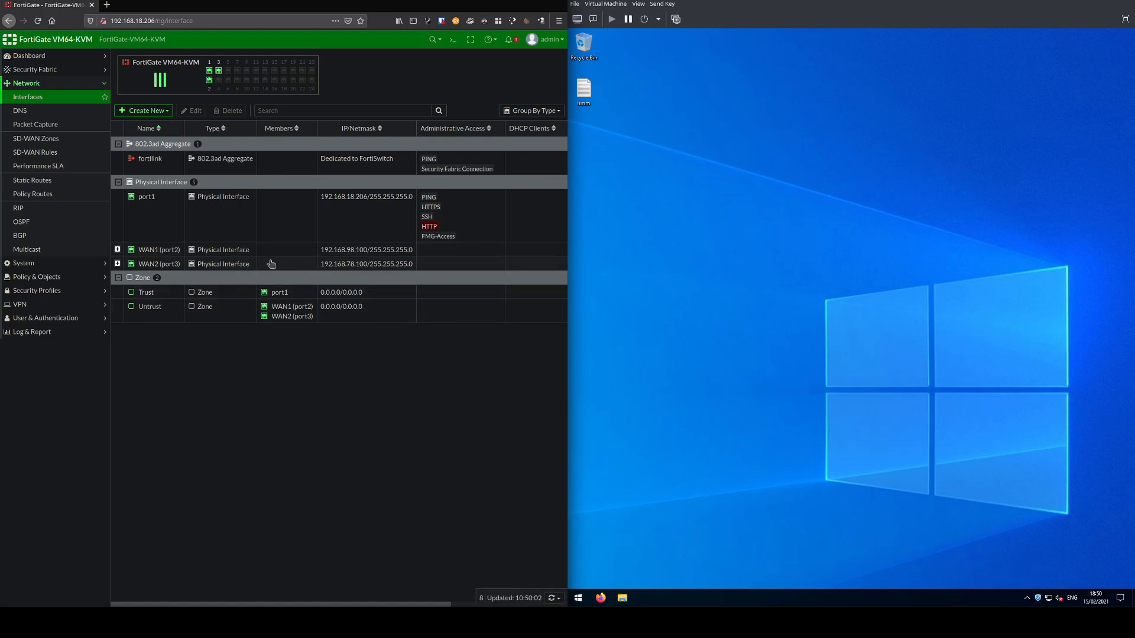
mouse_move(612, 320)
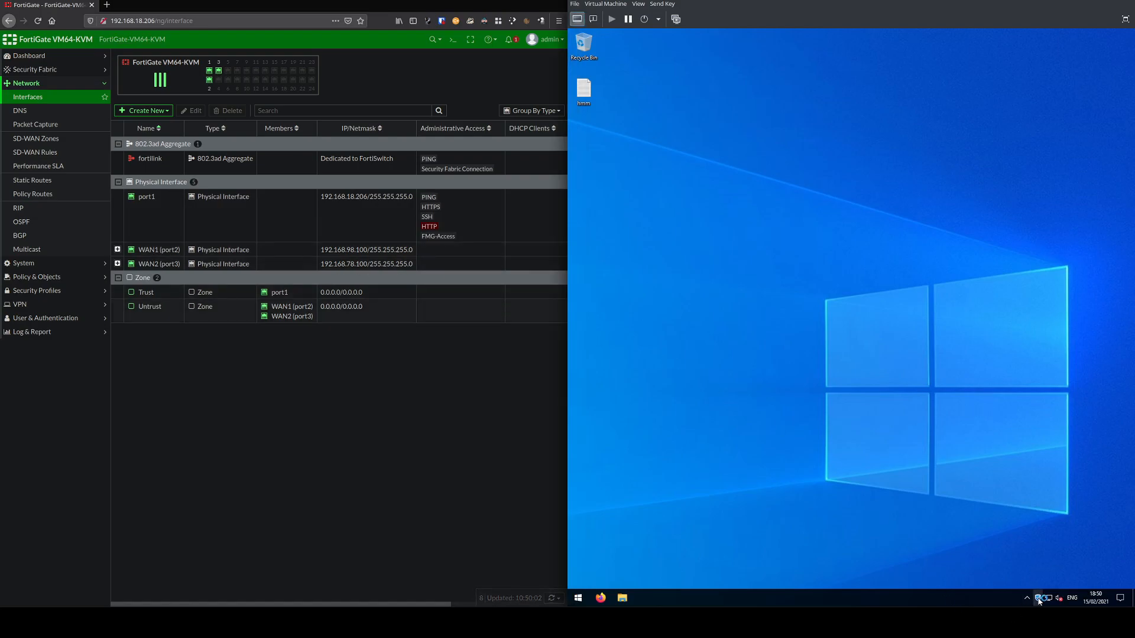
Edit FortiClient's 'VPN Test' connection, showing gateways 192.168.98.100 and 192.168.78.100
left_click(642, 597)
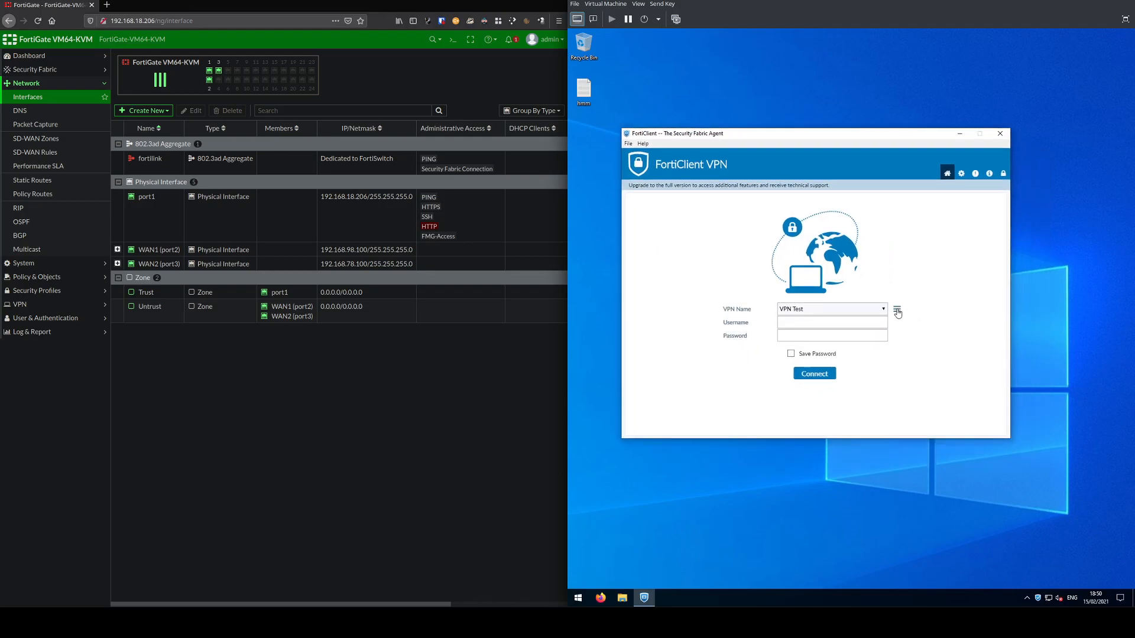
left_click(897, 312)
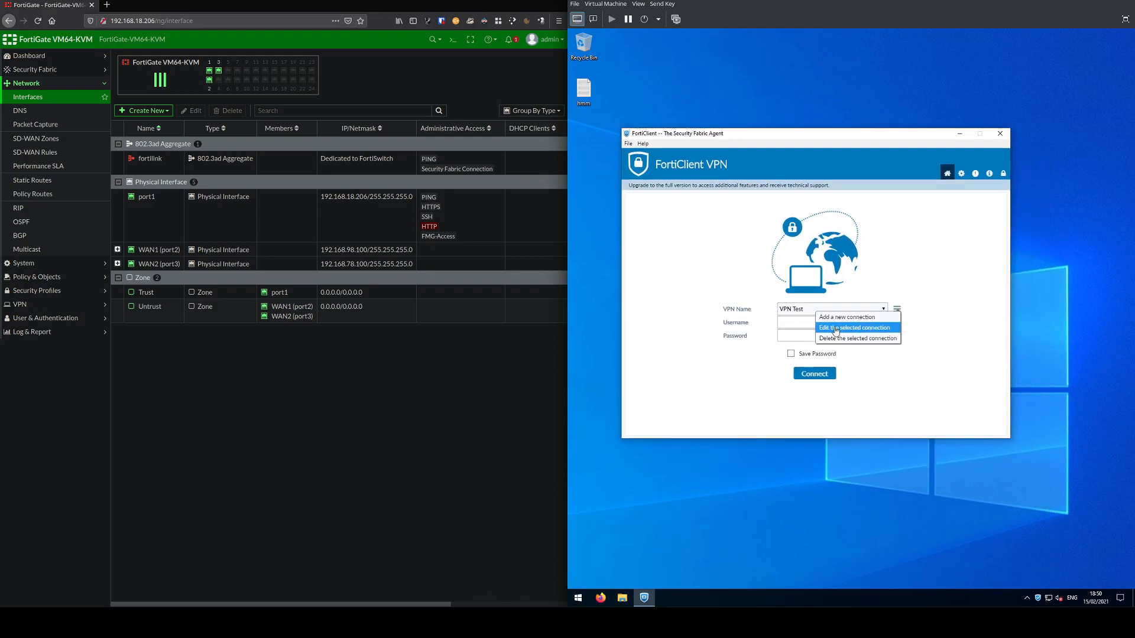
left_click(854, 327)
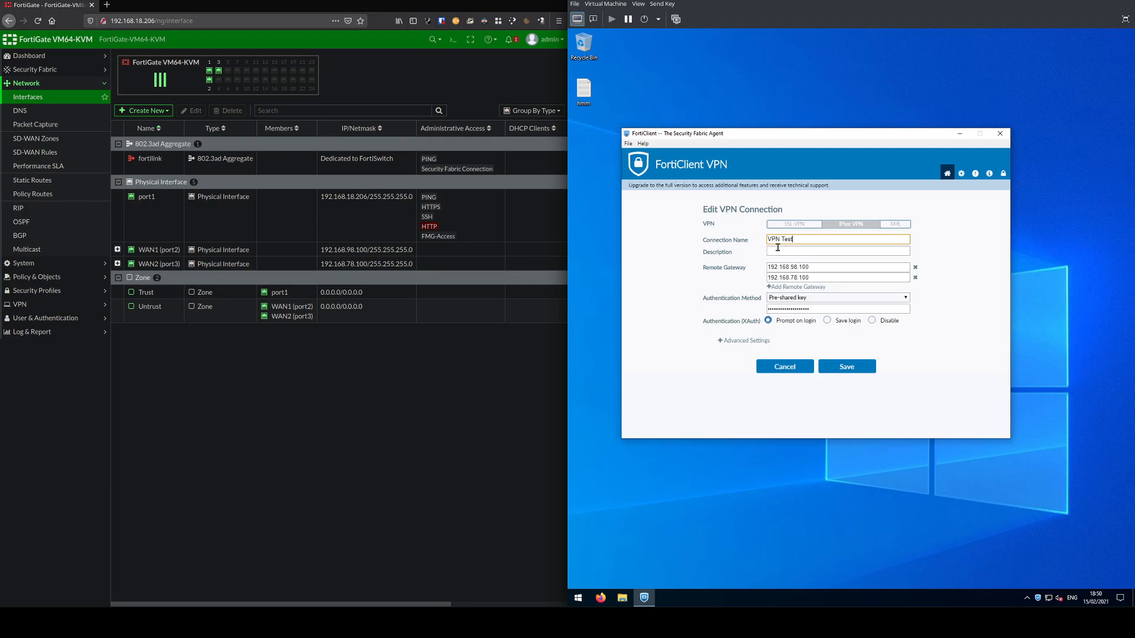
mouse_move(735, 281)
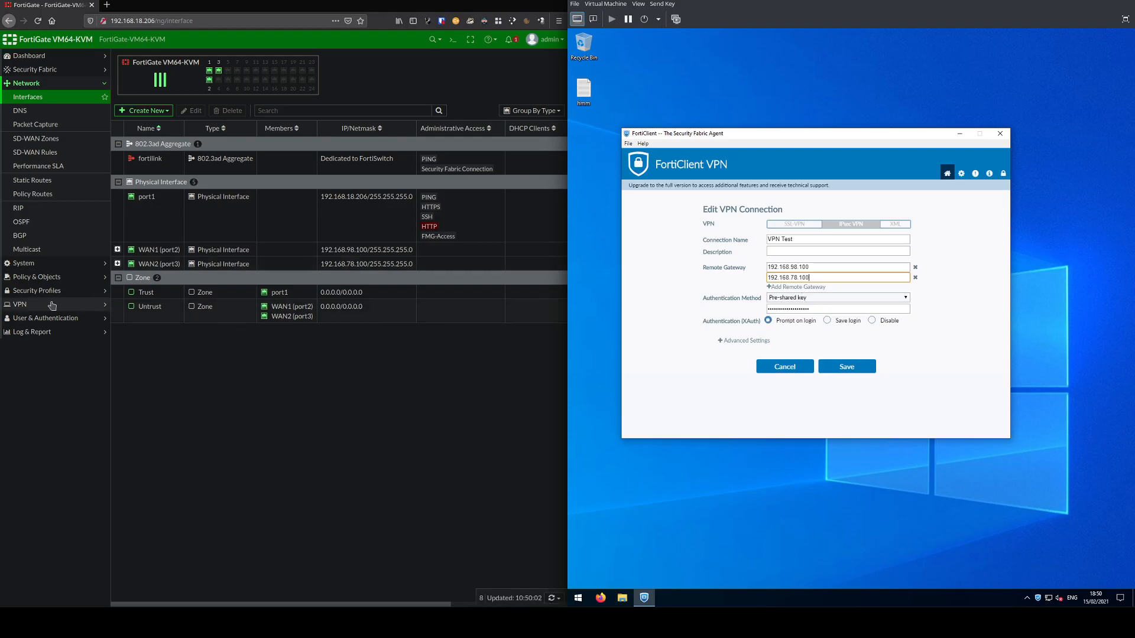
left_click(20, 304)
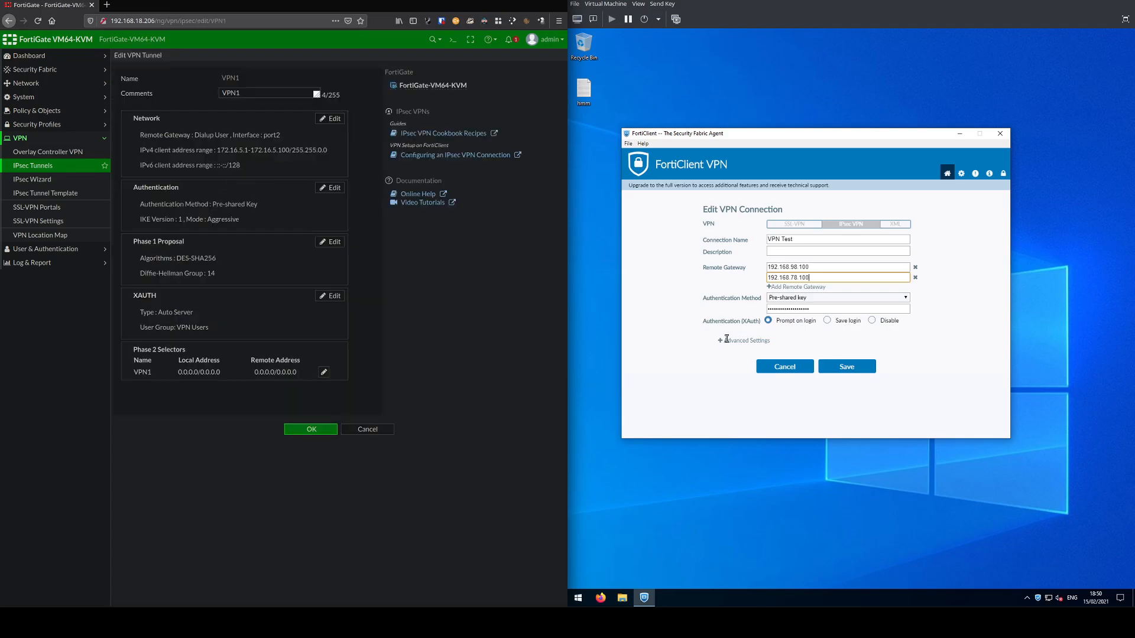
Review VPN Test's phase 1 and phase 2 advanced settings, then cancel without saving
left_click(742, 340)
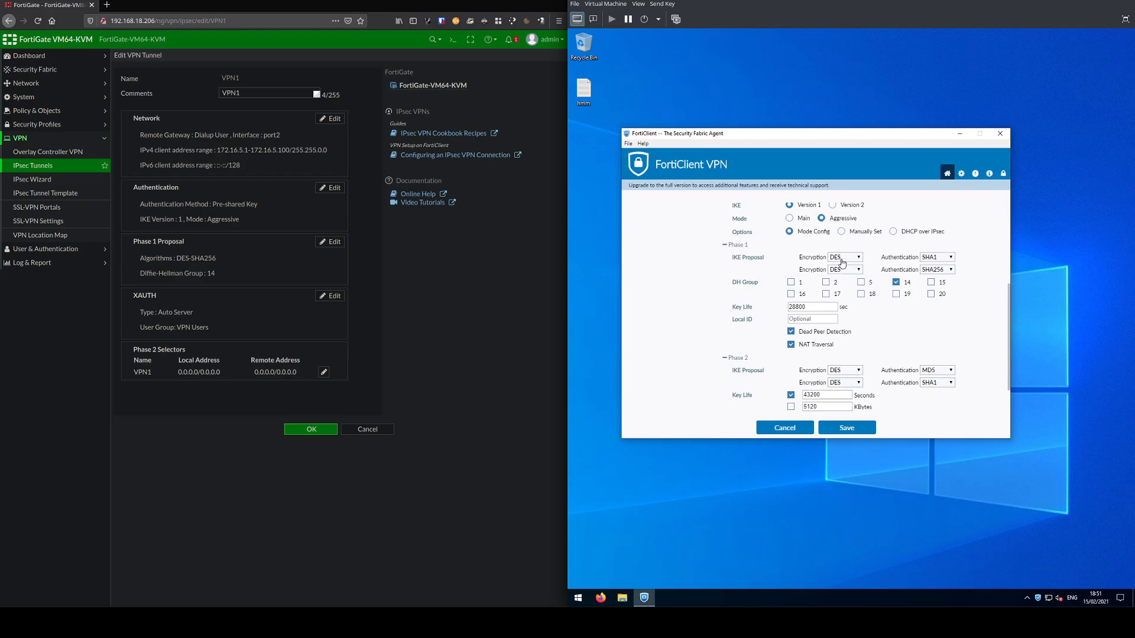
left_click(858, 257)
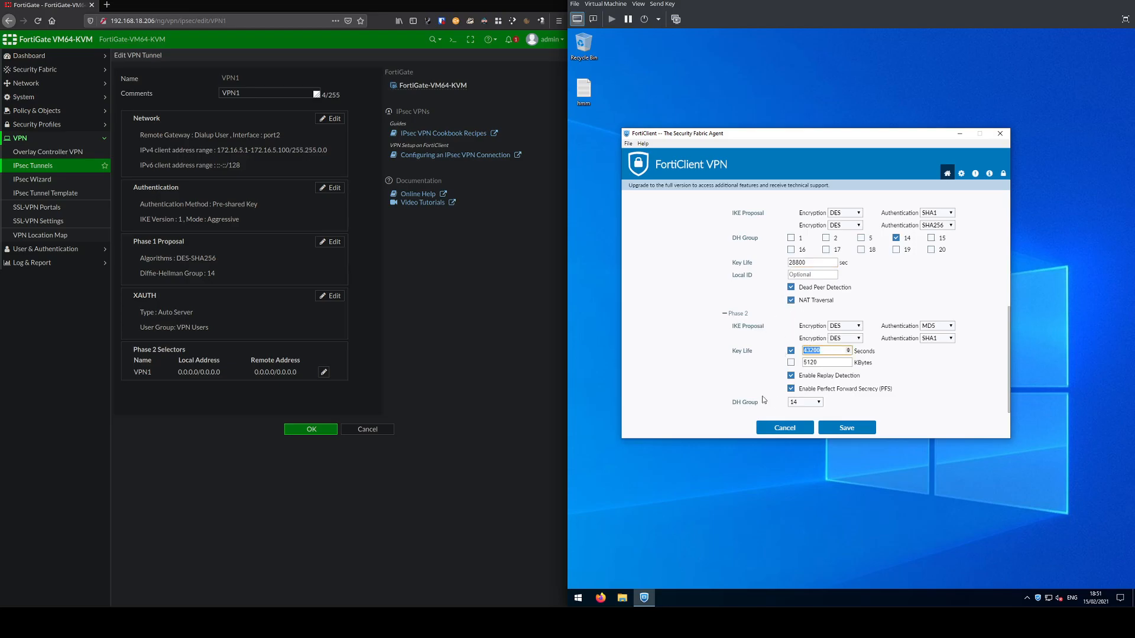
left_click(790, 375)
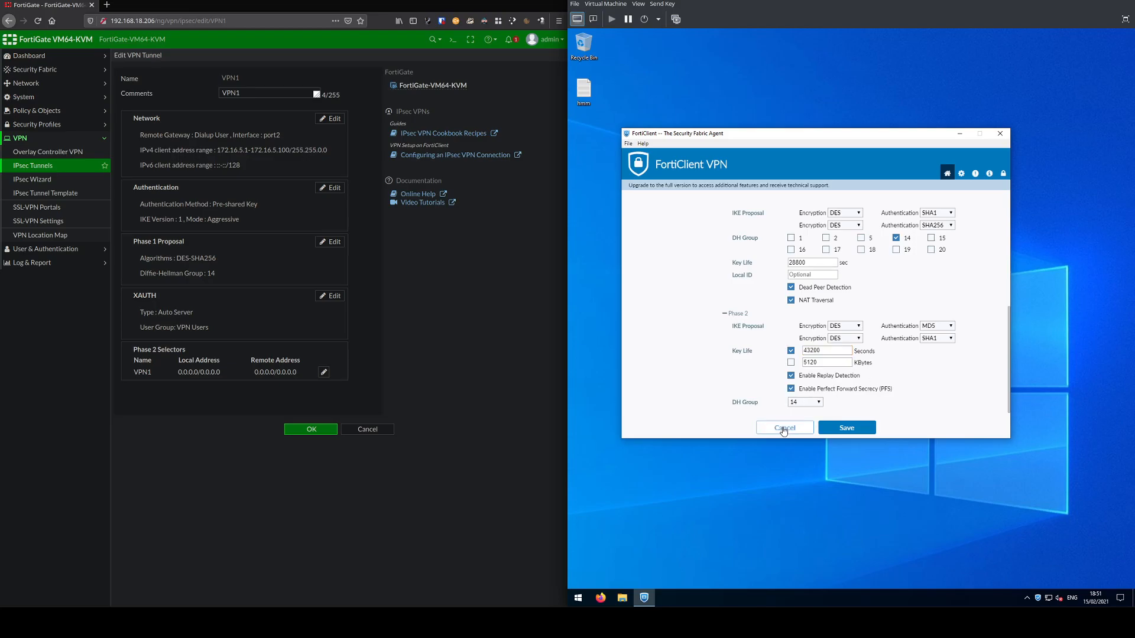
left_click(784, 427)
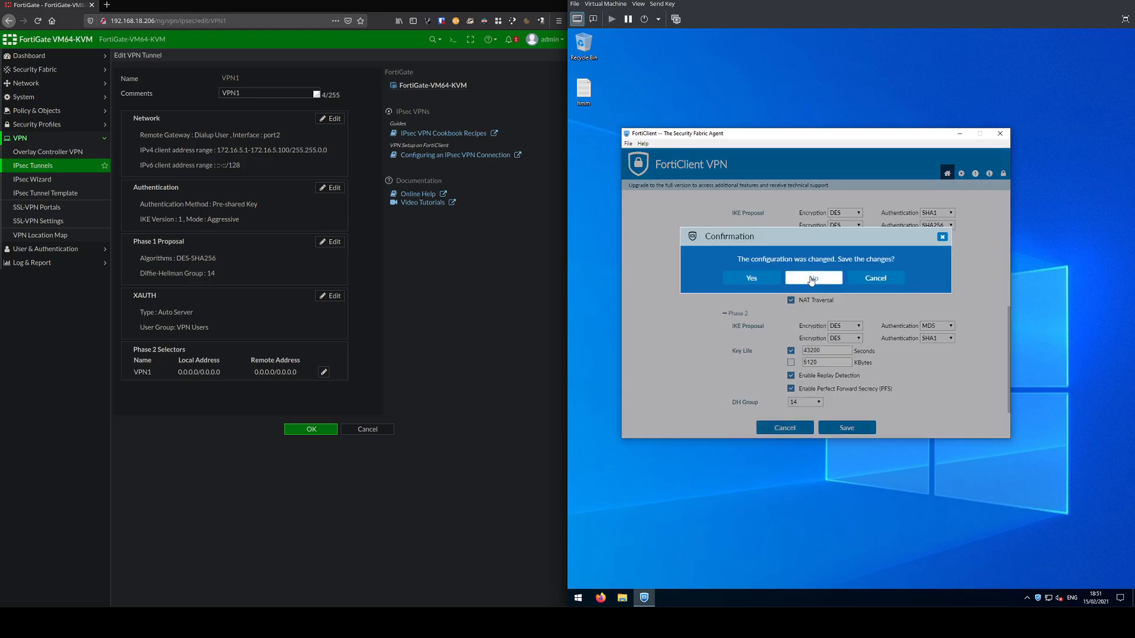
left_click(813, 277)
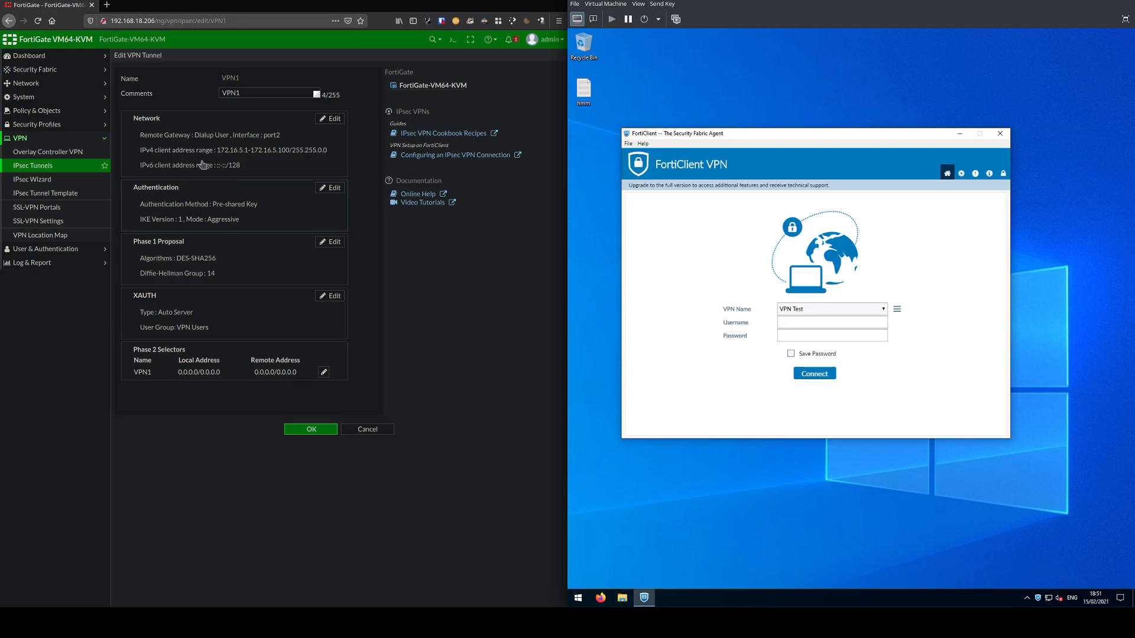
Connect VPN Test as 'VPN us' with the password, then leave FortiGate's tunnel editor for the list
left_click(831, 322)
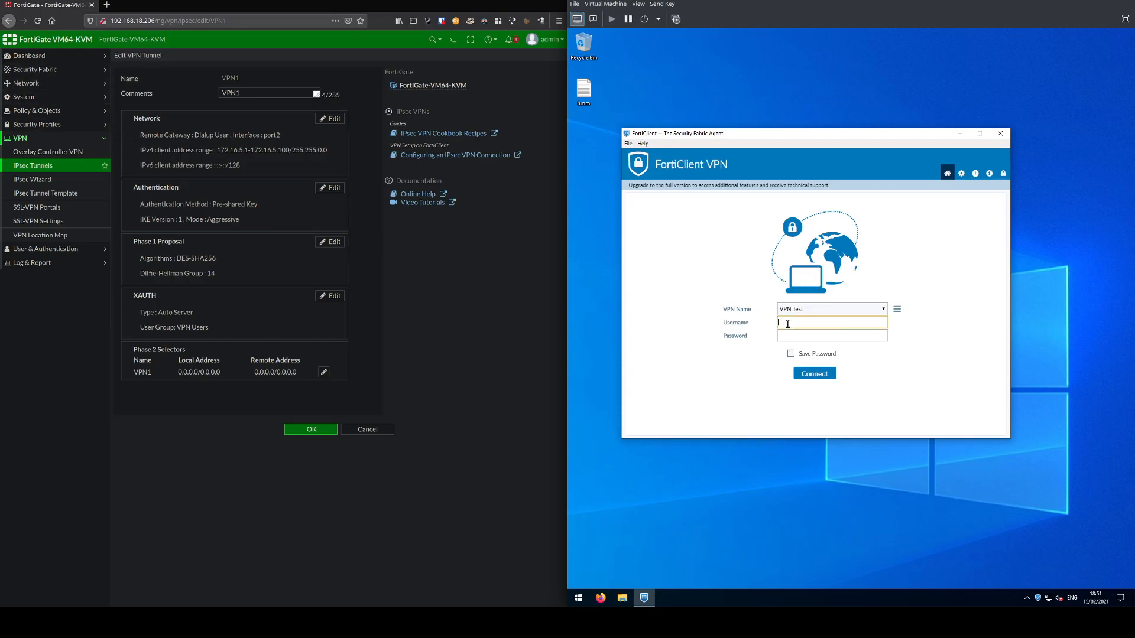
type("VPN user")
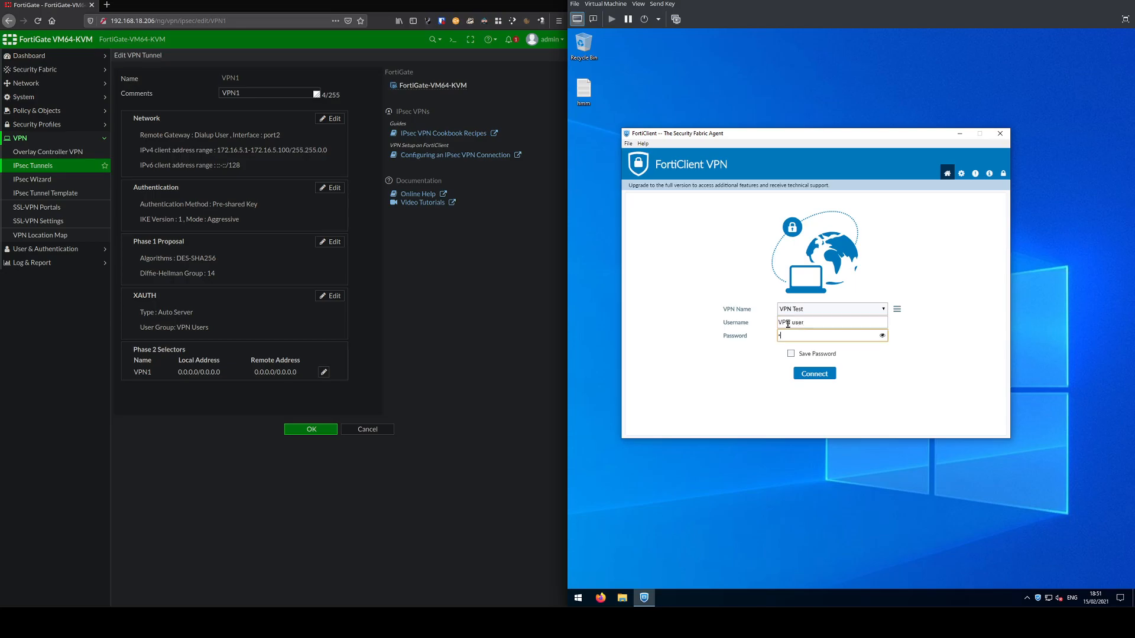
type("password")
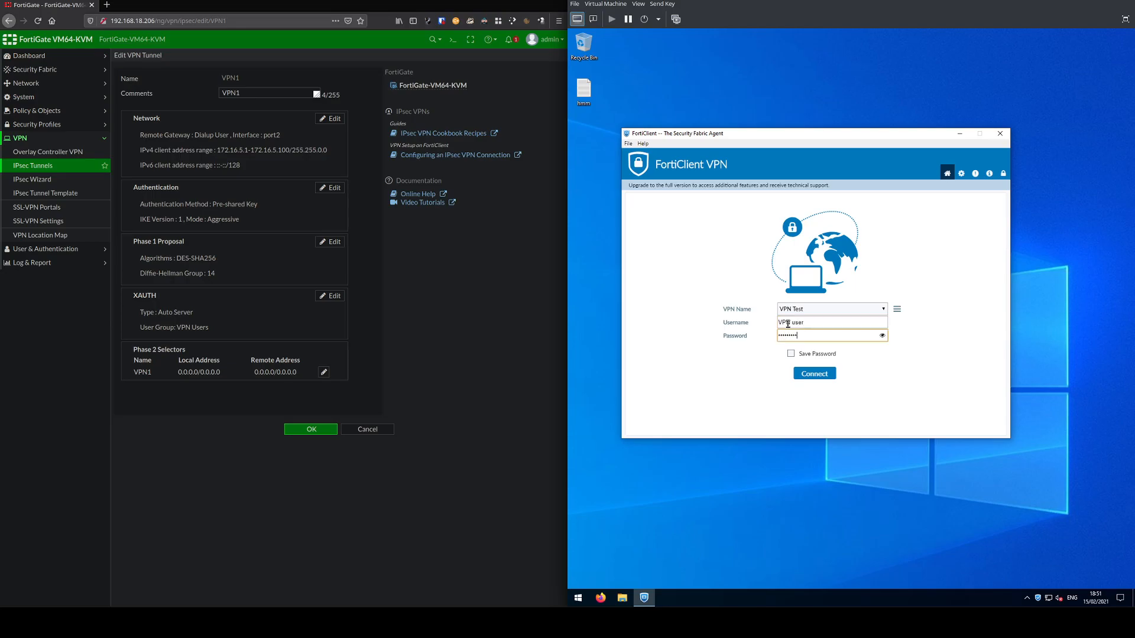
left_click(813, 374)
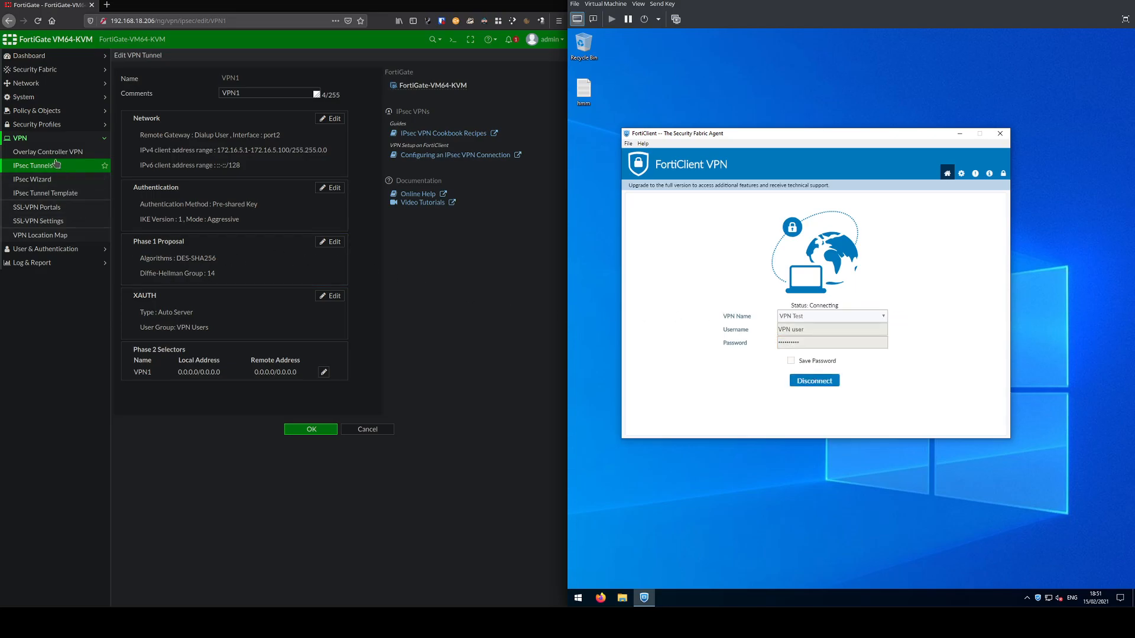
left_click(33, 165)
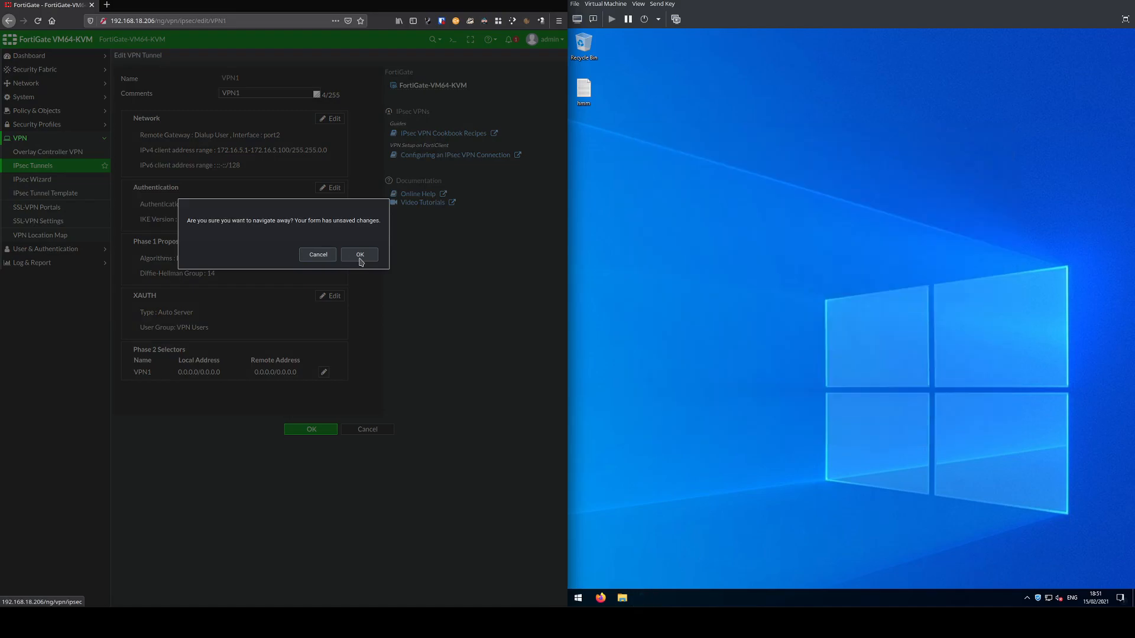
left_click(359, 254)
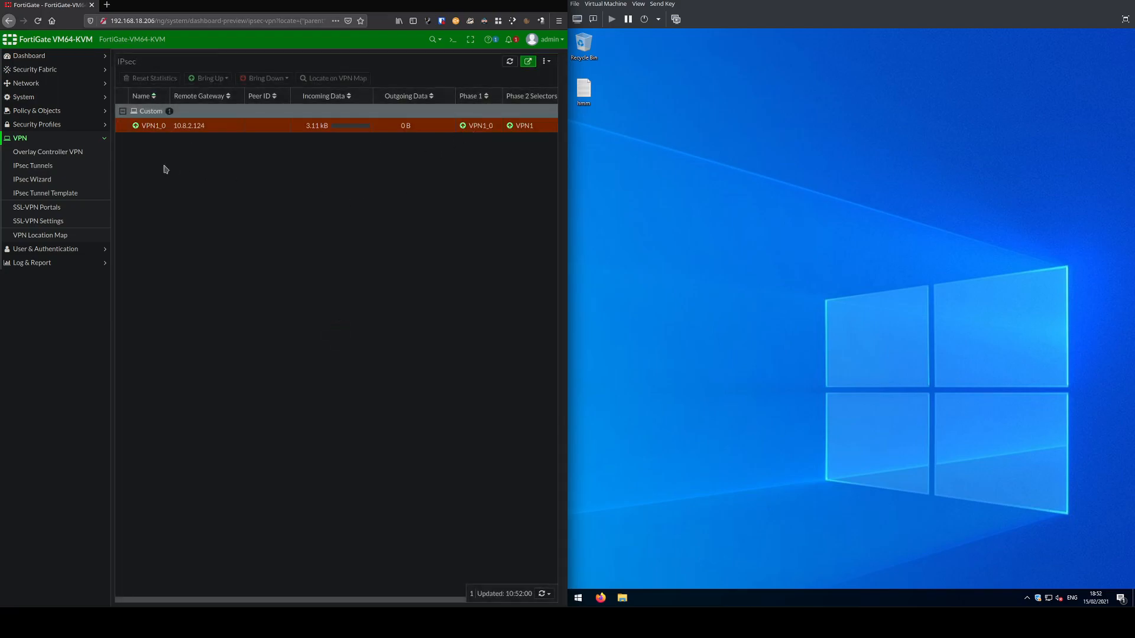
Return to IPsec Tunnels, note the client's assigned IP, and open VPN1's settings
left_click(33, 165)
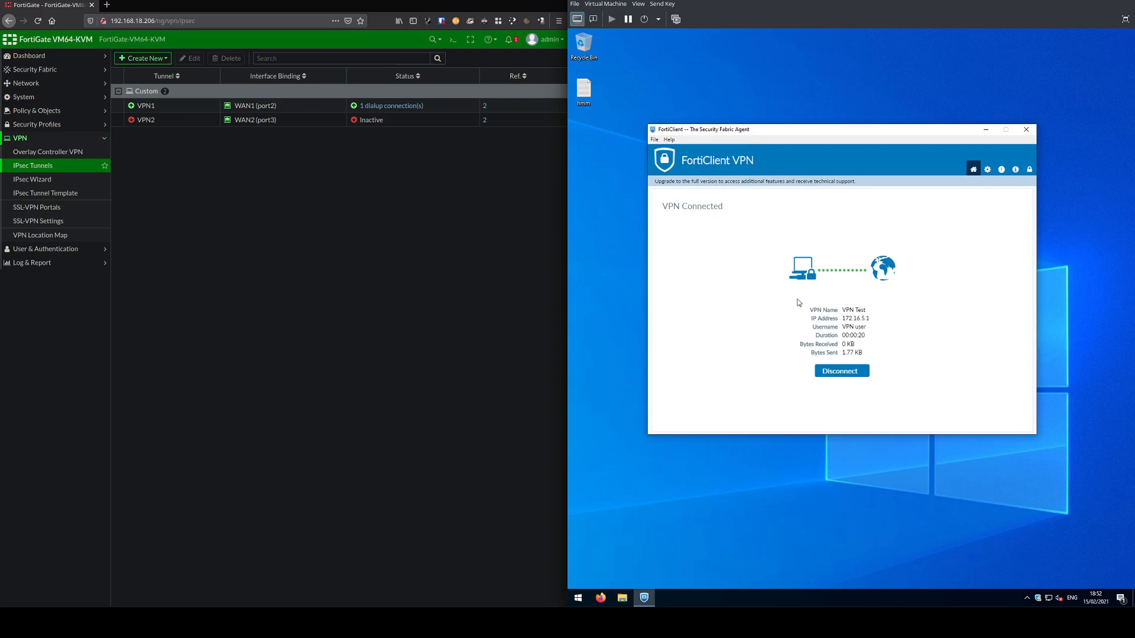
double_click(856, 319)
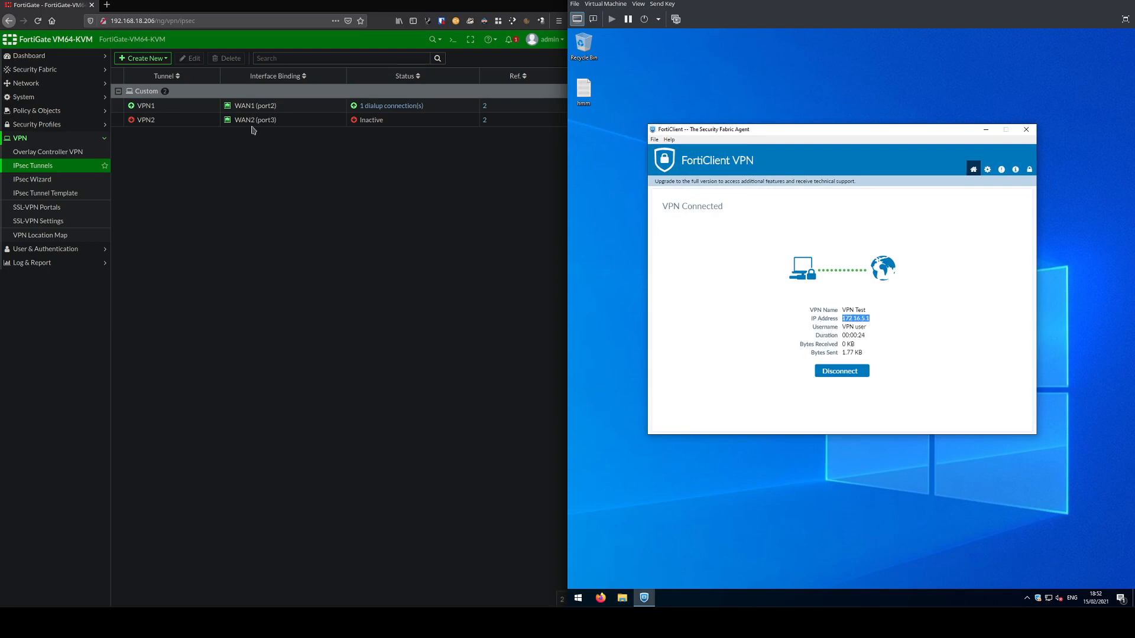
double_click(146, 106)
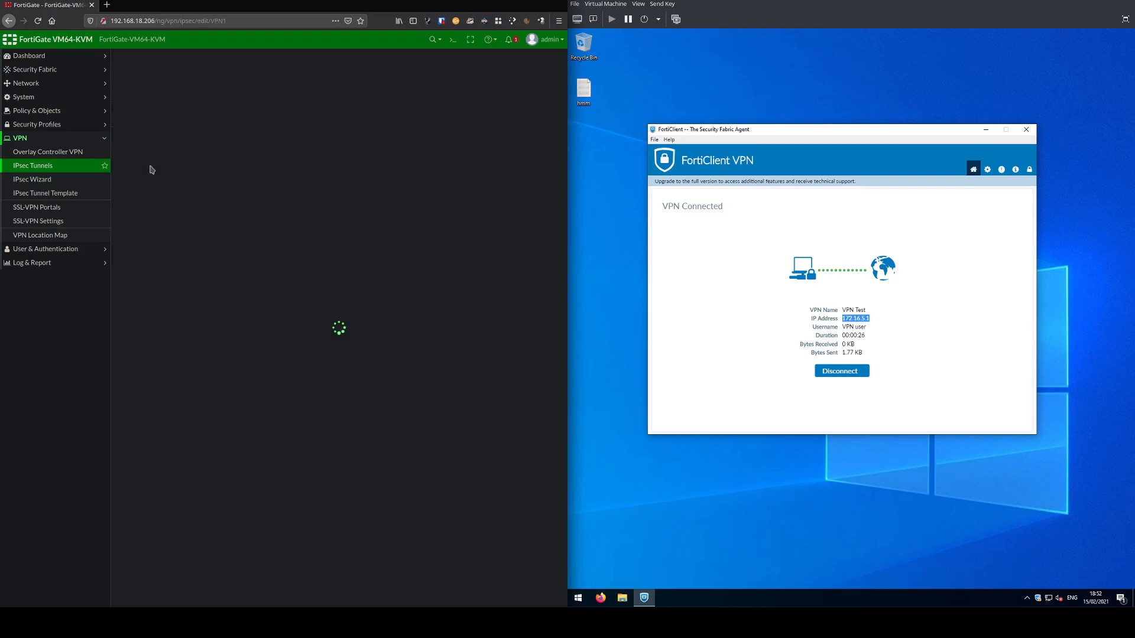
left_click(32, 165)
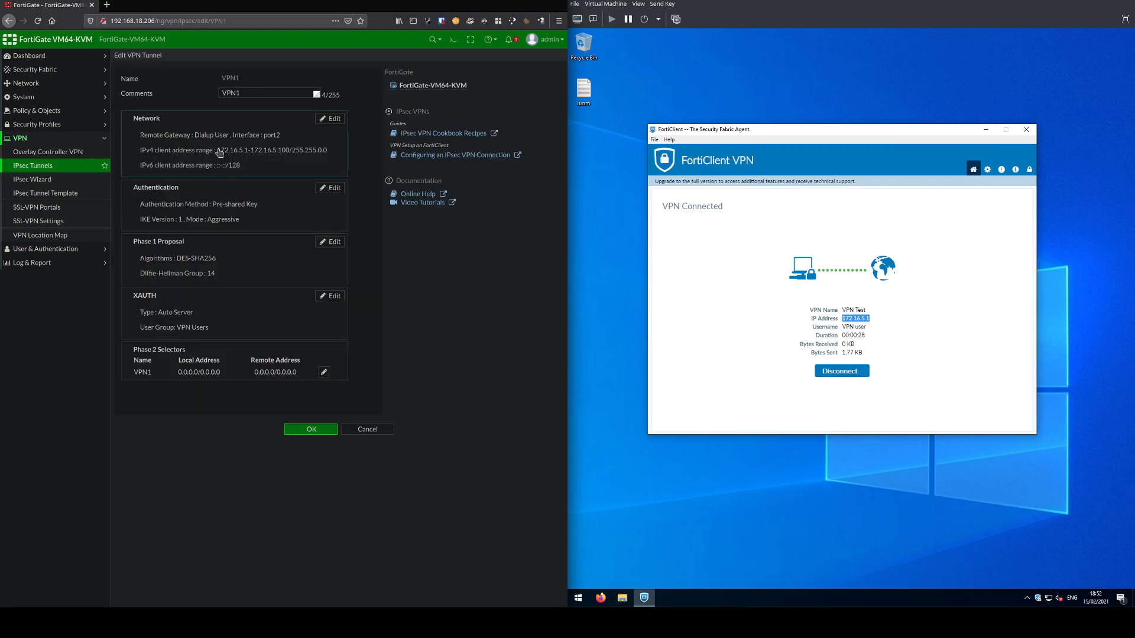
View VPN1's network interface settings, leave without saving, and bring up Command Prompt
left_click(330, 118)
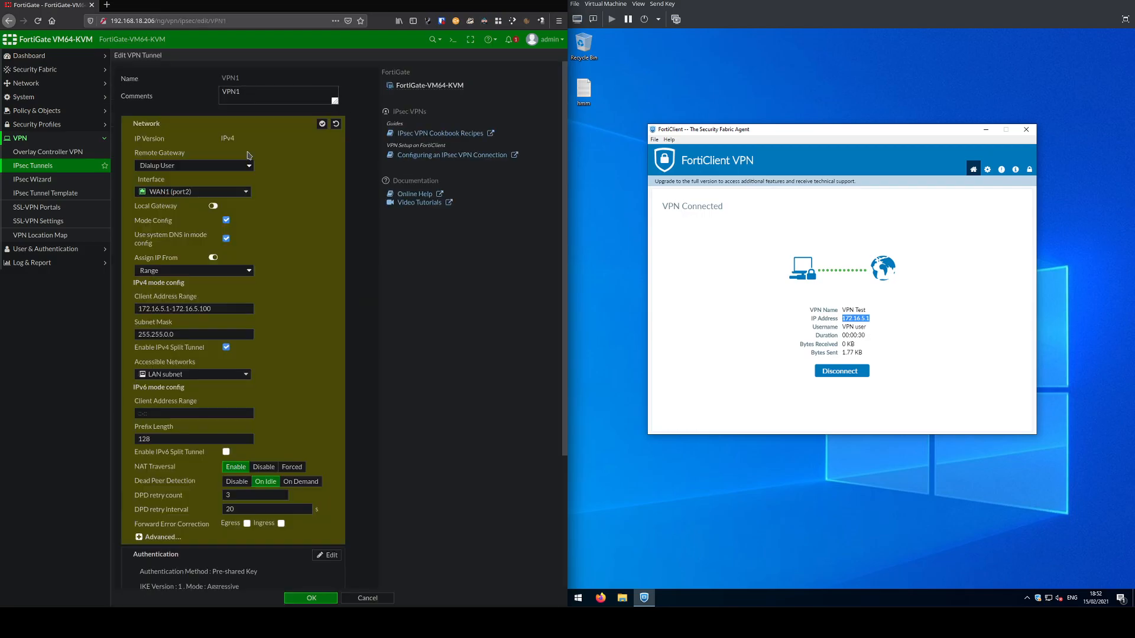
double_click(152, 308)
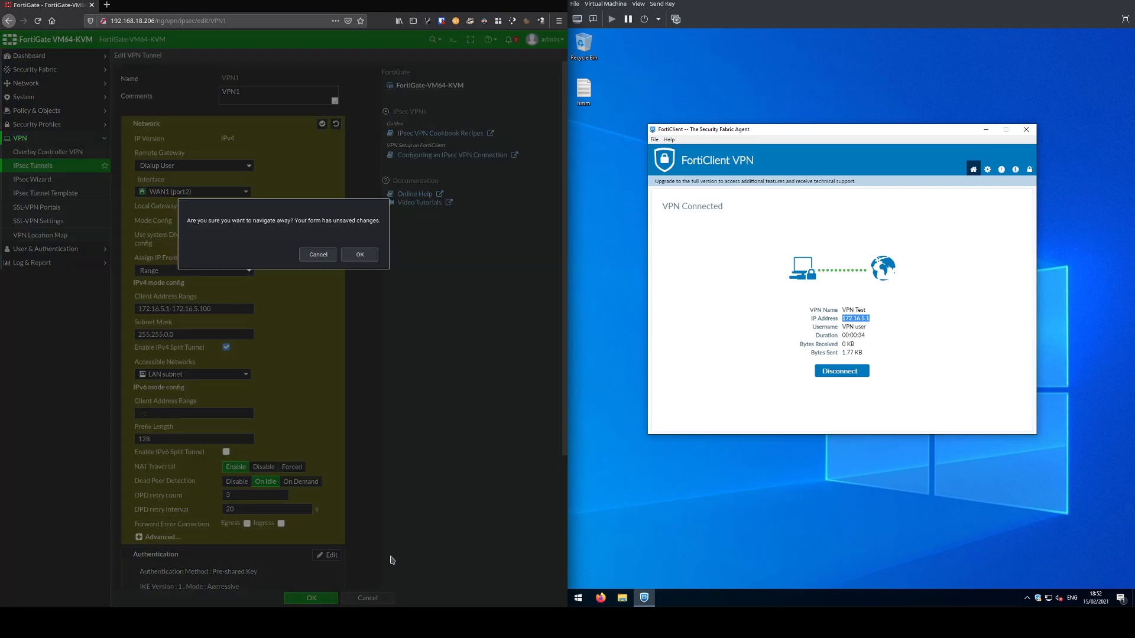
left_click(359, 254)
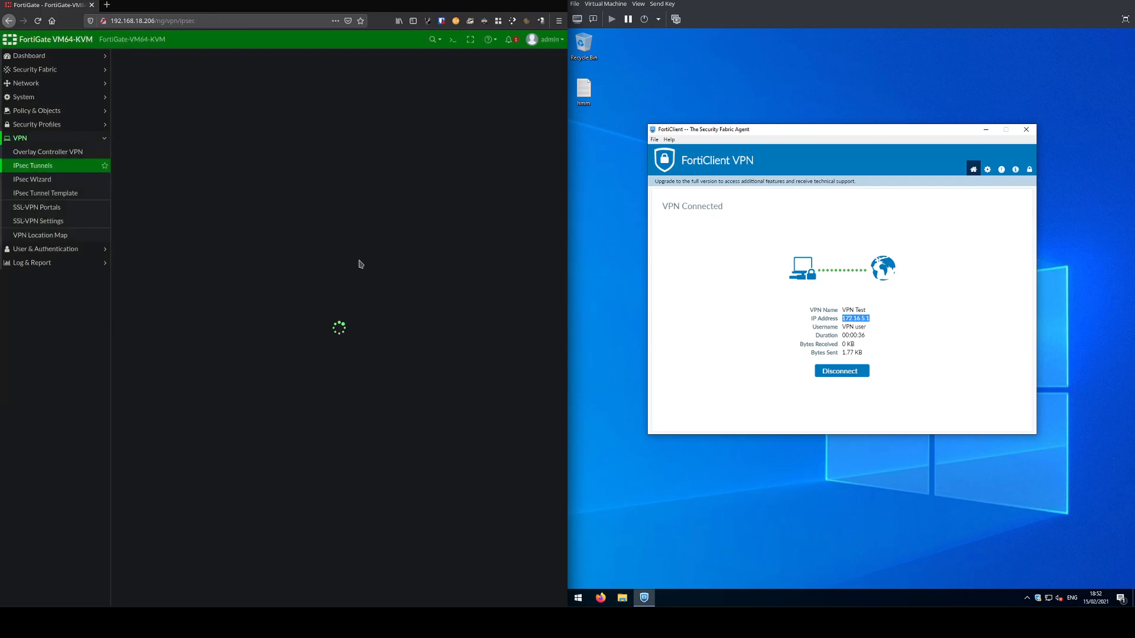
left_click(577, 597)
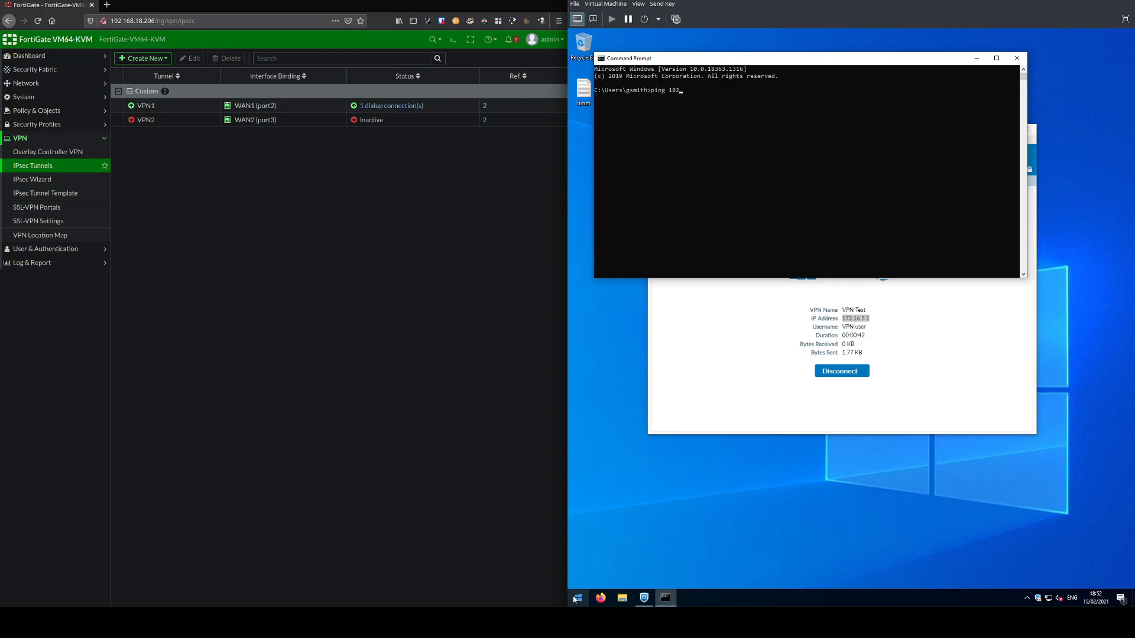
Run ping 192.168.18.200 -t, move FortiClient below the output, and expand FortiGate's Network menu
type("192.168.18.200 -t")
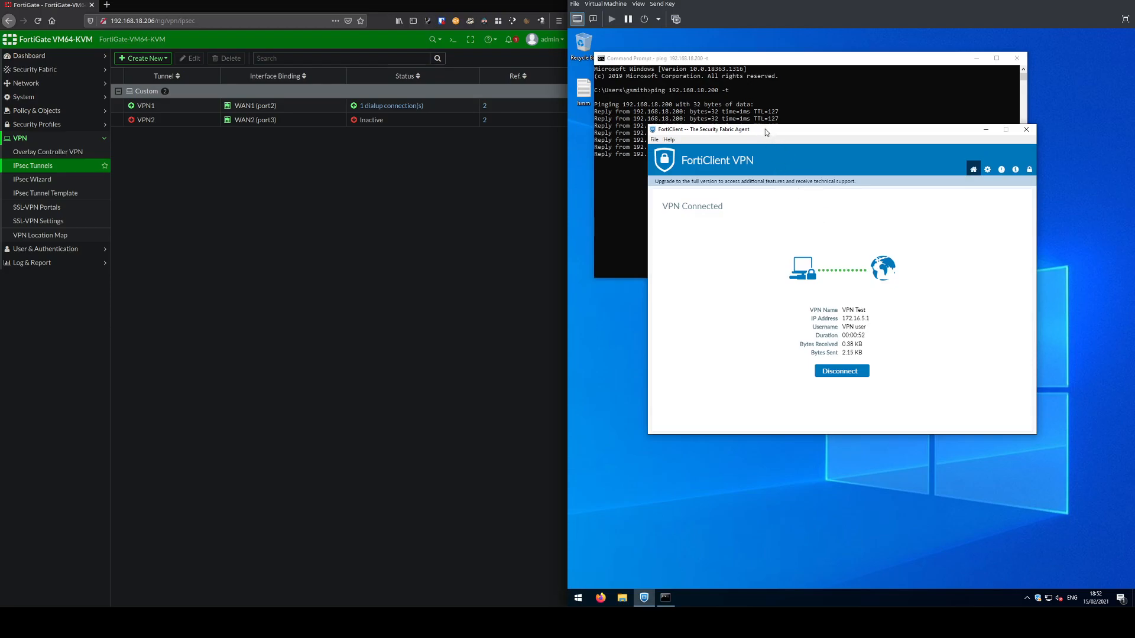
left_click_drag(702, 129, 757, 222)
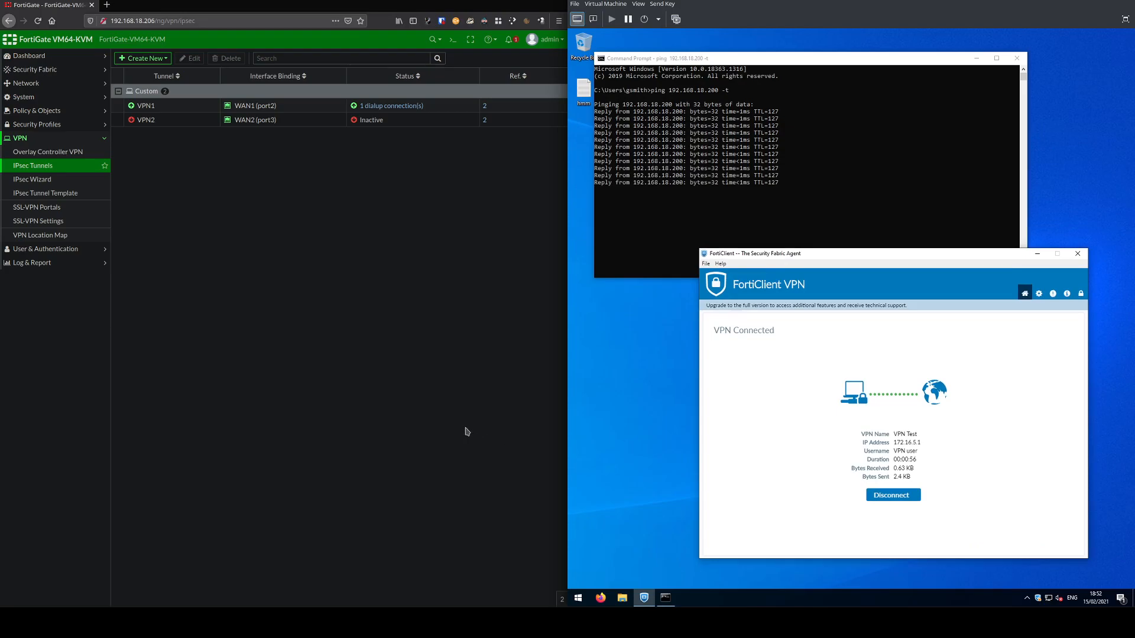
left_click(26, 83)
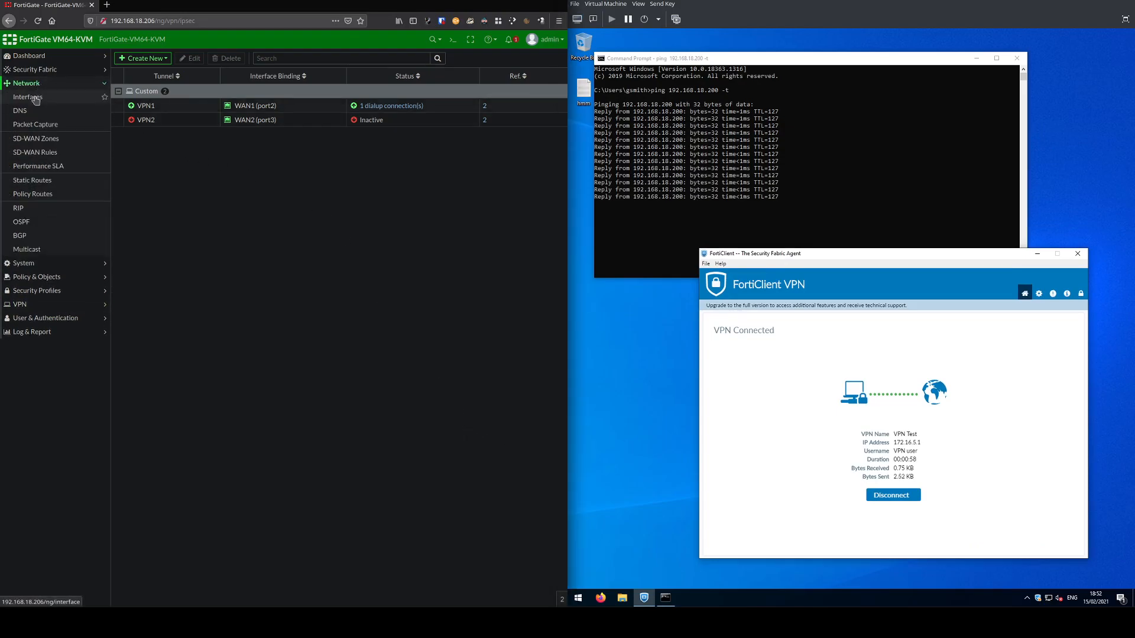
Disable the link state of the Forti VM's WAN1 NIC :dc:7b:5b so the ping times out
left_click(27, 97)
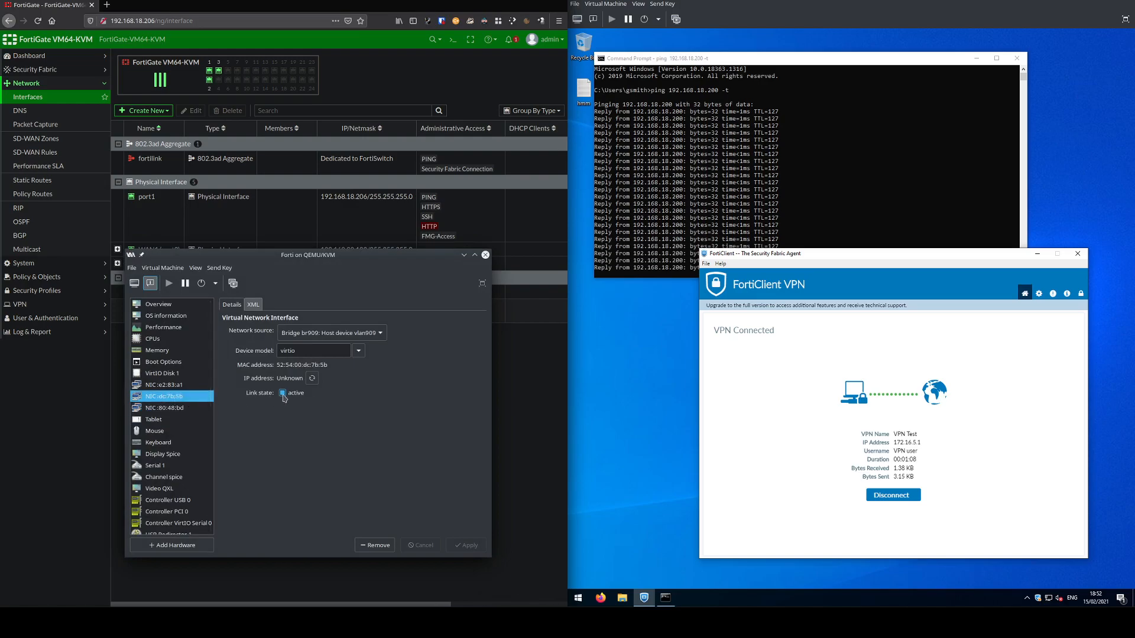
left_click(281, 393)
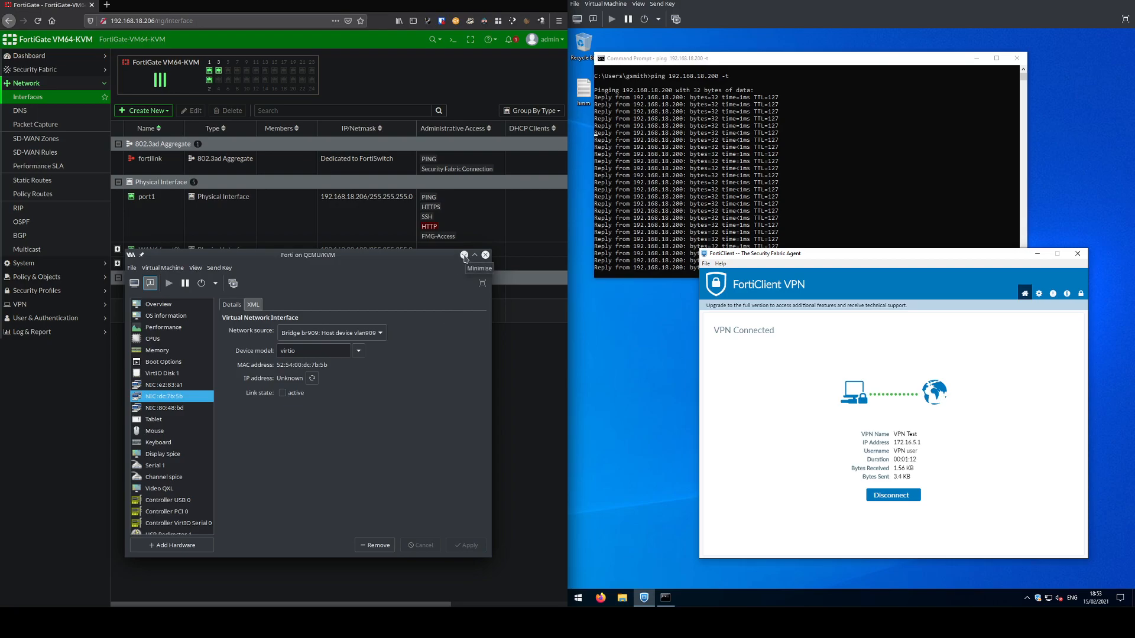
left_click(464, 256)
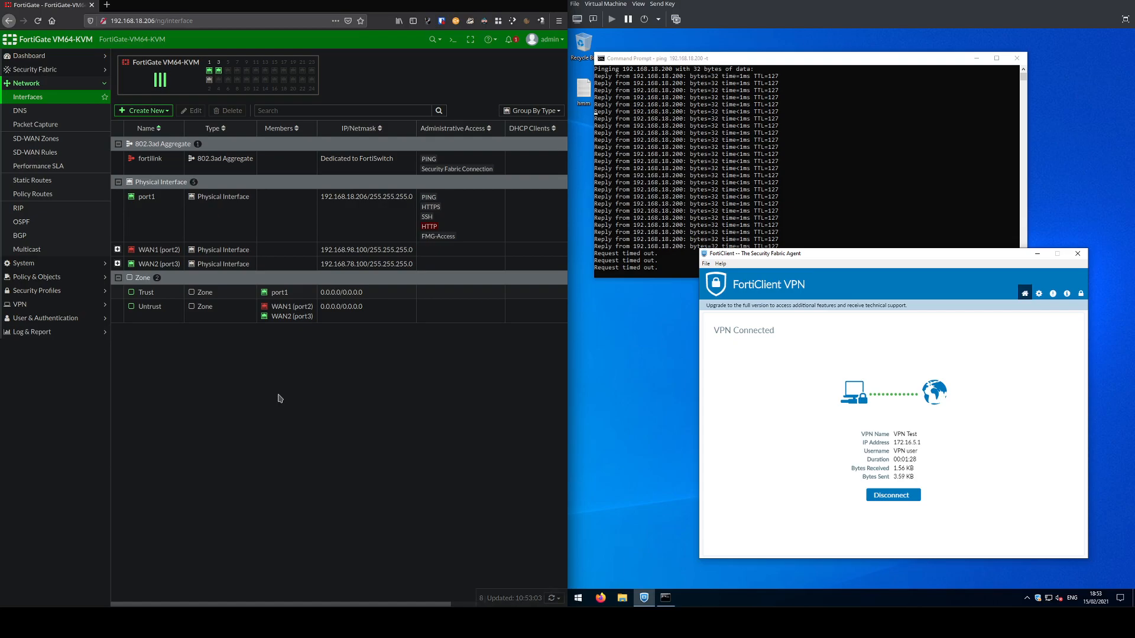
left_click(892, 496)
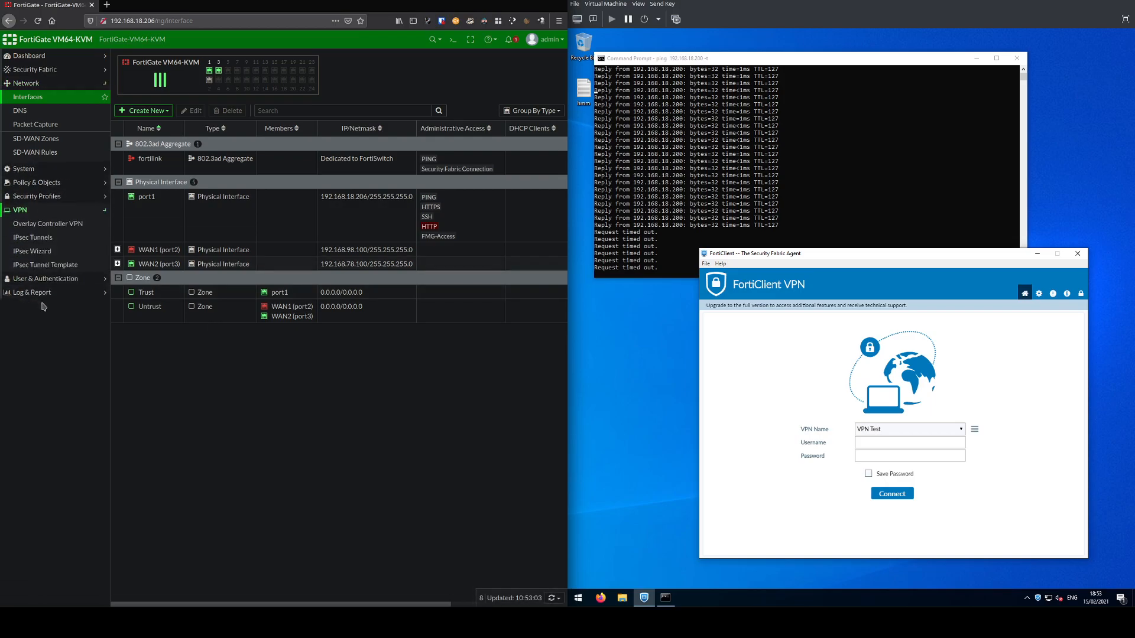
left_click(33, 165)
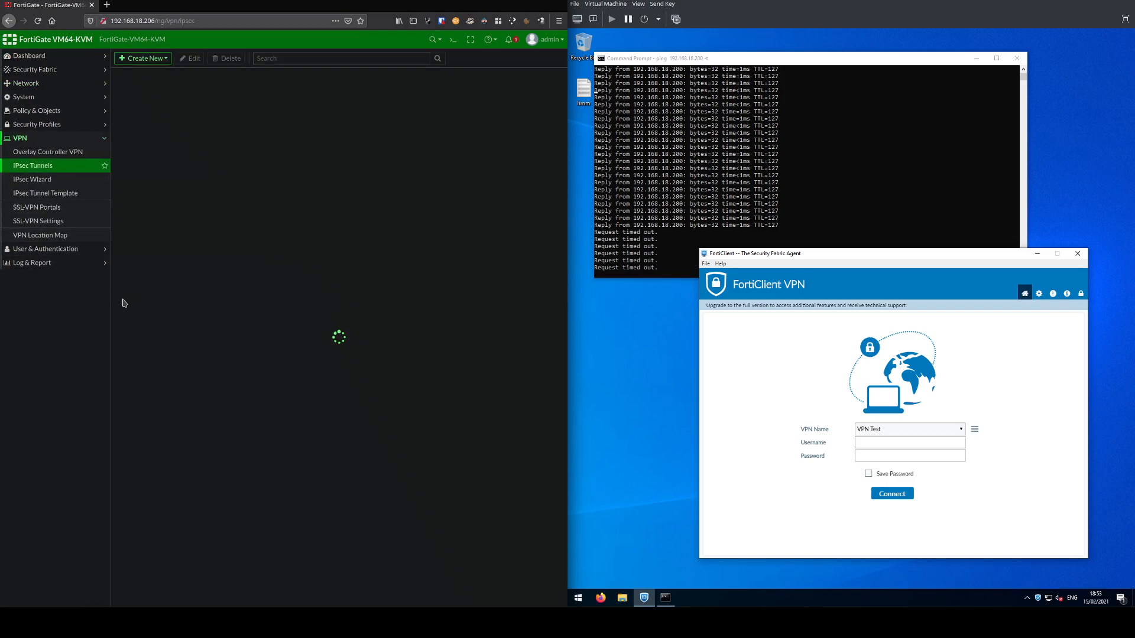
Confirm VPN2 on WAN2 carries the dial-up connection, check interfaces, and open VPN2's settings
left_click(891, 493)
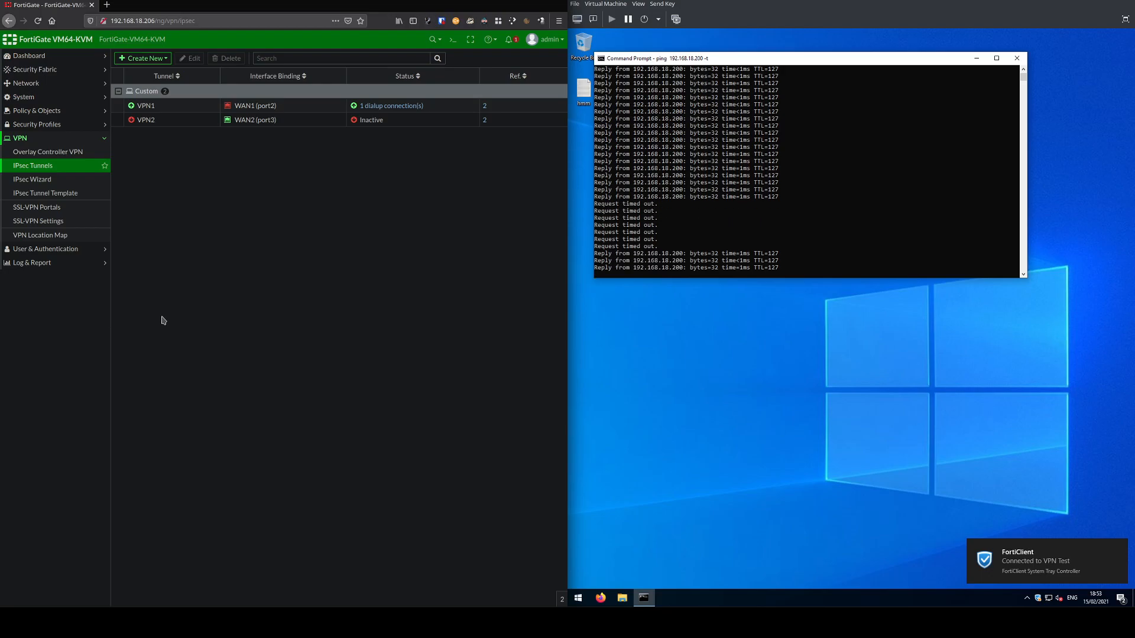
mouse_move(322, 270)
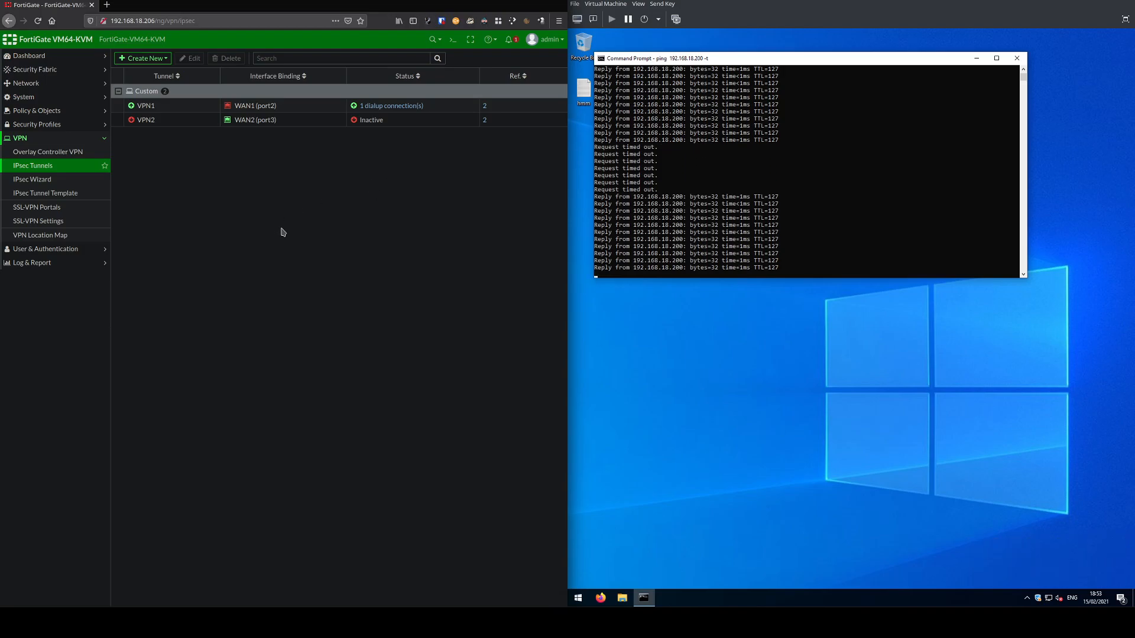
left_click(32, 165)
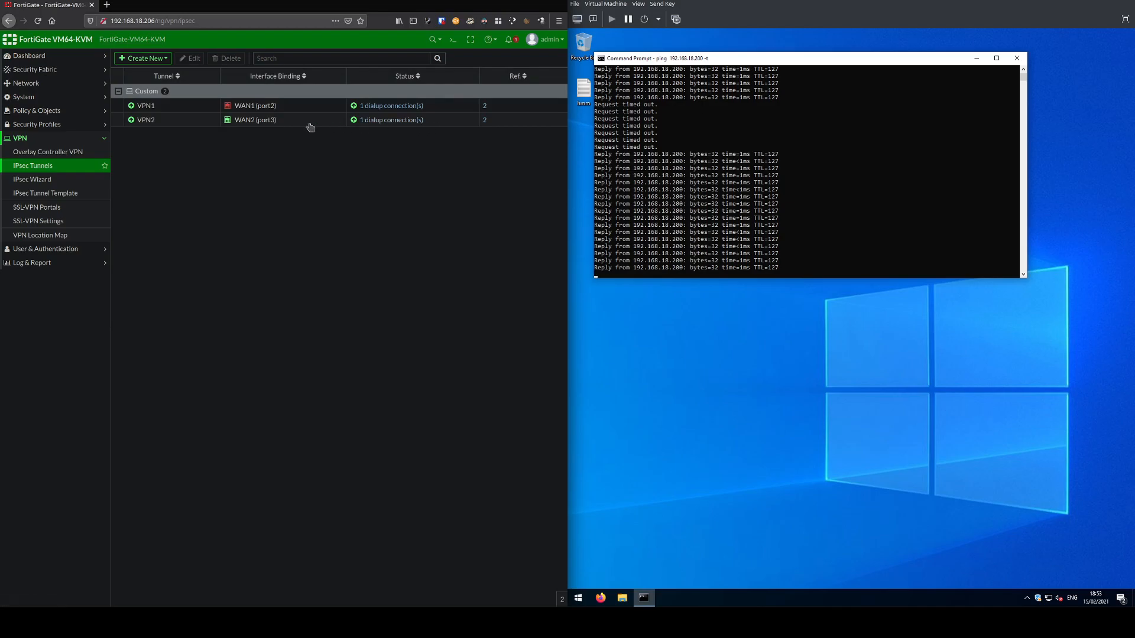
double_click(254, 119)
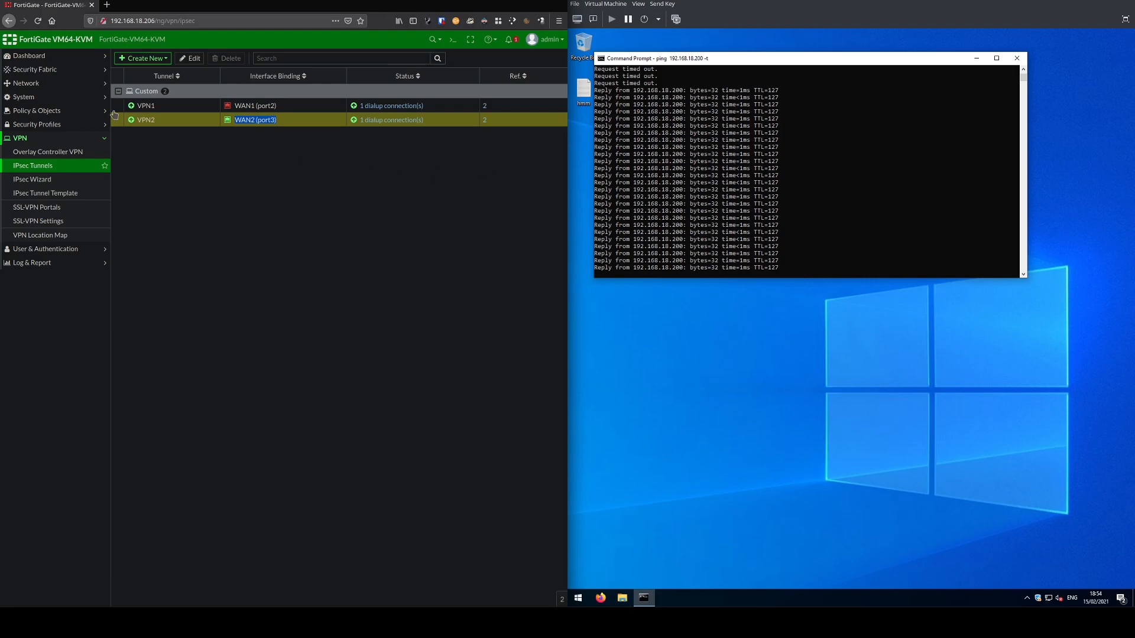
left_click(26, 82)
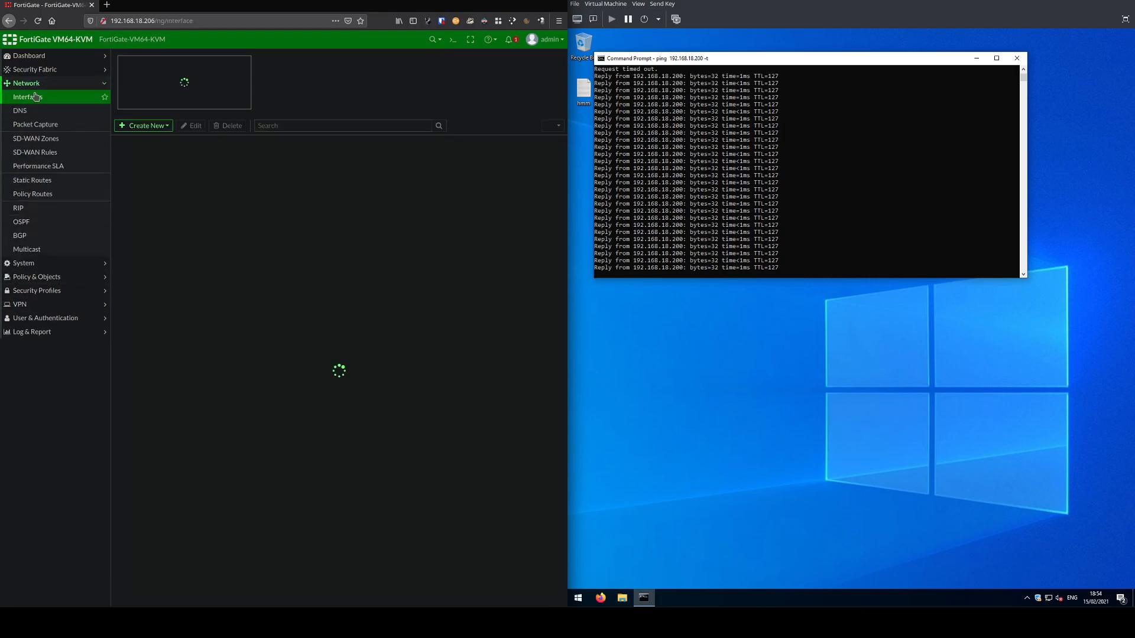
left_click(28, 96)
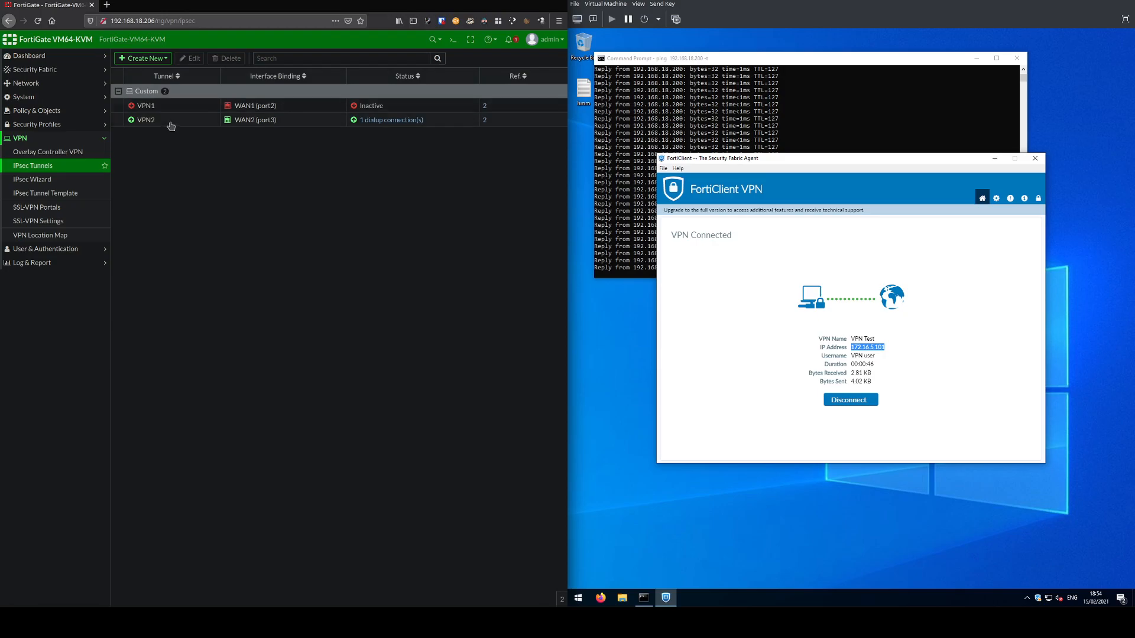
double_click(145, 119)
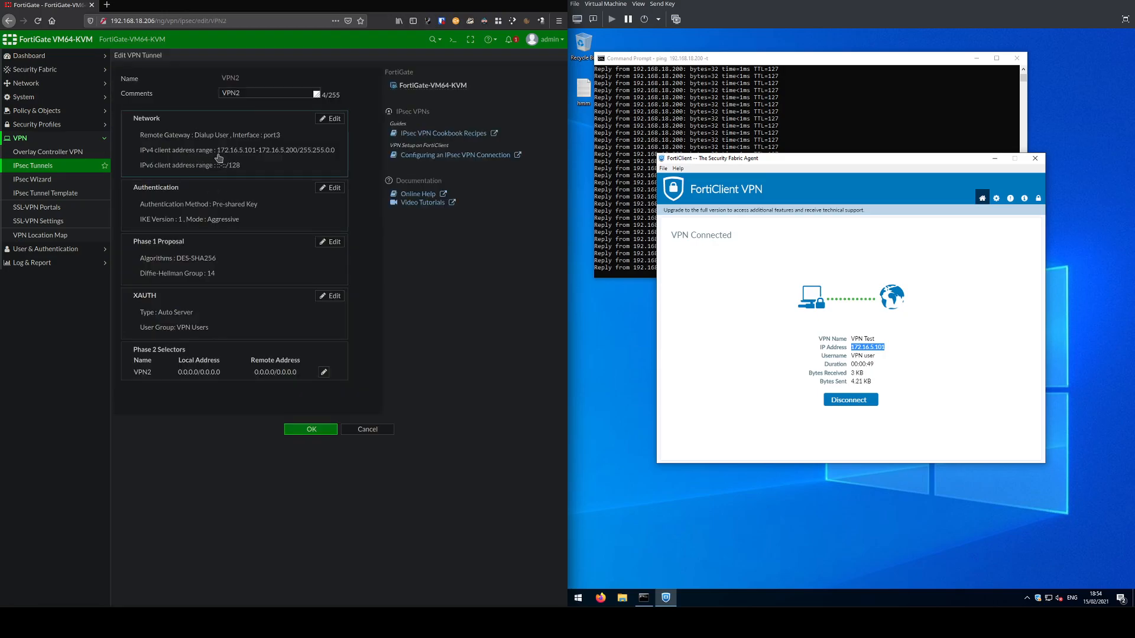
left_click(329, 119)
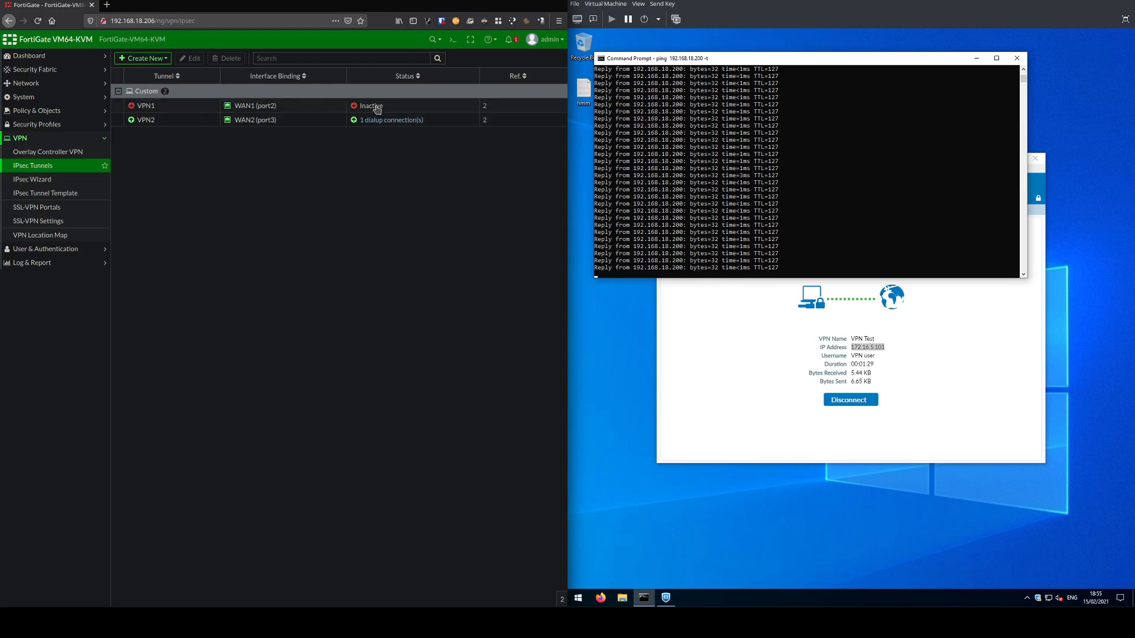
Untick Link state active on the vlan910 NIC :80:48:bd to take WAN2 down
left_click(28, 96)
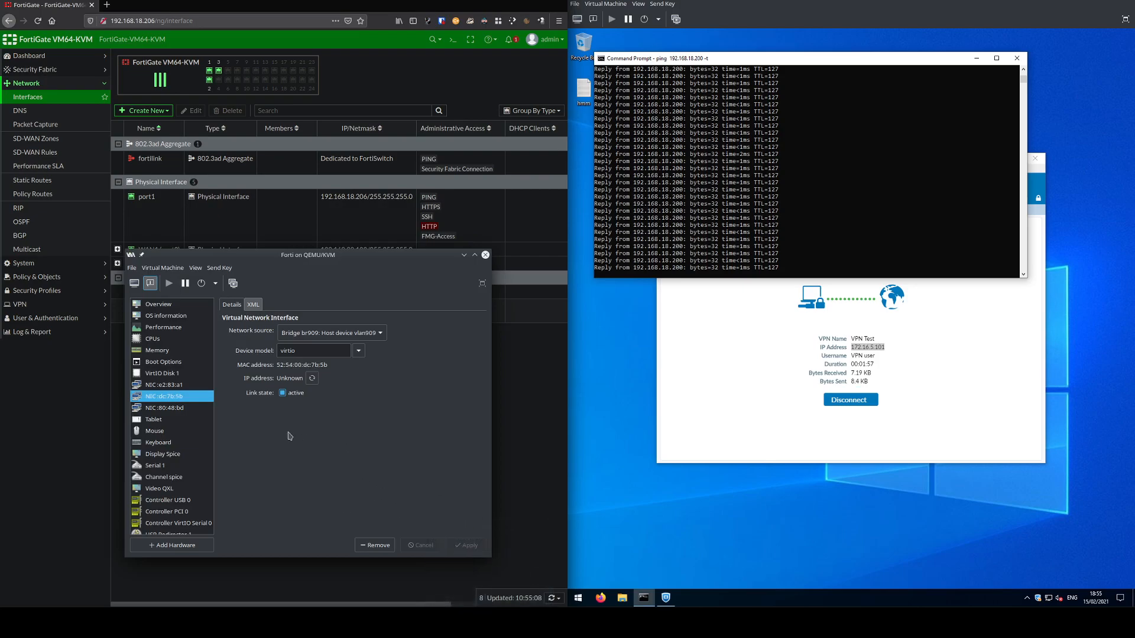
left_click(165, 408)
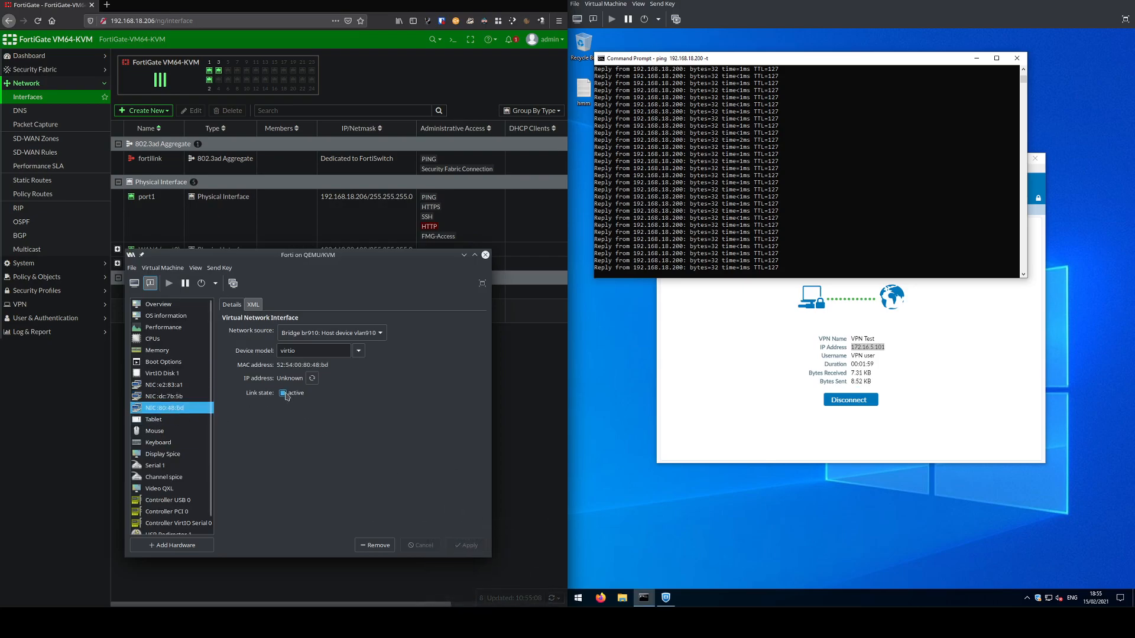
left_click(283, 393)
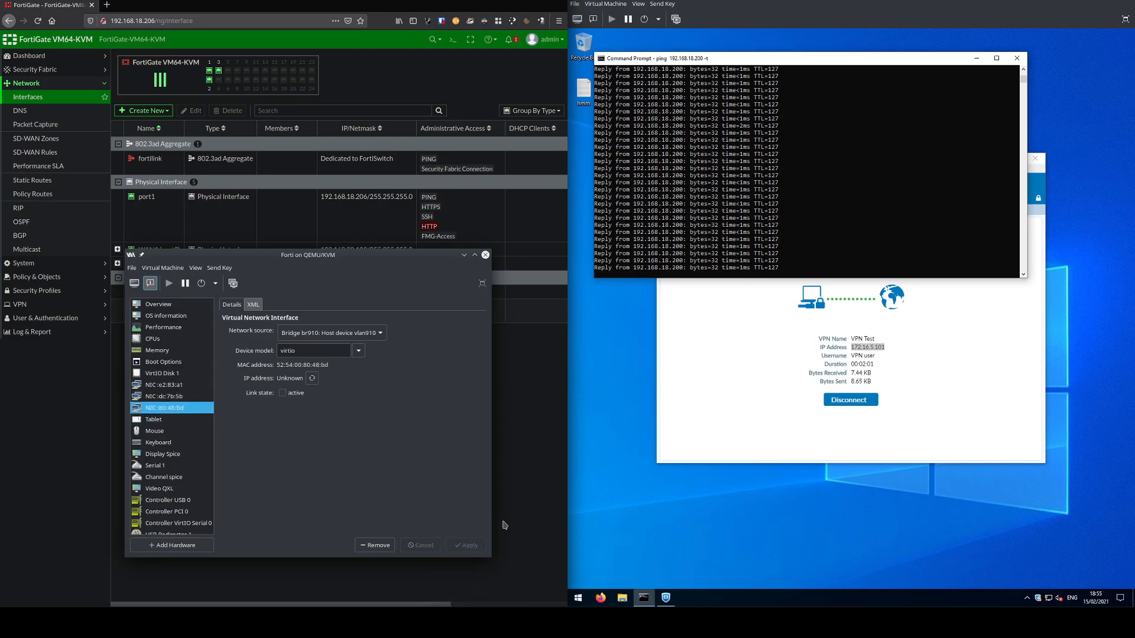
left_click(484, 254)
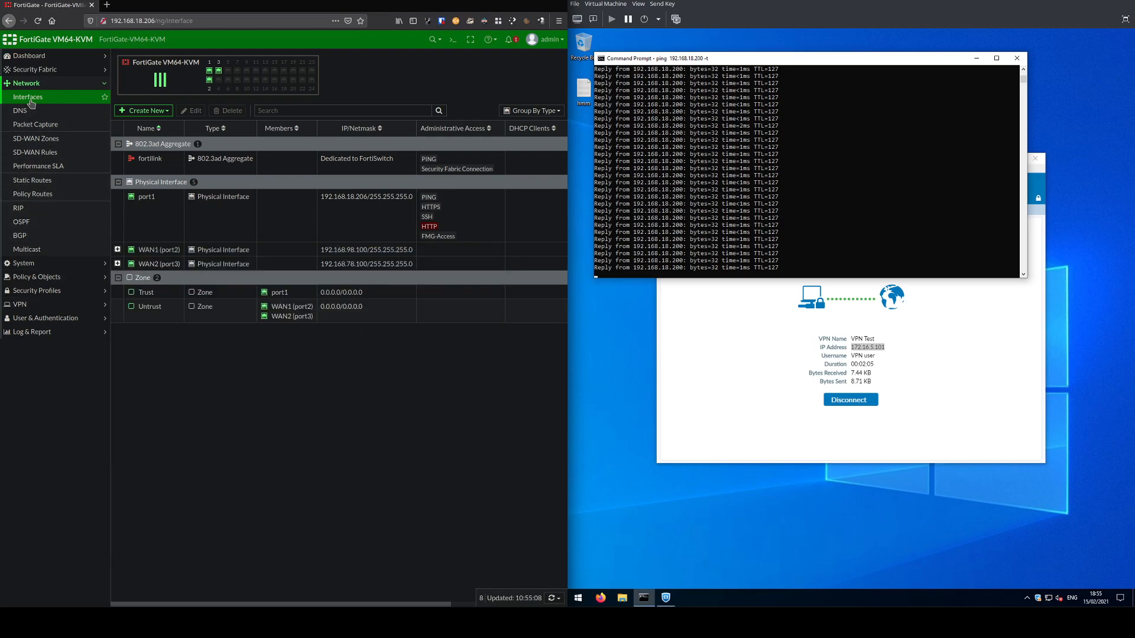
Refresh Network > Interfaces and watch WAN2 (port3) go down while FortiClient reconnects
left_click(28, 96)
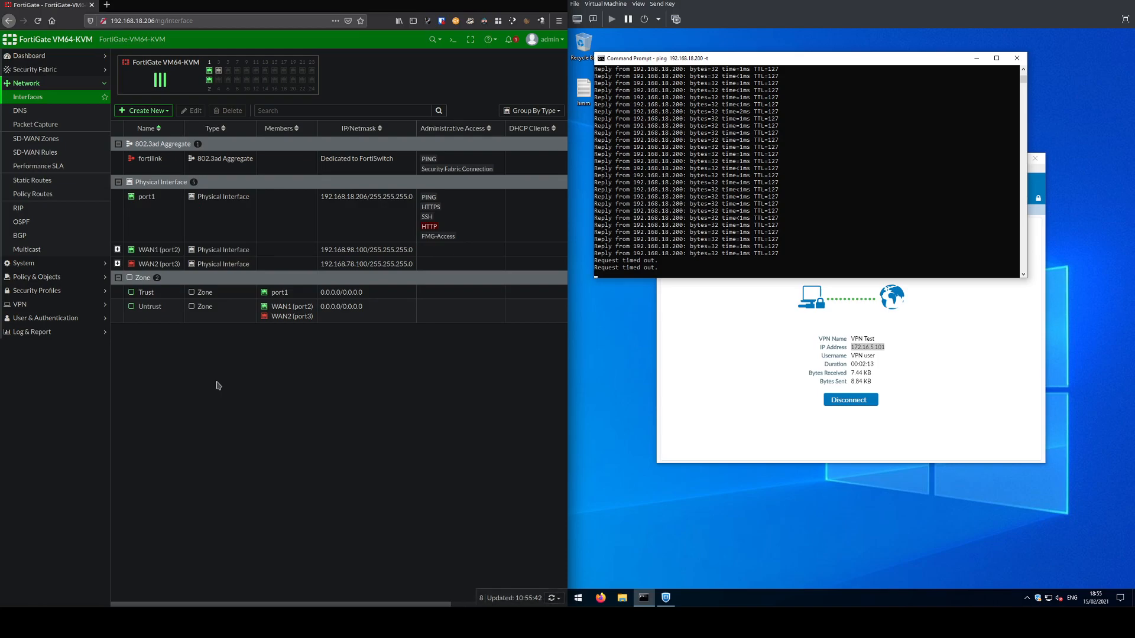
mouse_move(293, 402)
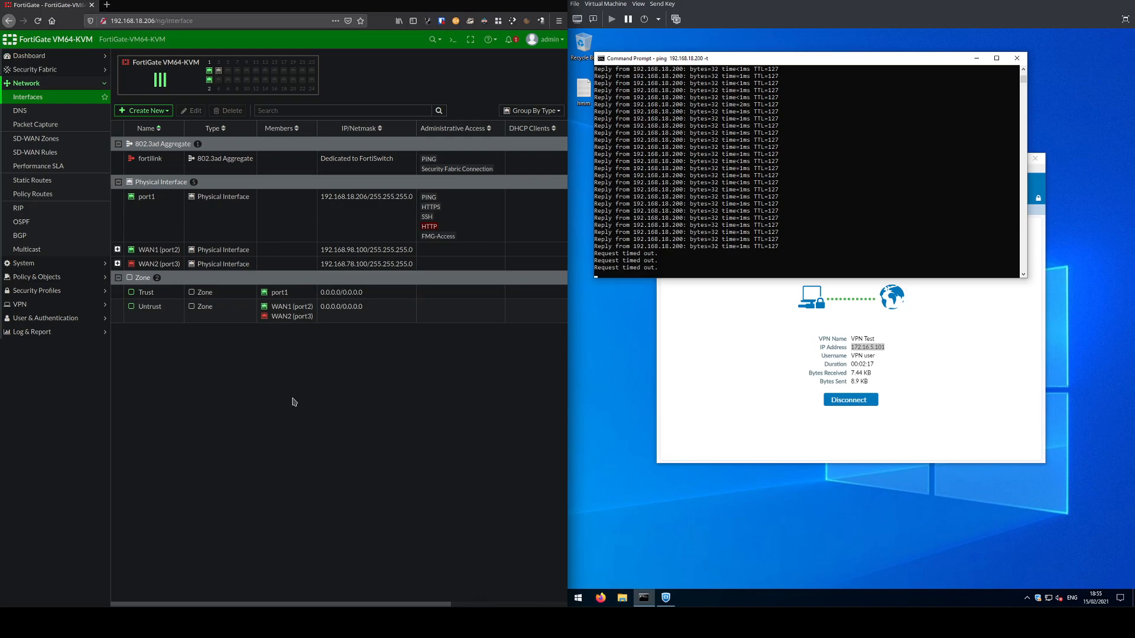
left_click(849, 400)
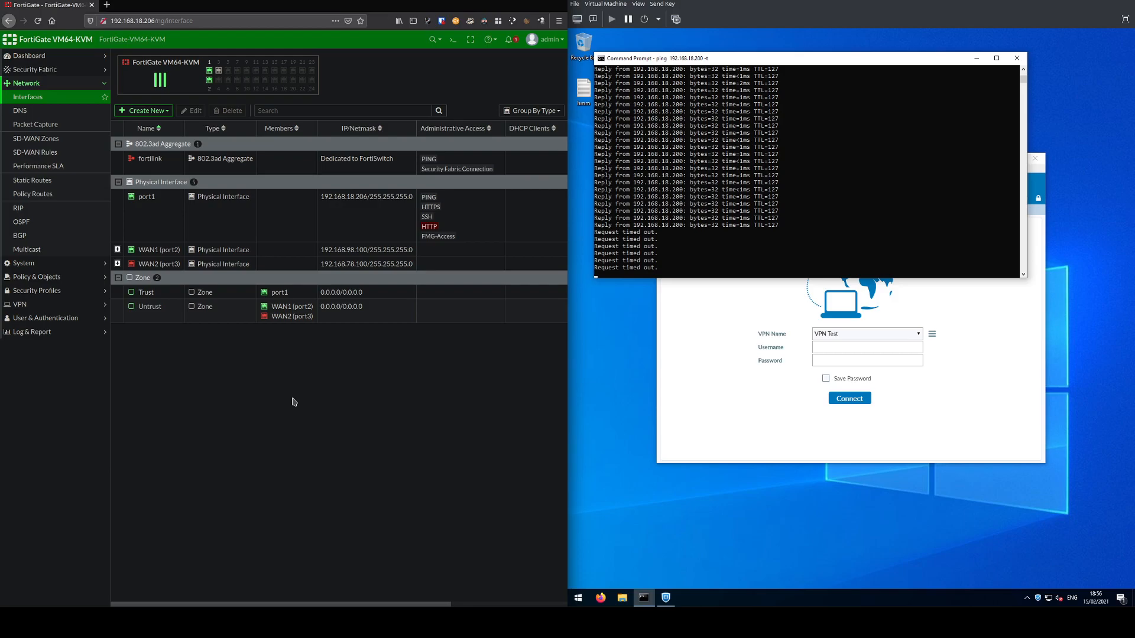
left_click(848, 398)
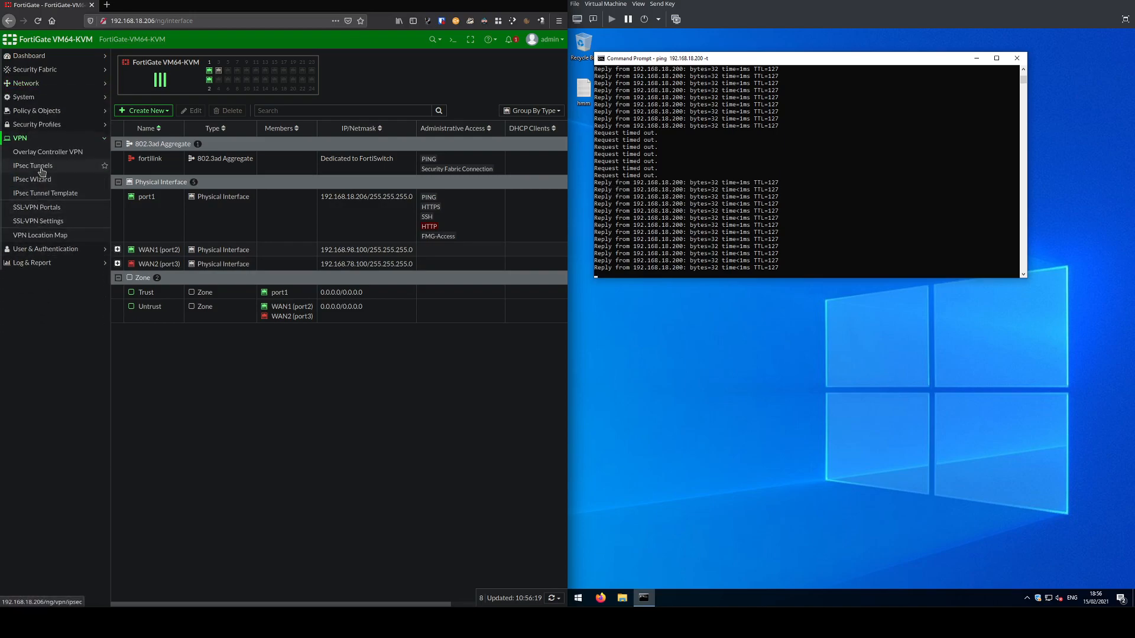
Open IPsec Tunnels and check that VPN1 over WAN1 holds the dial-up connection
left_click(32, 166)
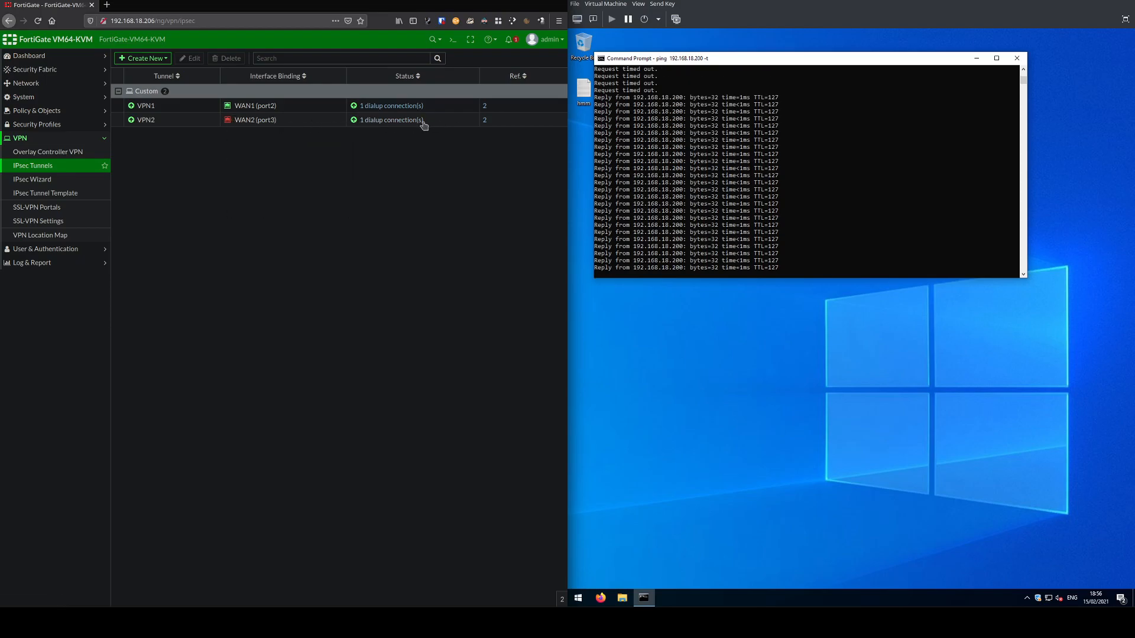
left_click(32, 165)
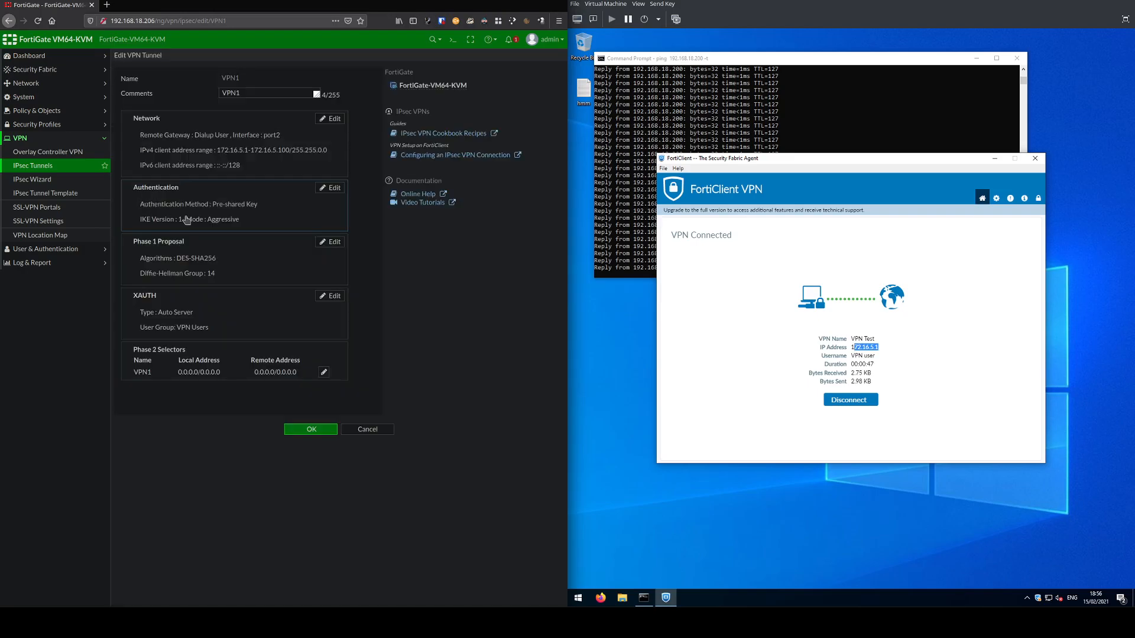
left_click(331, 119)
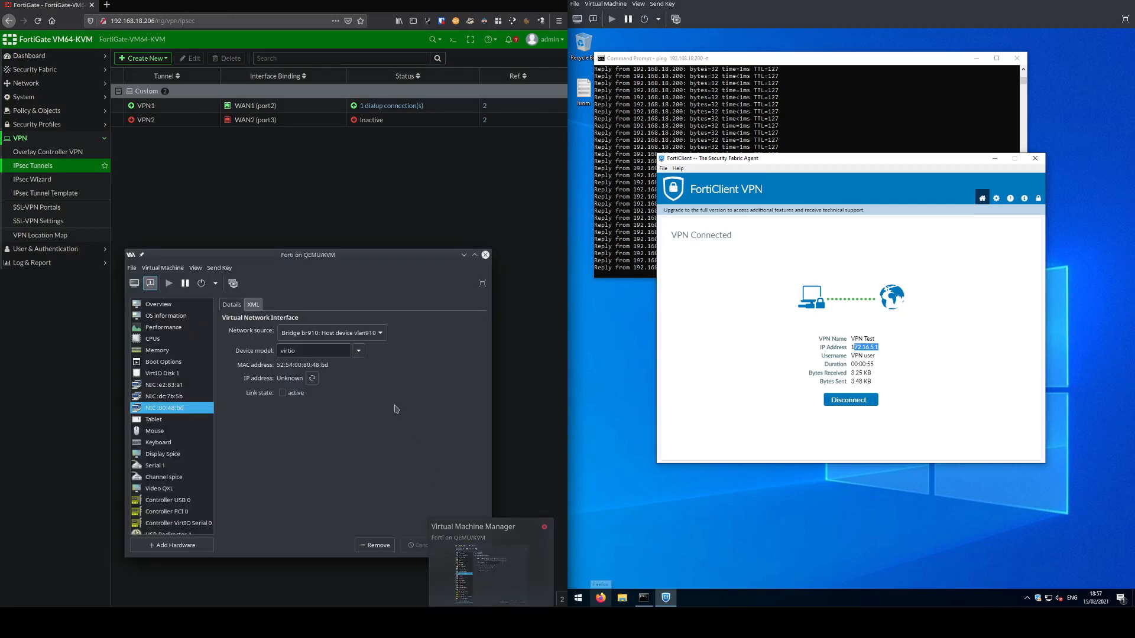
Re-enable NIC :80:48:bd's link, select the vlan909 NIC :dc:7b:5b, and refresh Interfaces
left_click(283, 393)
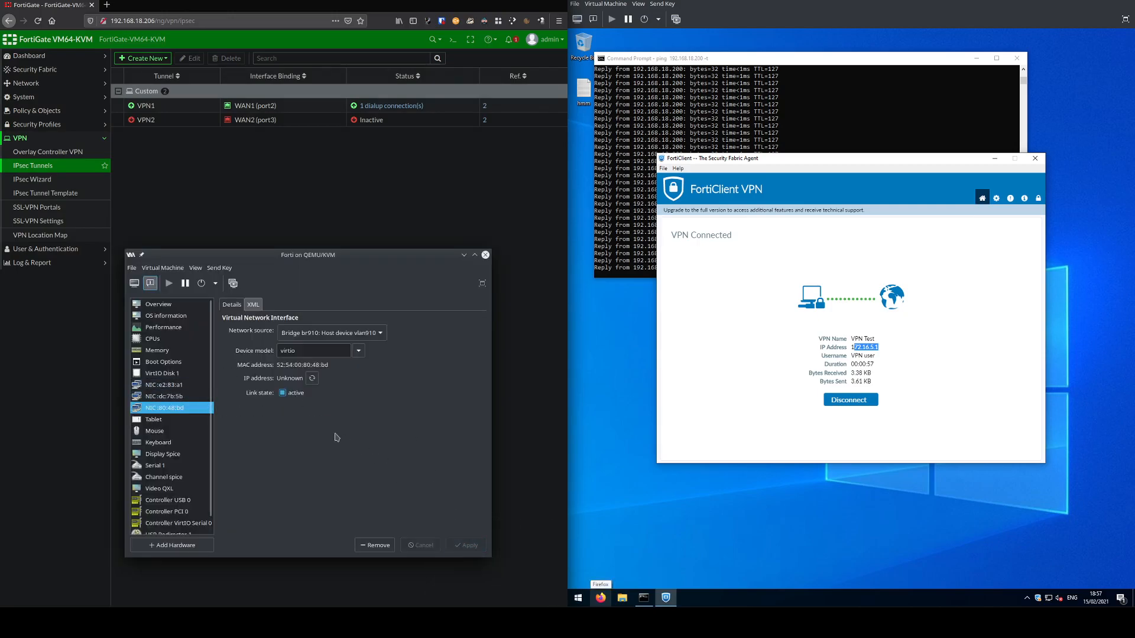
left_click(164, 396)
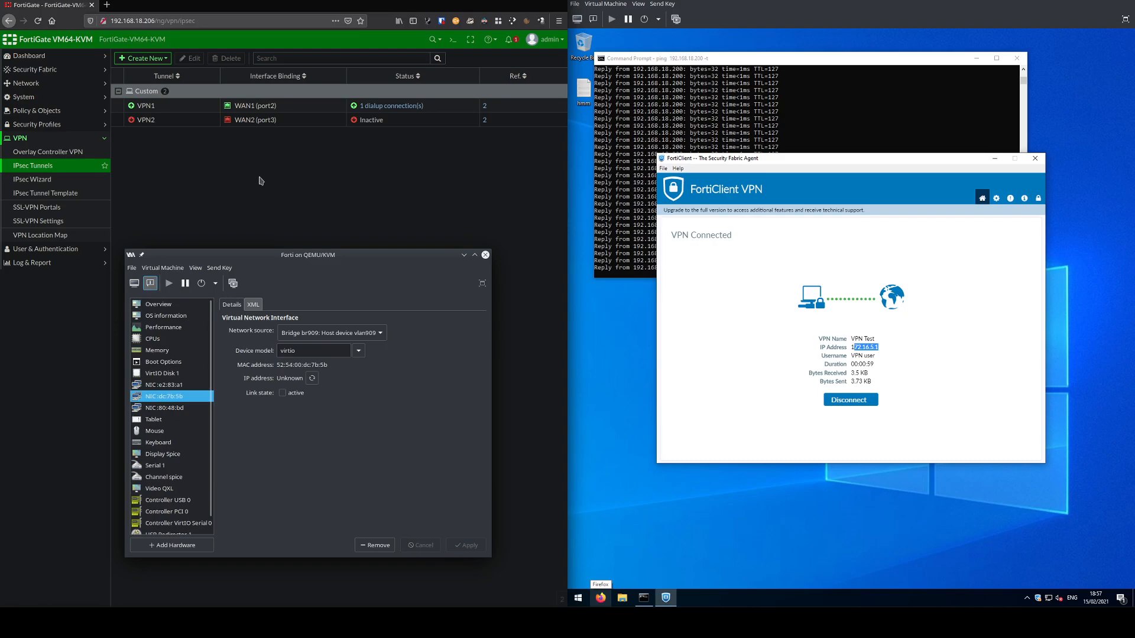
left_click(28, 97)
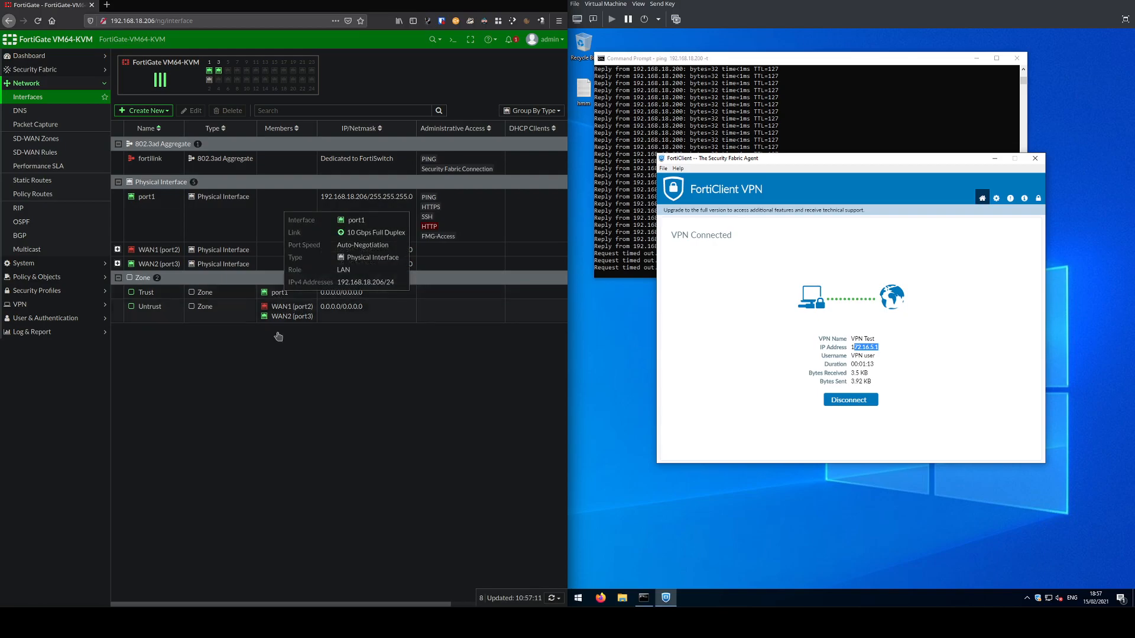
Wait for FortiClient to reconnect through VPN2 on WAN2 and pings to resume
left_click(848, 400)
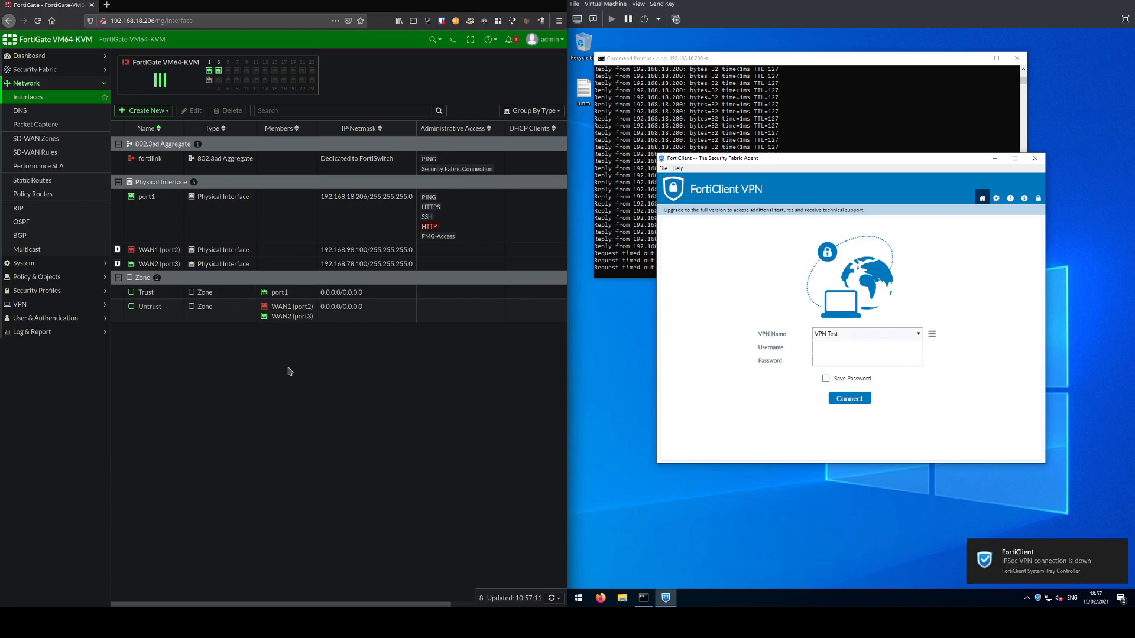
mouse_move(278, 375)
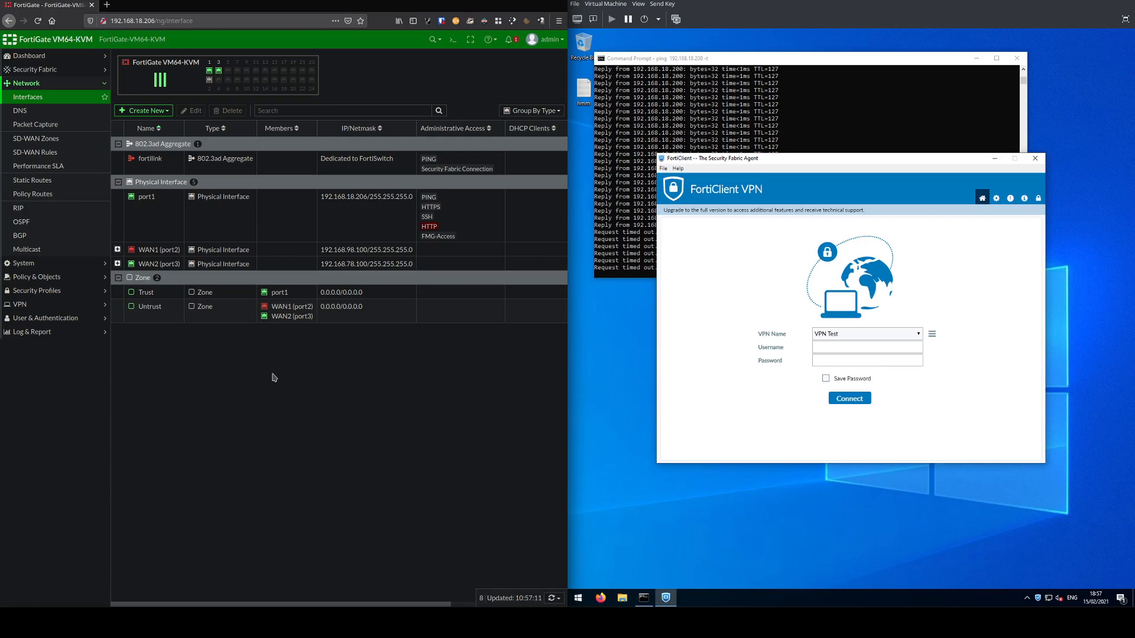
left_click(848, 398)
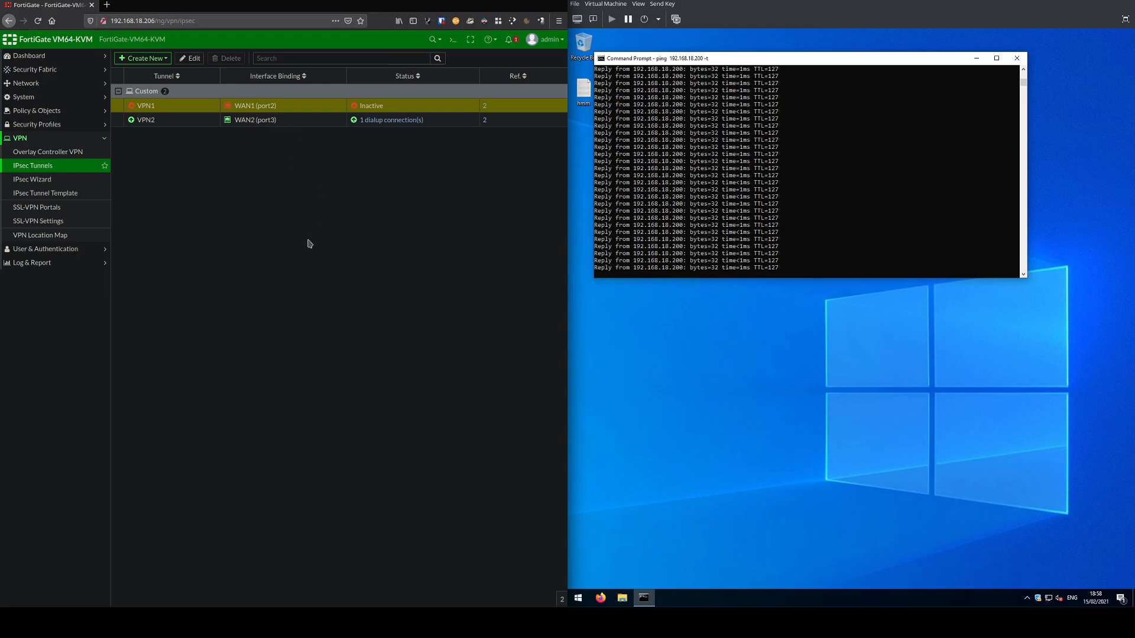
mouse_move(320, 204)
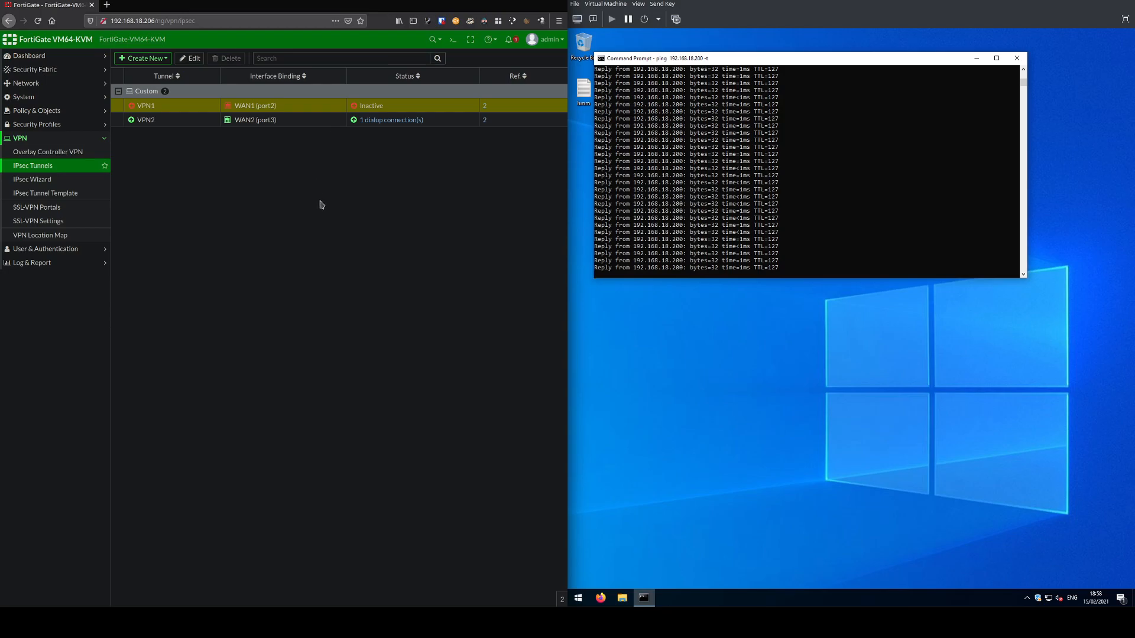
mouse_move(36, 110)
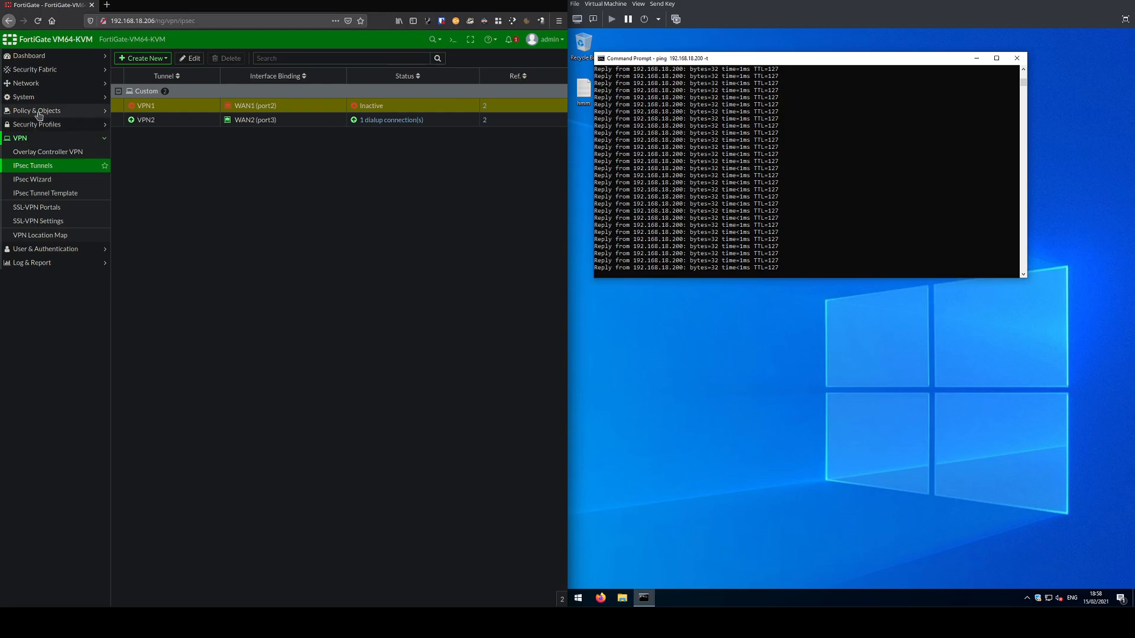
Expand Policy & Objects and open Firewall Policy to see Outbound and VPN1/VPN2 policies
left_click(37, 110)
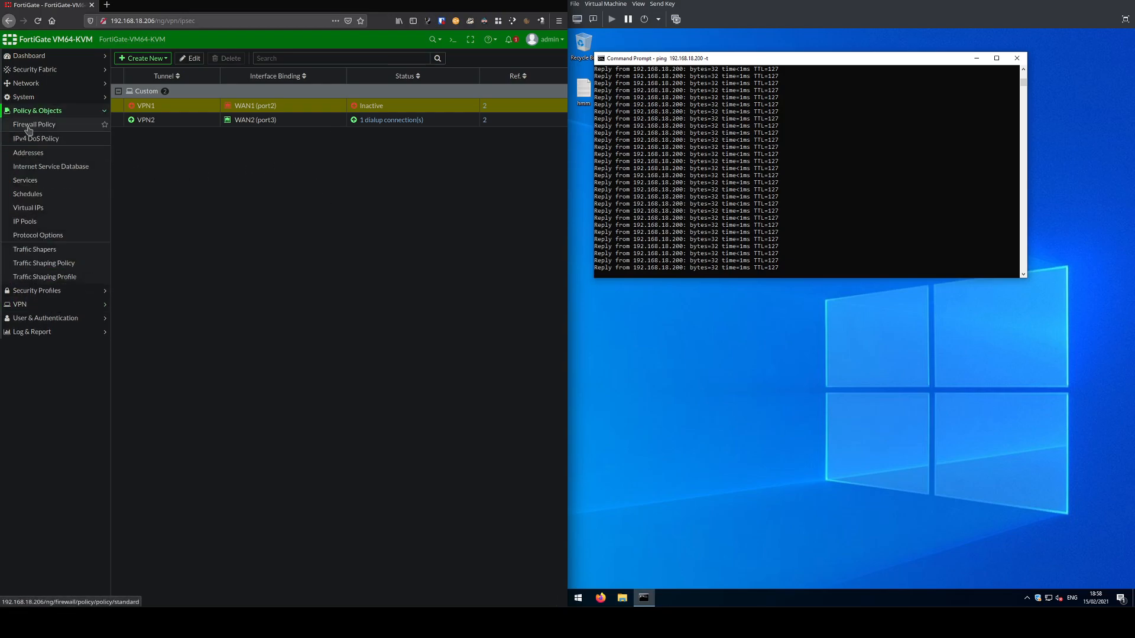
left_click(33, 123)
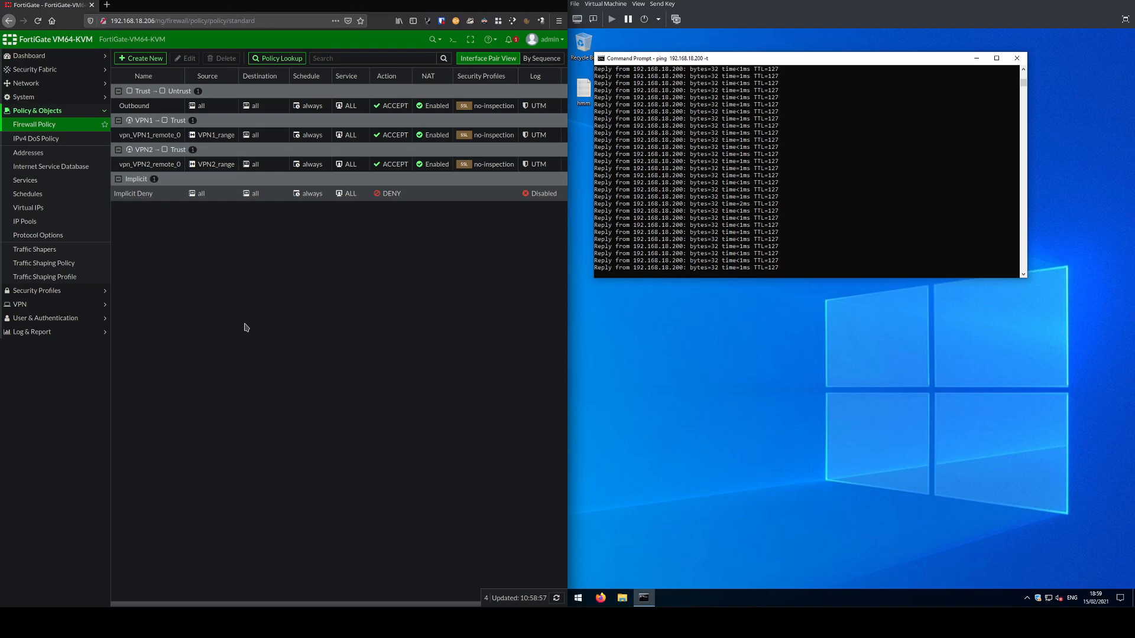
mouse_move(222, 295)
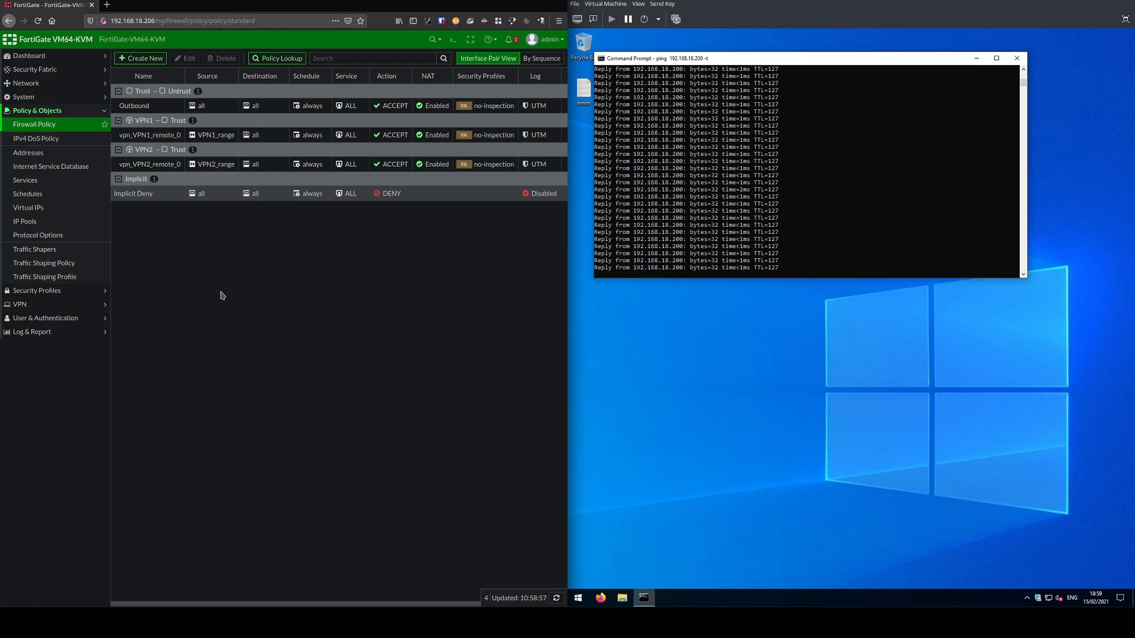